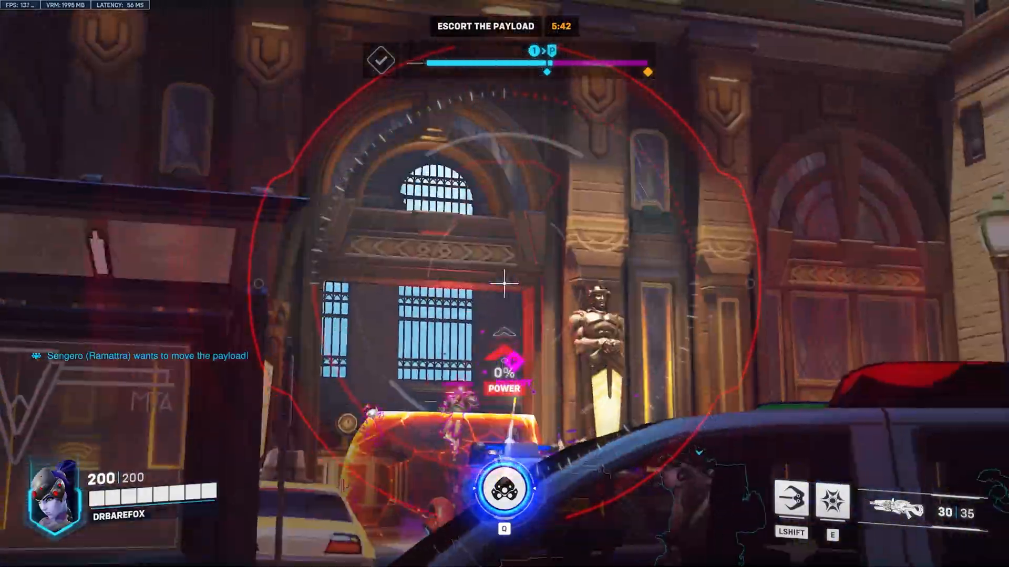
# Let the Overwatch 2 payload clip finish and return to the Windows desktop
pyautogui.click(504, 286)
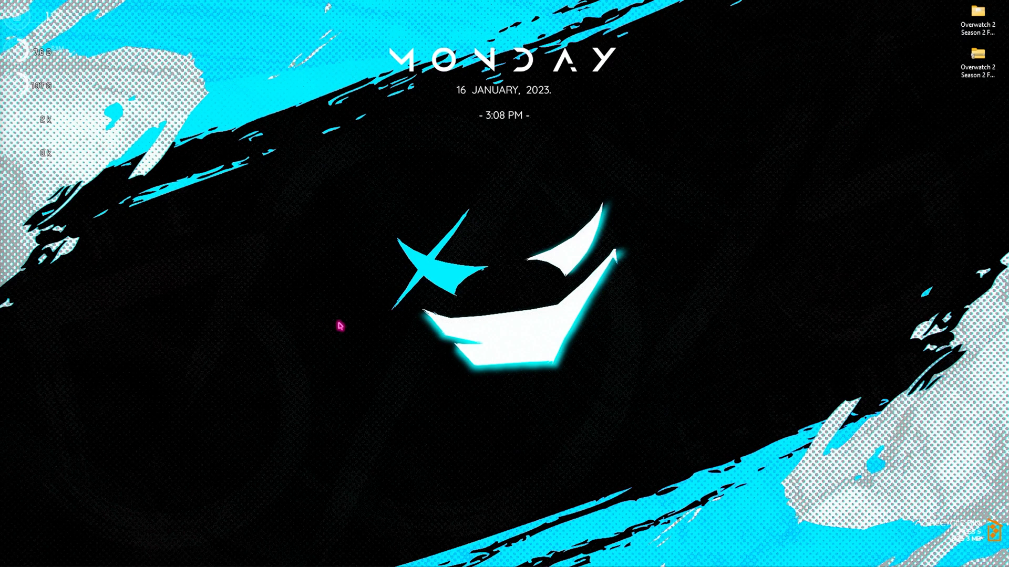
pyautogui.moveTo(193, 306)
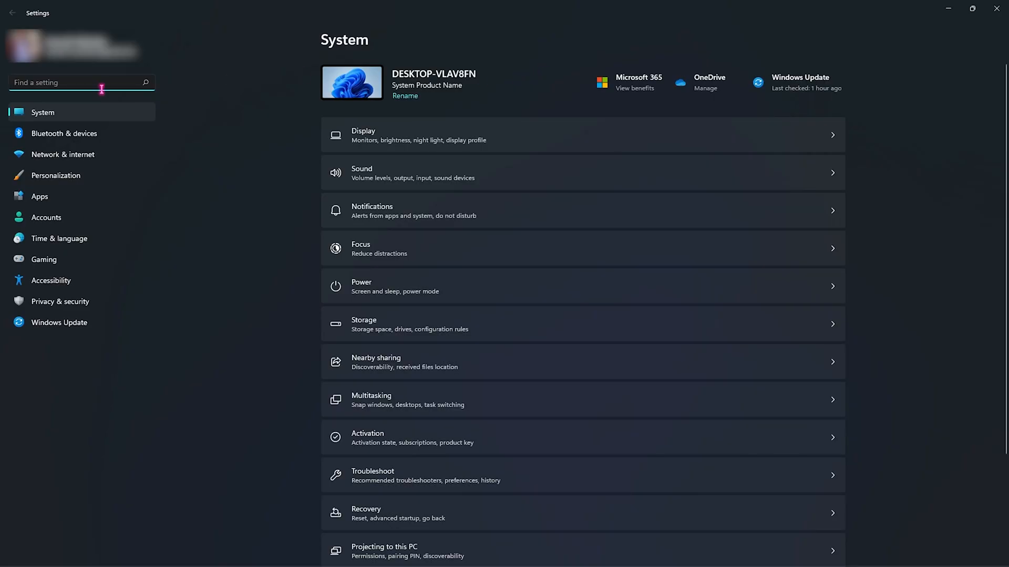
# Search Settings for 'game' and reach the Game Mode page with Game Mode on
pyautogui.write('game')
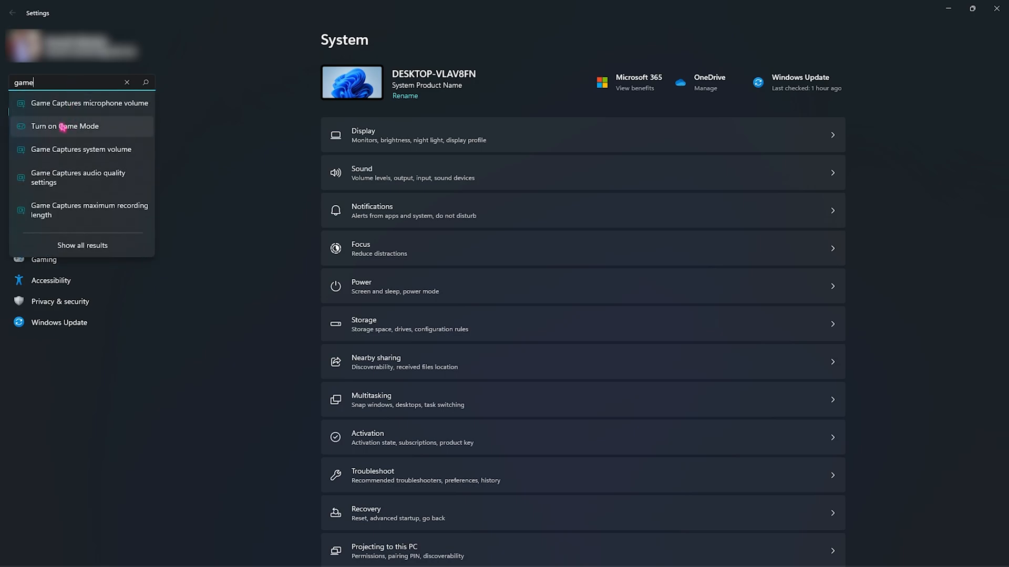
pyautogui.click(65, 126)
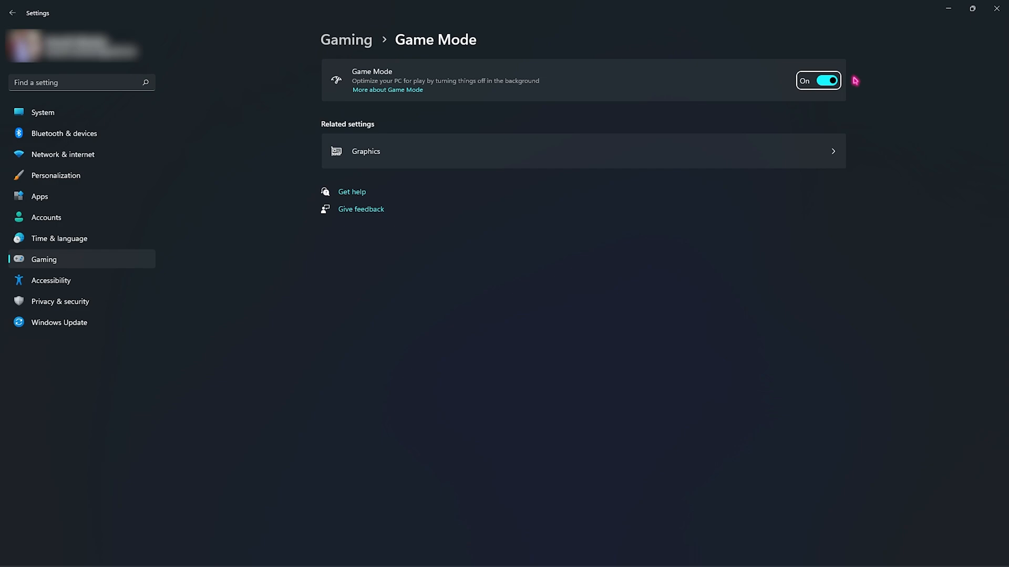
pyautogui.moveTo(390, 62)
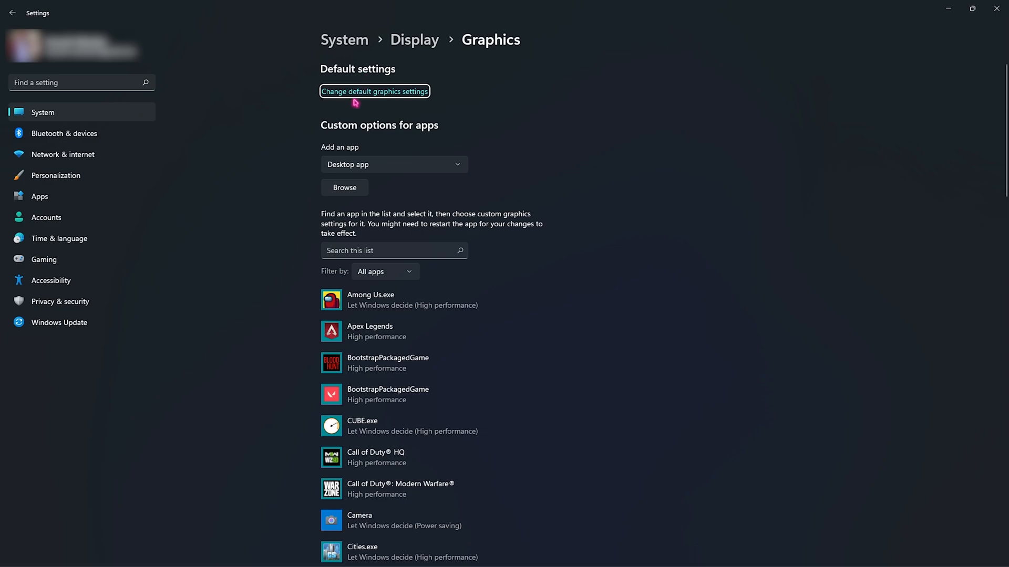
# Check GPU scheduling is on and Overwatch is set to High performance graphics
pyautogui.click(374, 90)
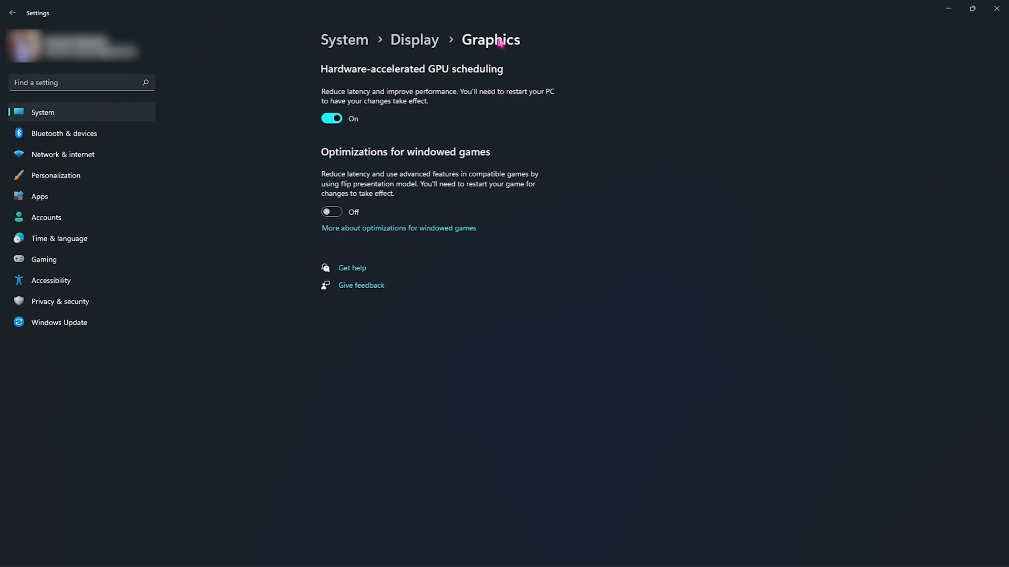
pyautogui.scroll(-3)
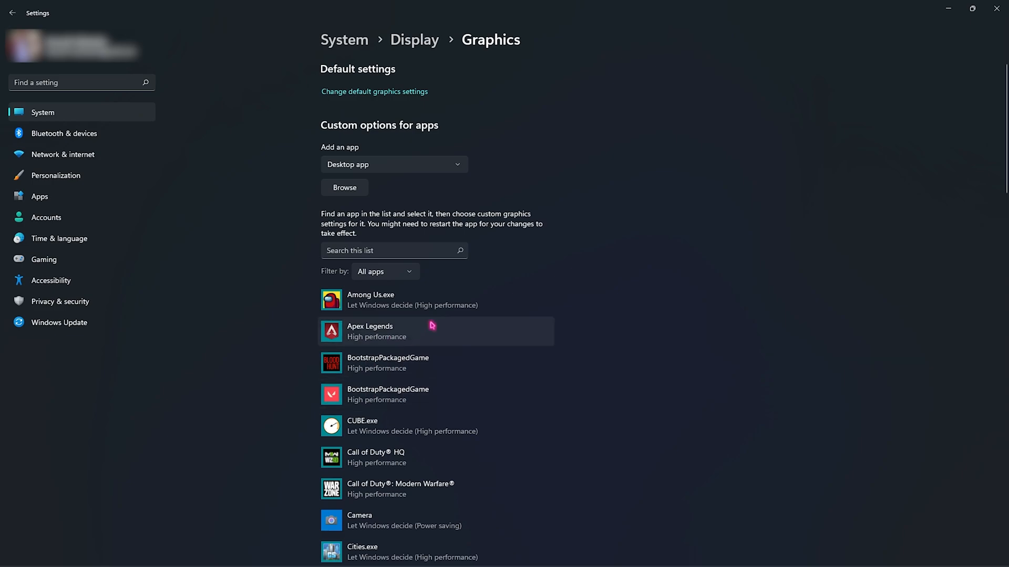
pyautogui.scroll(-3)
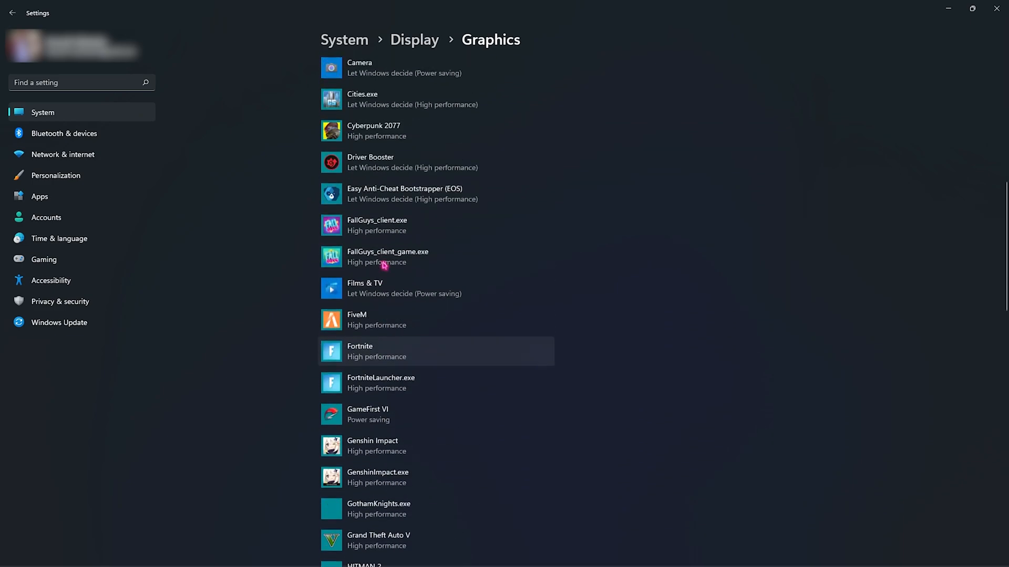
pyautogui.scroll(-3)
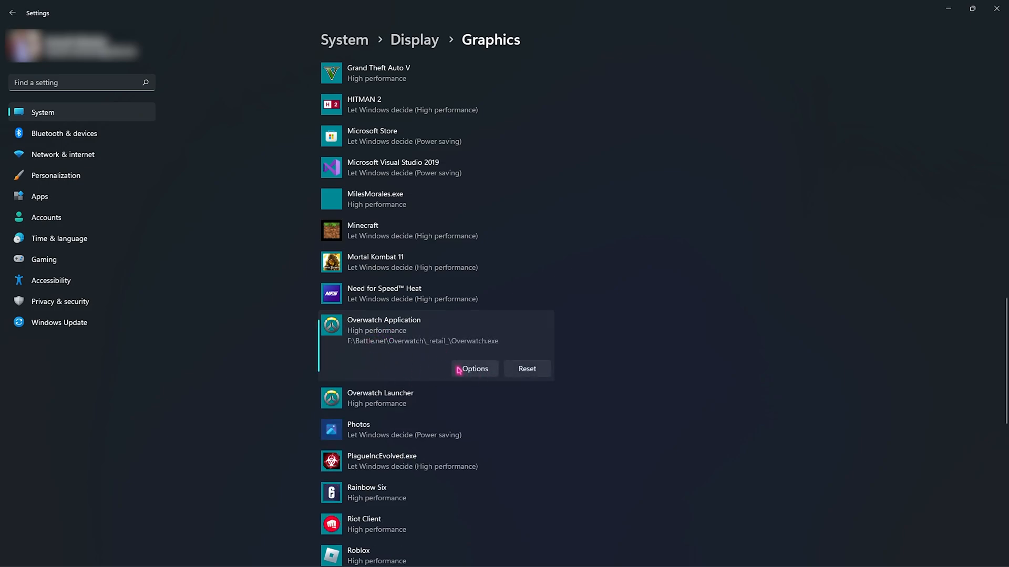
pyautogui.moveTo(414, 393)
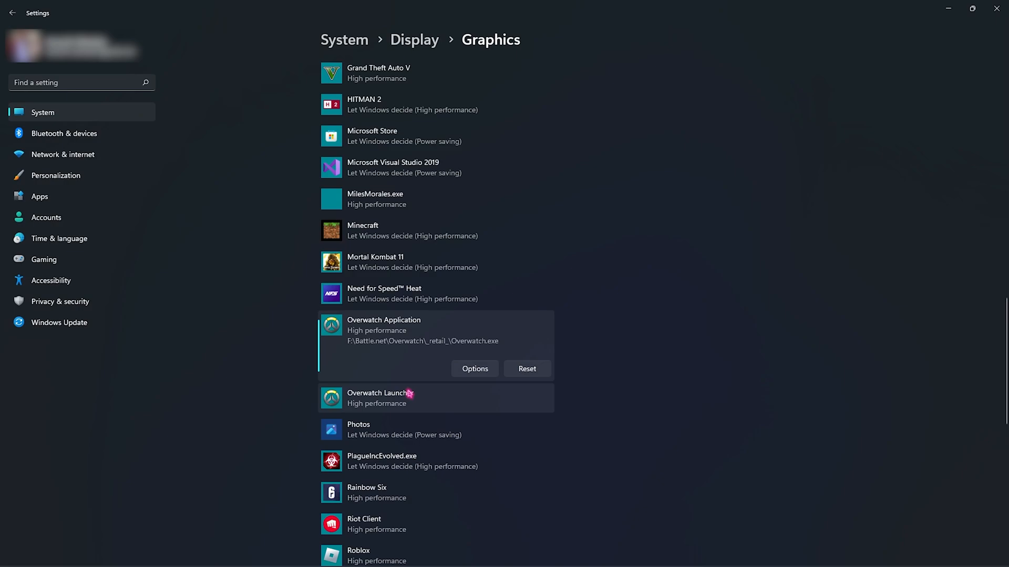
pyautogui.click(474, 369)
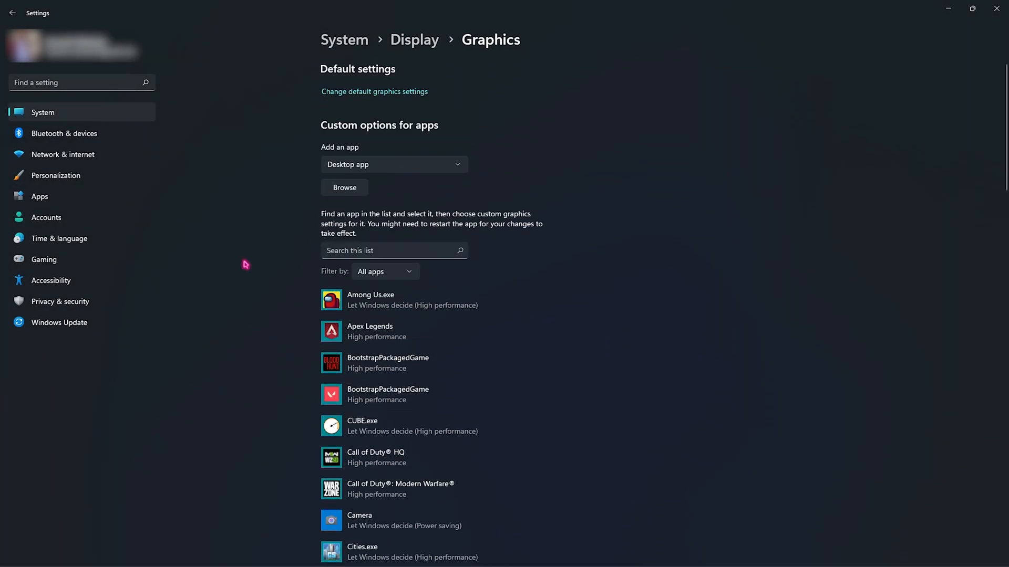
pyautogui.moveTo(369, 200)
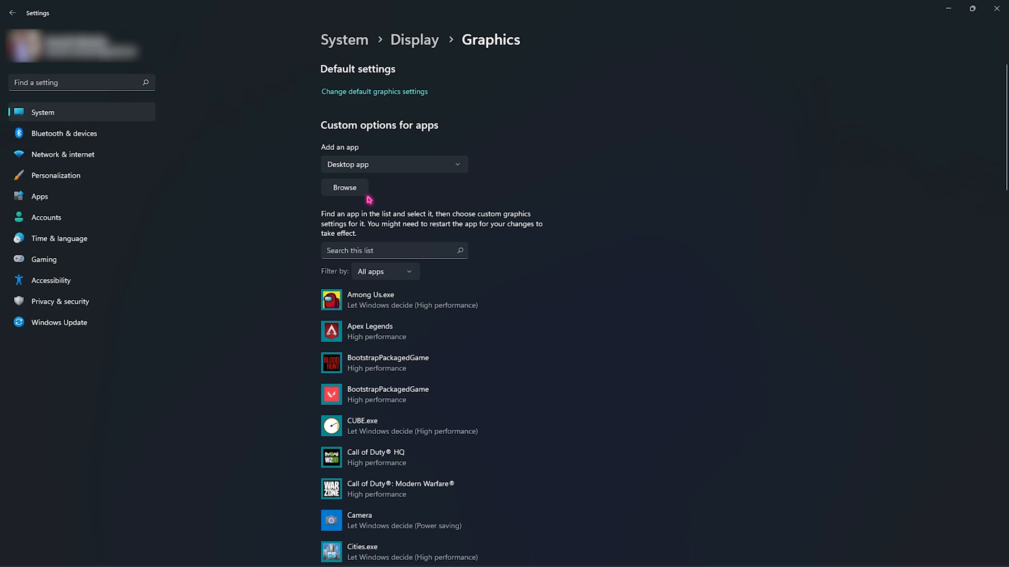
# Browse for another game's executable to add to the graphics list
pyautogui.click(345, 187)
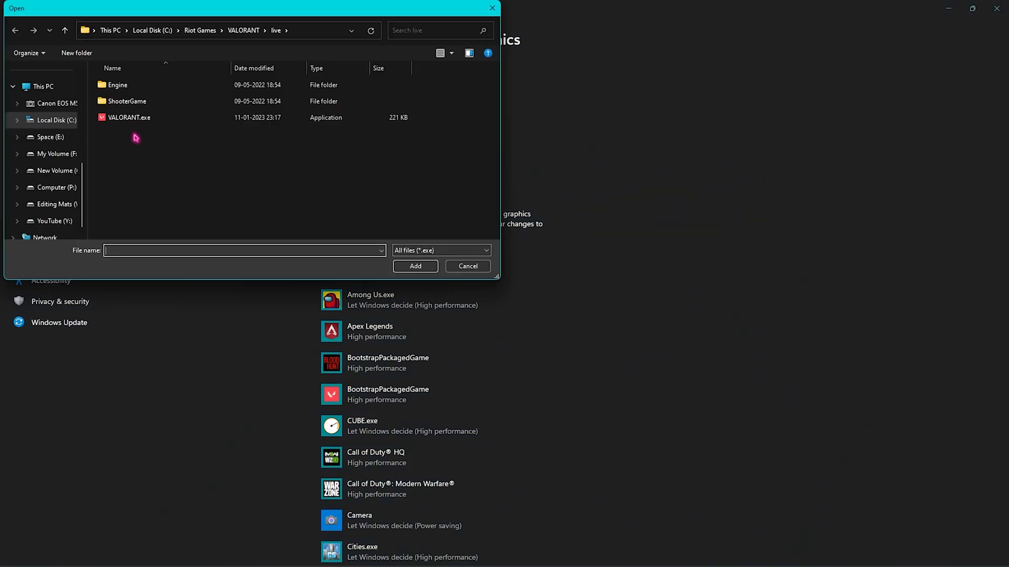
pyautogui.click(467, 266)
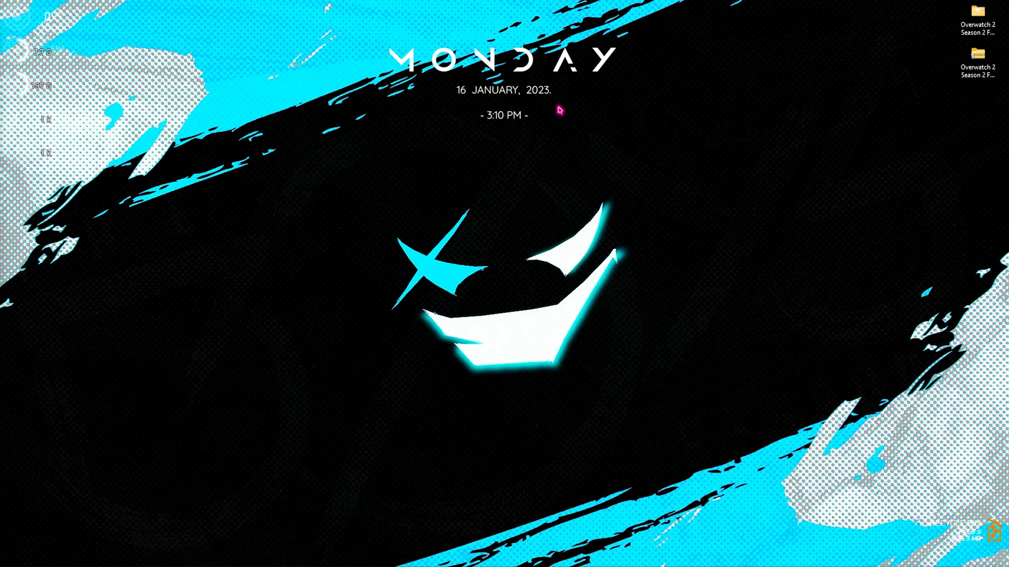
pyautogui.moveTo(343, 212)
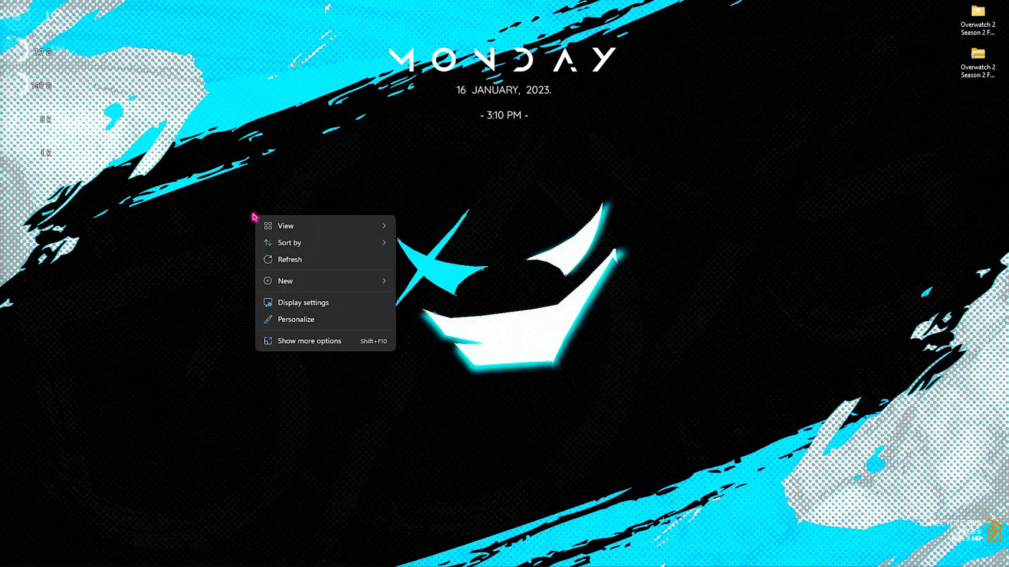
# Launch NVIDIA Control Panel and set image preview to use the advanced 3D image settings
pyautogui.click(309, 340)
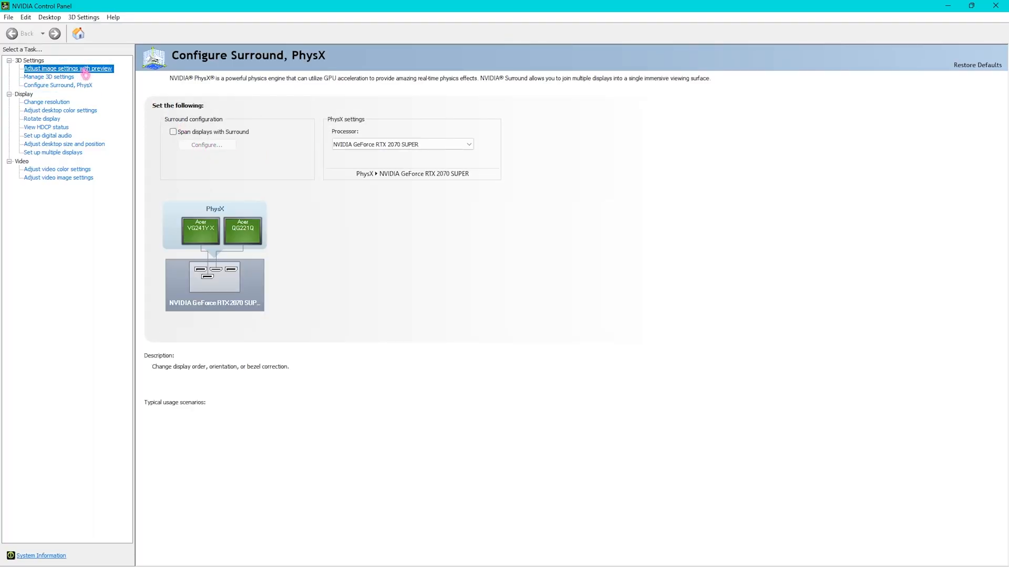
pyautogui.click(67, 68)
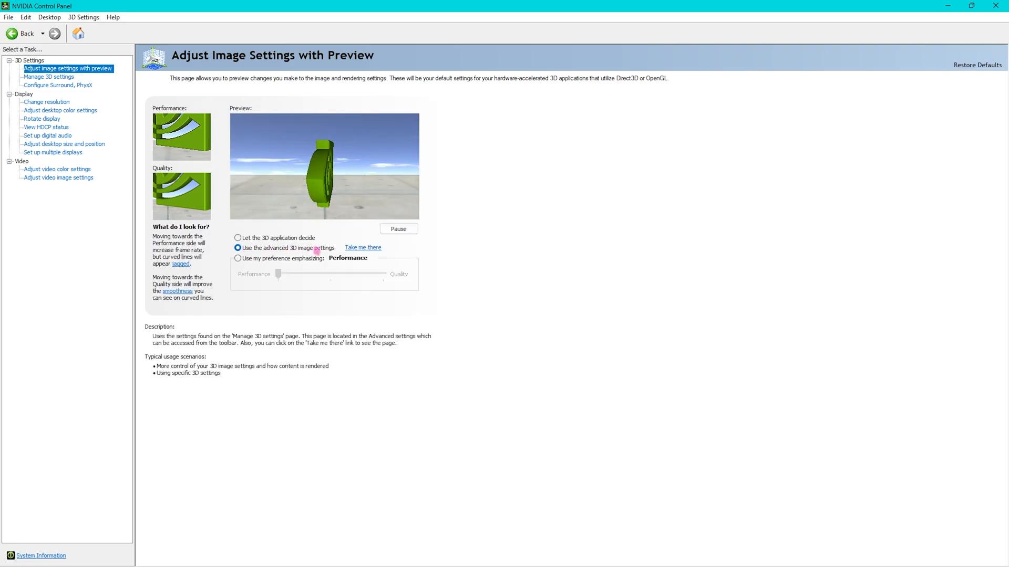
pyautogui.click(49, 77)
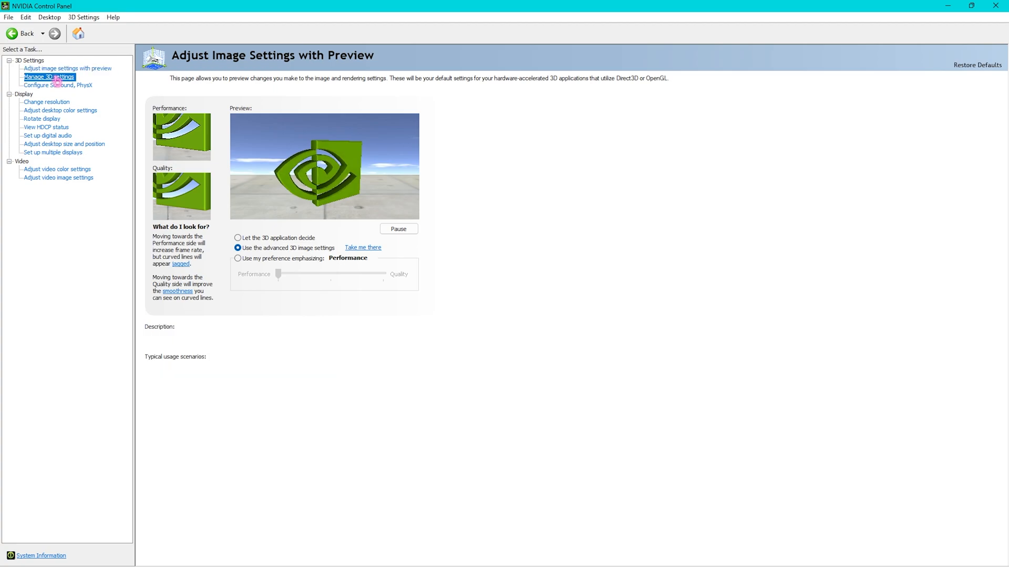
# Review Manage 3D global settings: antialiasing, max-performance power mode, LOD bias, preferred refresh rate
pyautogui.click(49, 77)
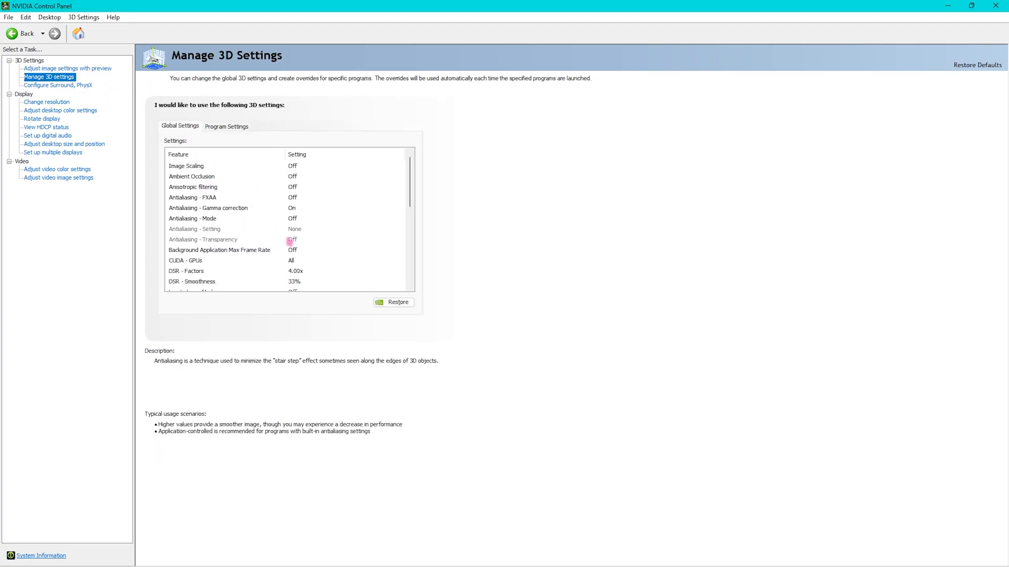
pyautogui.click(191, 177)
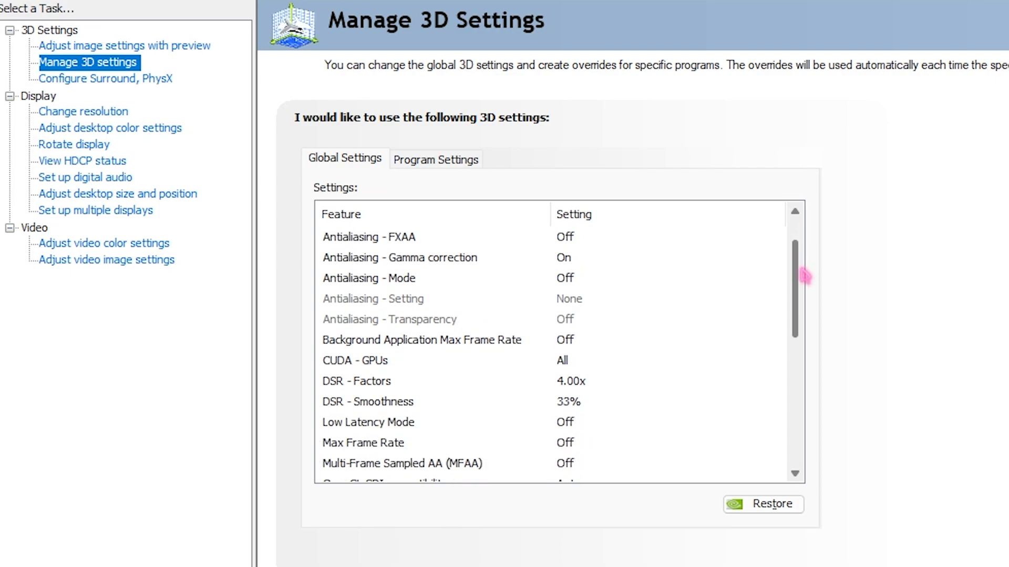
pyautogui.scroll(-3)
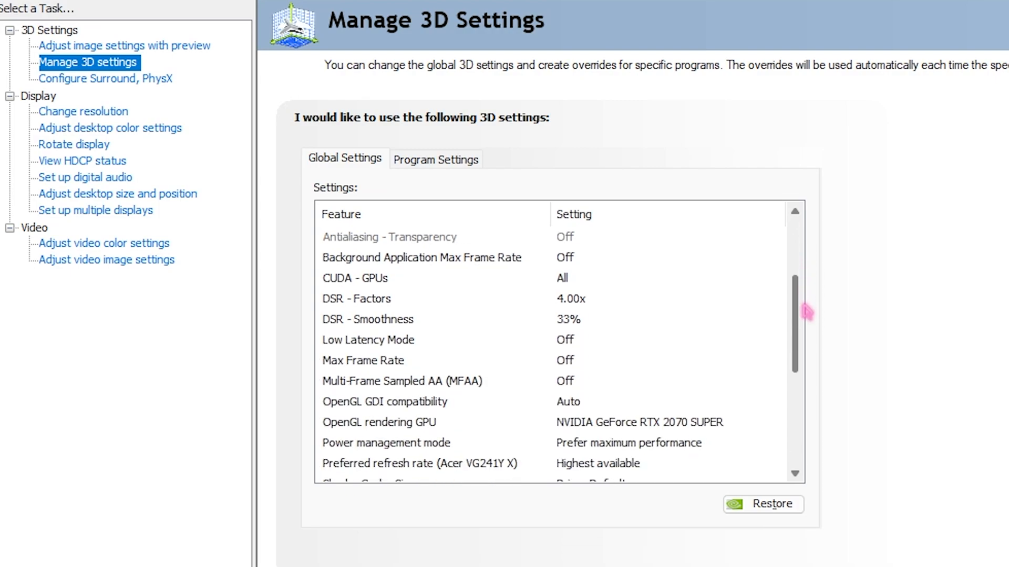
pyautogui.scroll(-3)
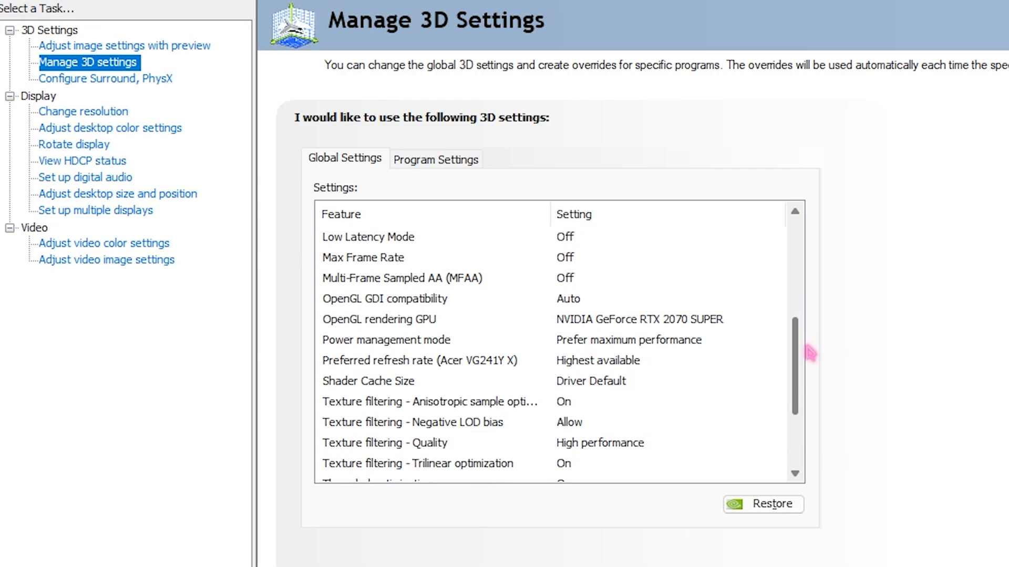
pyautogui.scroll(-3)
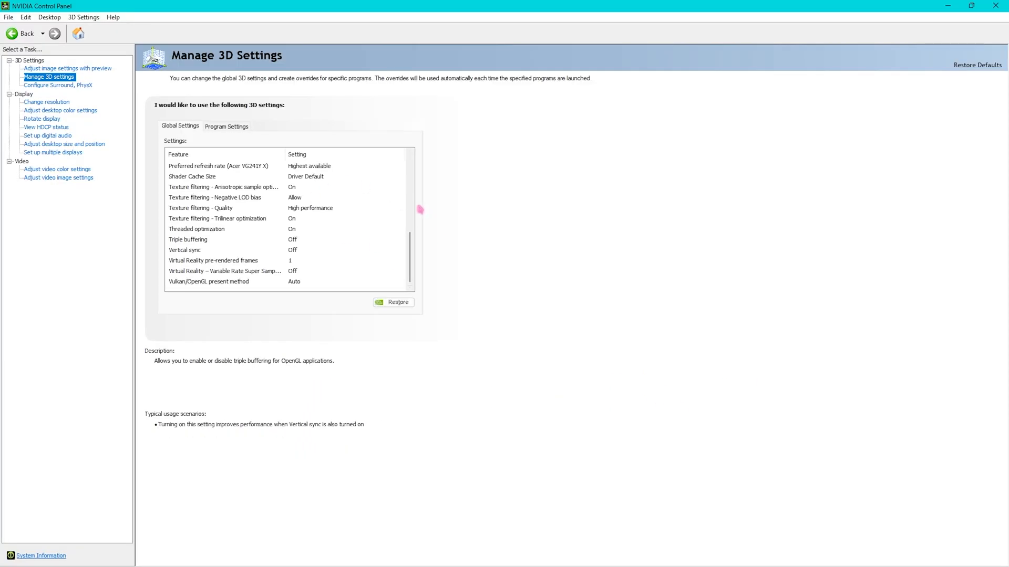
pyautogui.click(215, 197)
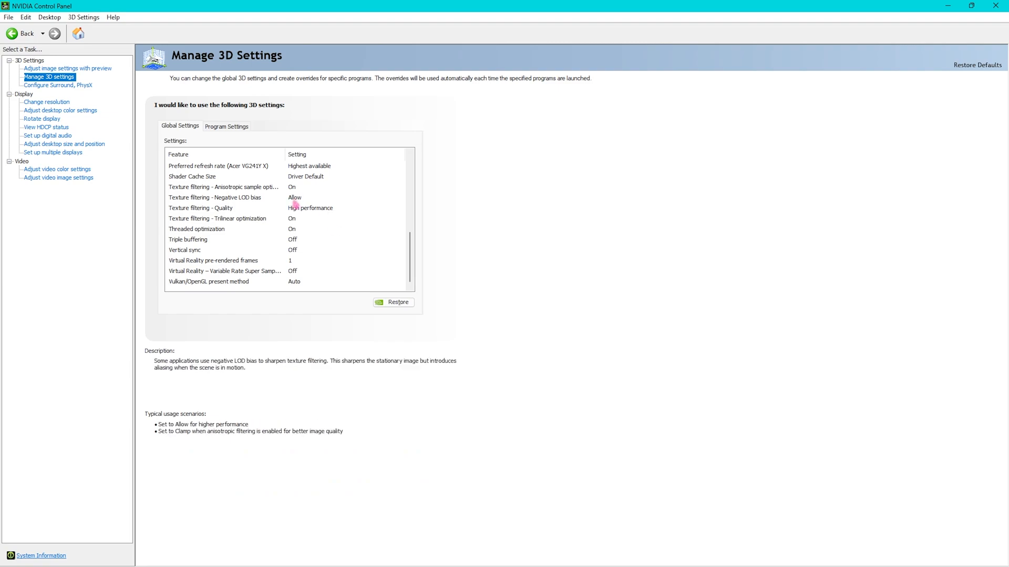
pyautogui.click(218, 166)
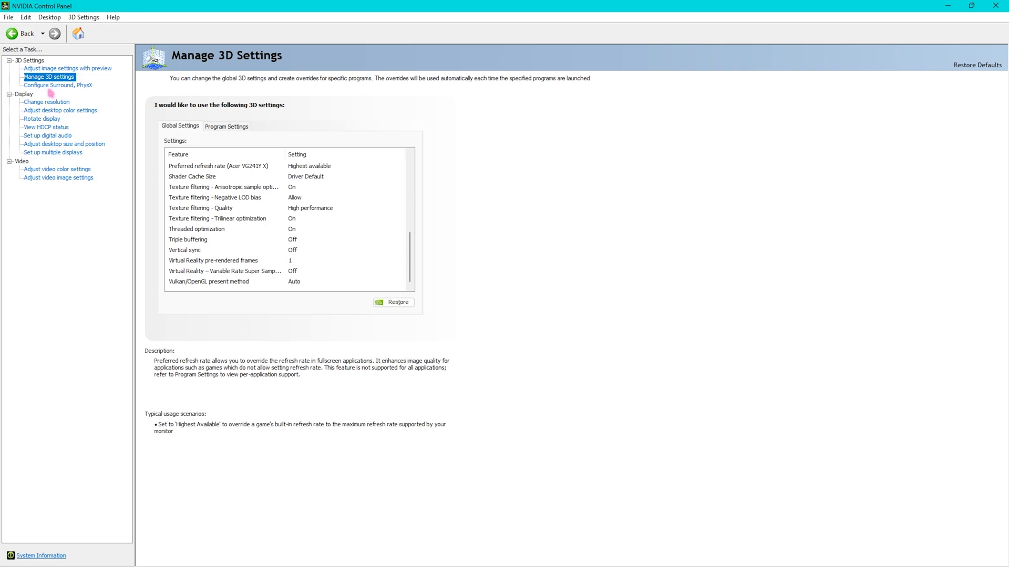
# Set the PhysX processor to the GeForce RTX 2070 SUPER GPU
pyautogui.click(59, 85)
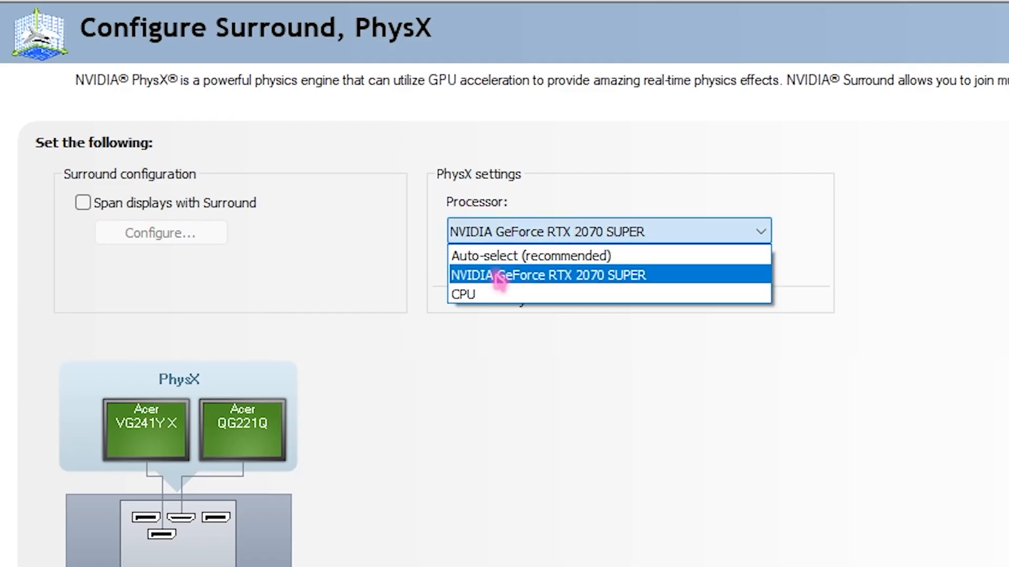
pyautogui.click(547, 274)
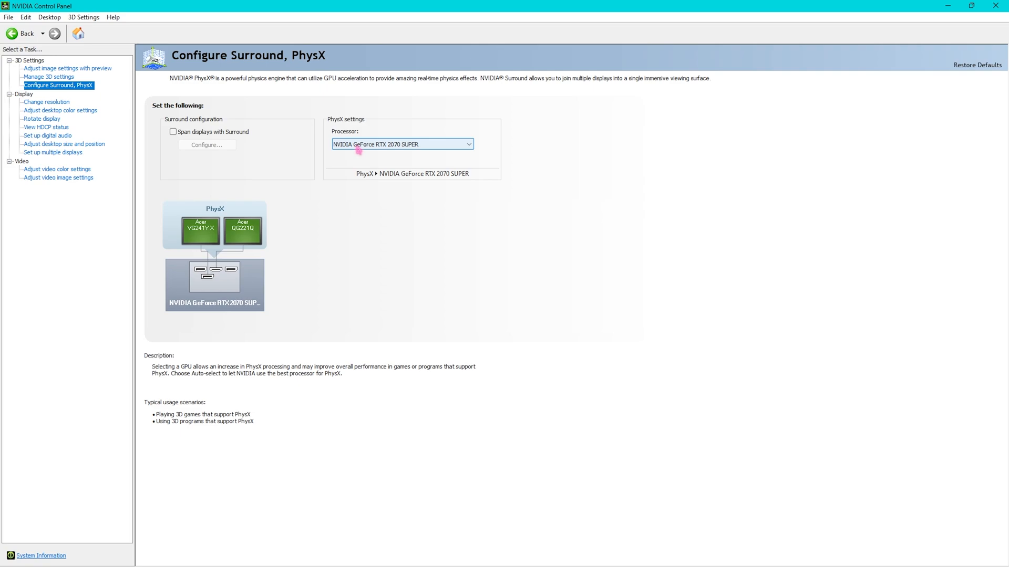
pyautogui.moveTo(386, 144)
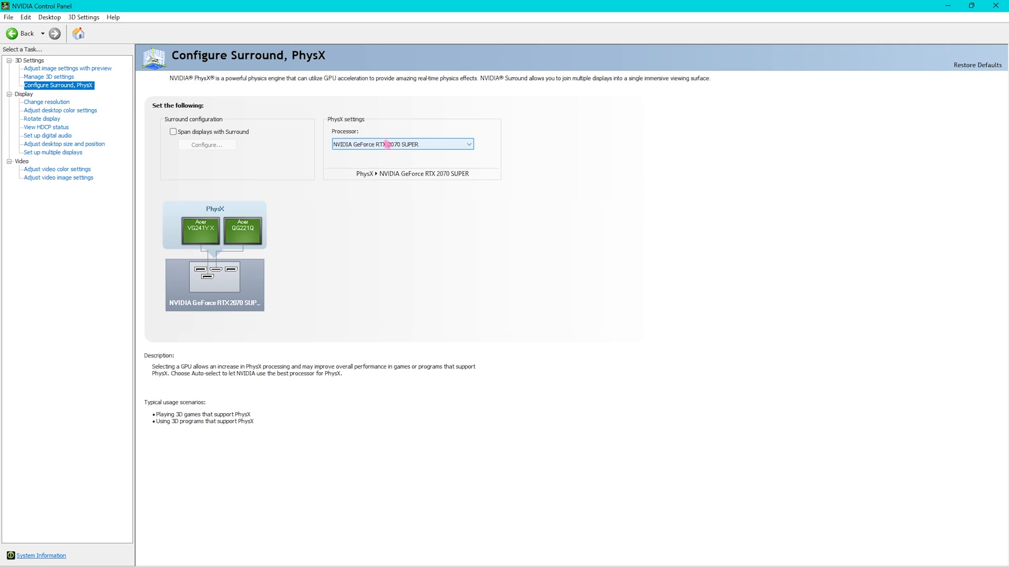
pyautogui.moveTo(396, 141)
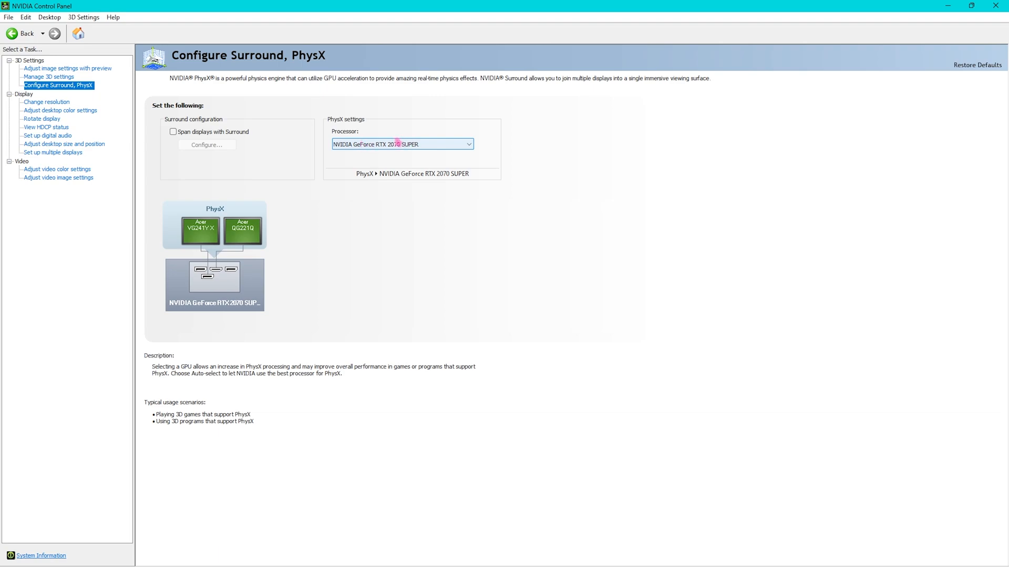
# Have video colour use NVIDIA settings with Full (0-255) dynamic range
pyautogui.click(56, 169)
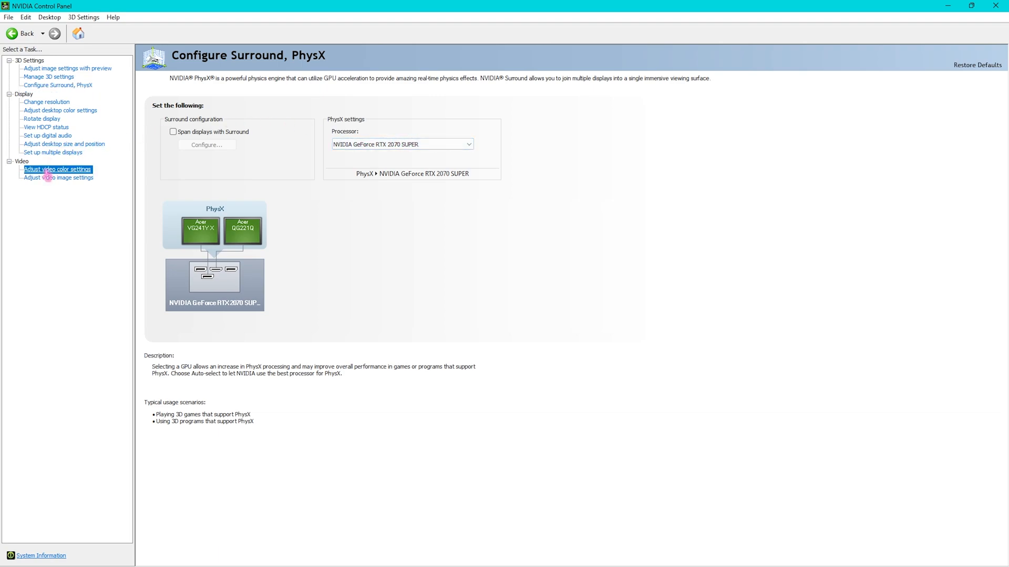
pyautogui.click(57, 169)
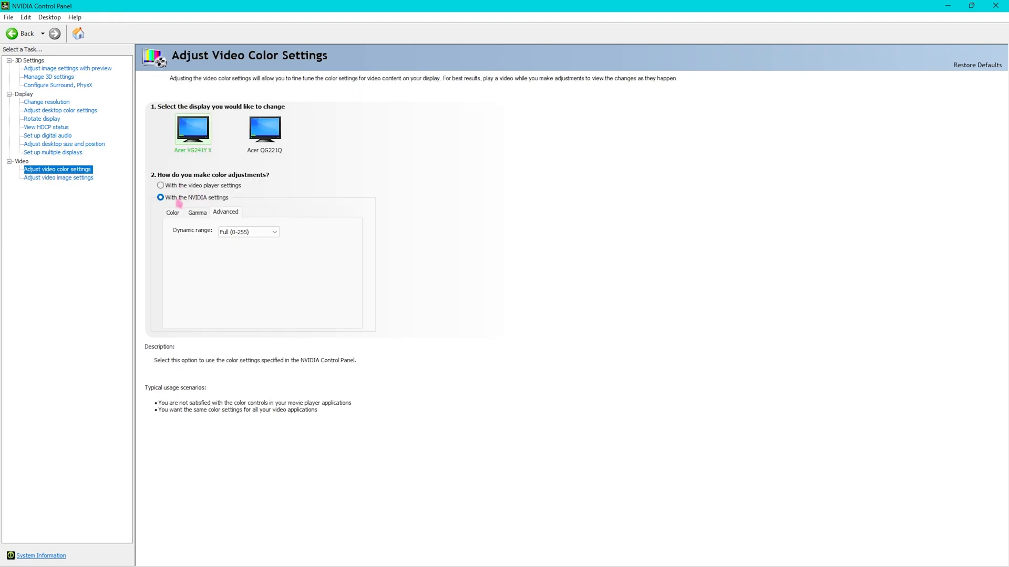
pyautogui.click(248, 231)
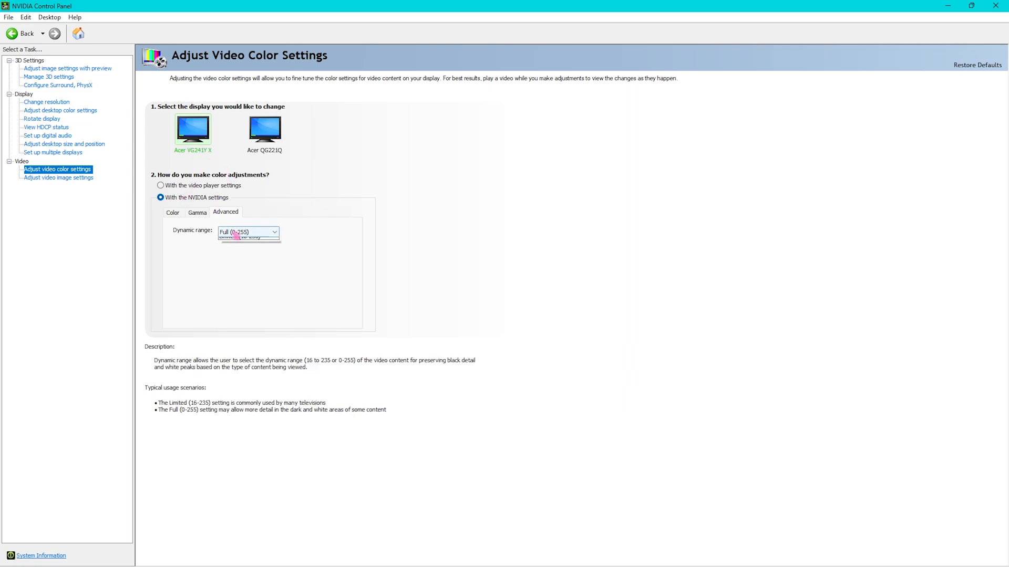
pyautogui.click(248, 231)
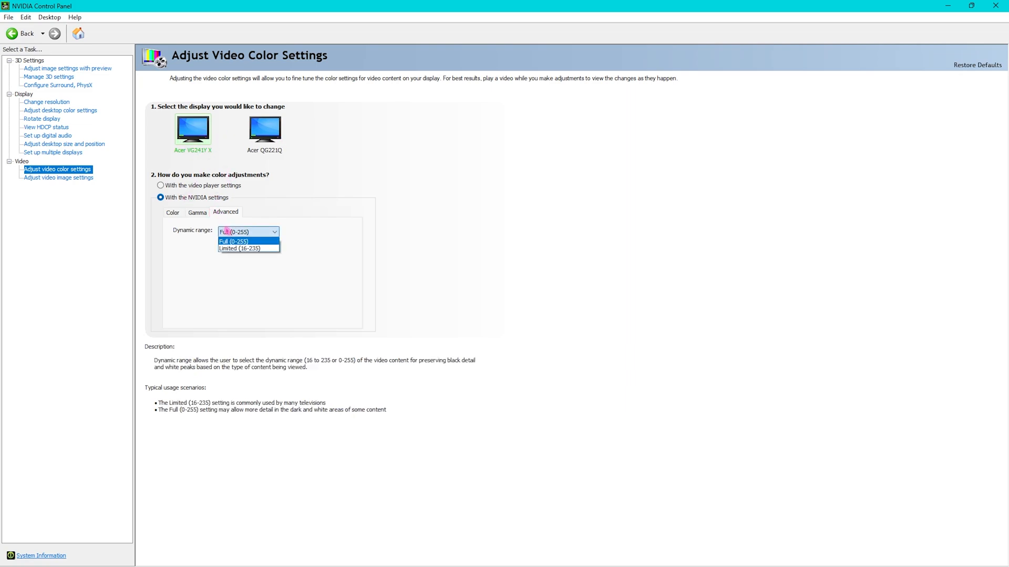
pyautogui.click(233, 241)
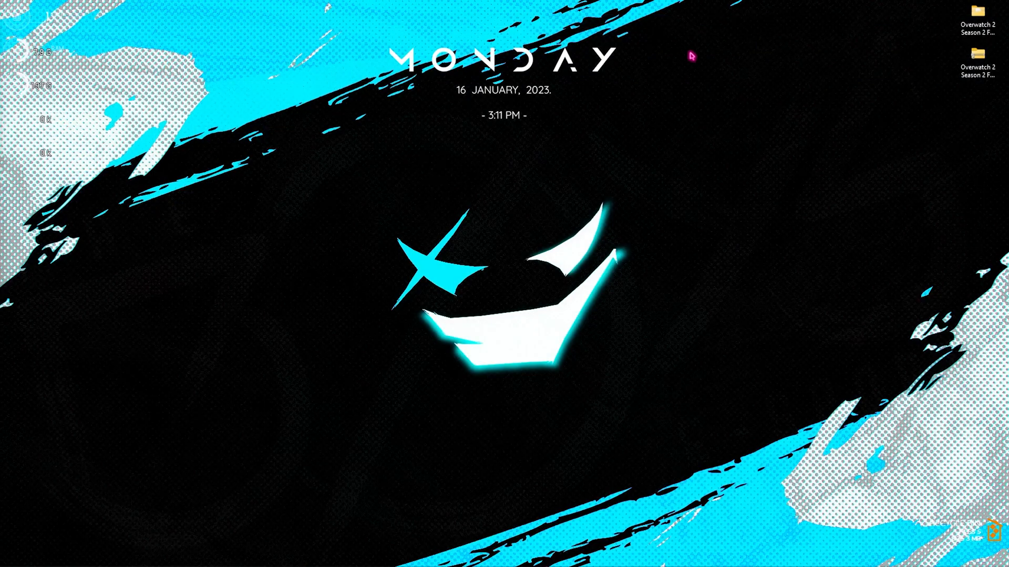
pyautogui.moveTo(357, 188)
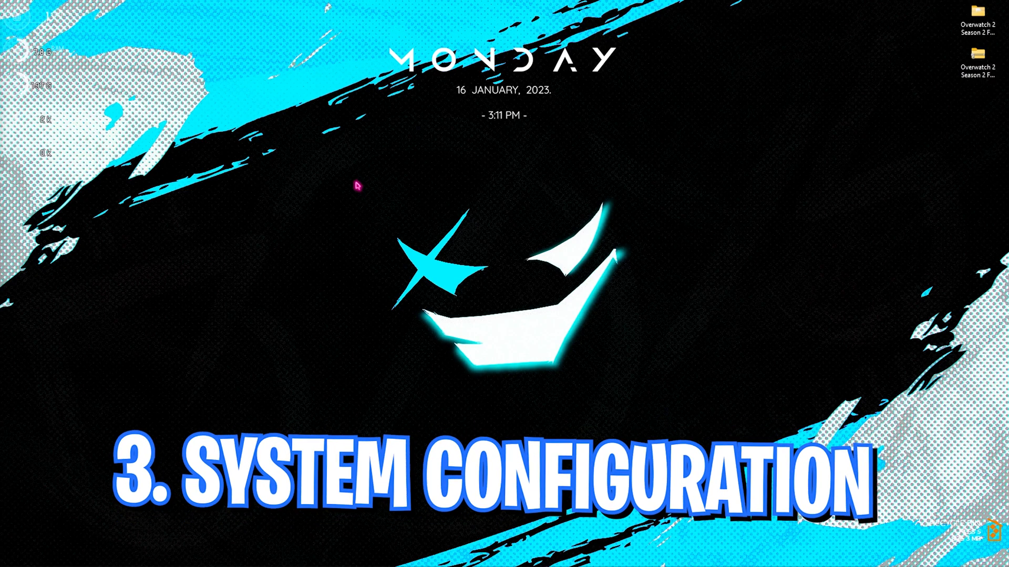
# Launch System Configuration and reach the Boot tab's advanced options
pyautogui.write('system information')
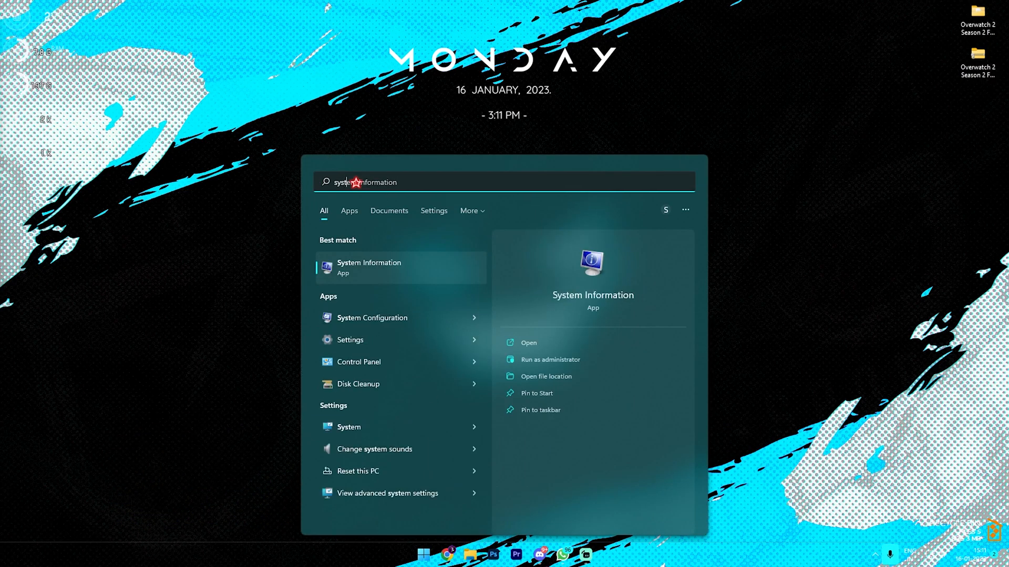
pyautogui.click(371, 317)
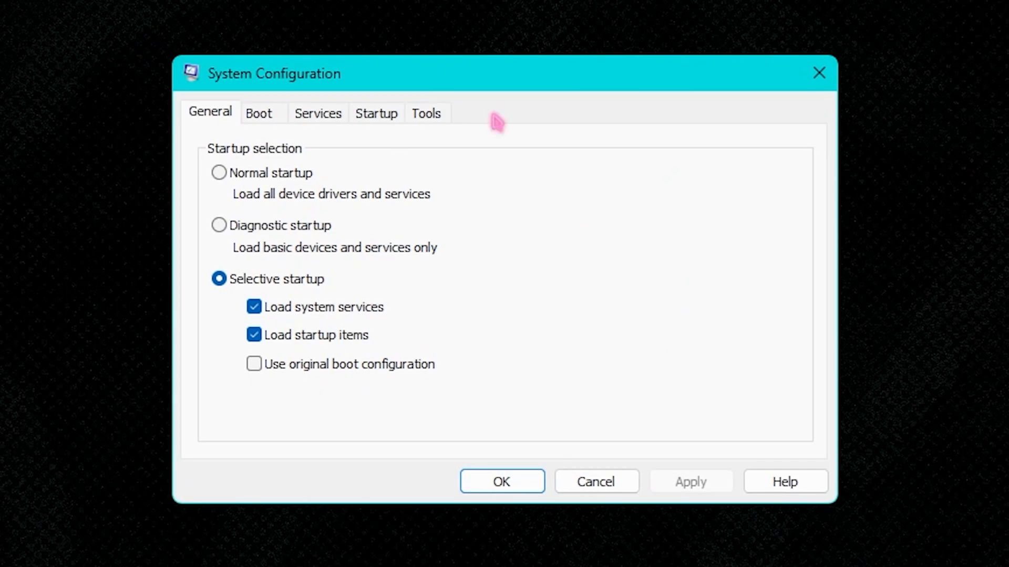
pyautogui.moveTo(367, 41)
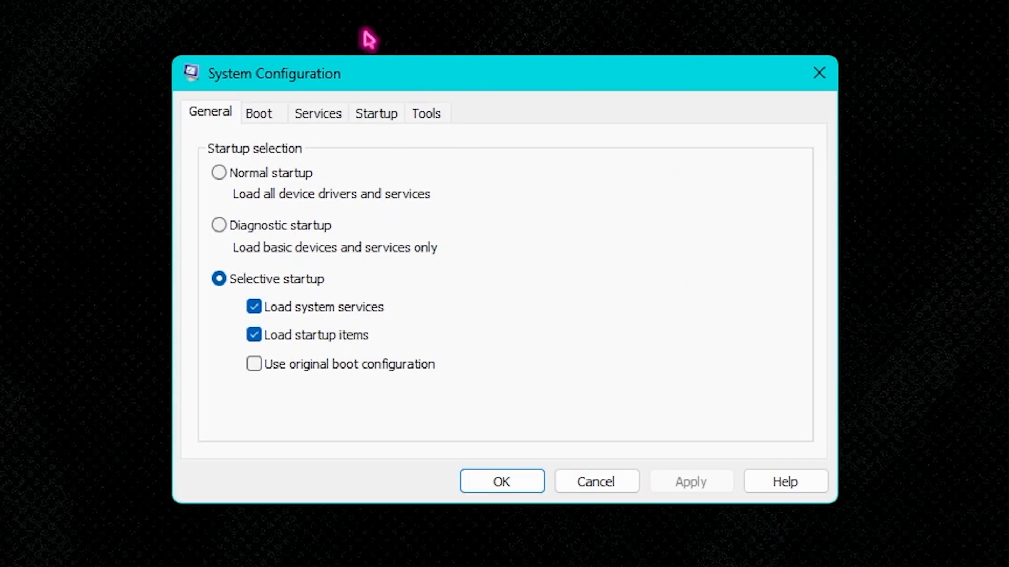
pyautogui.click(259, 114)
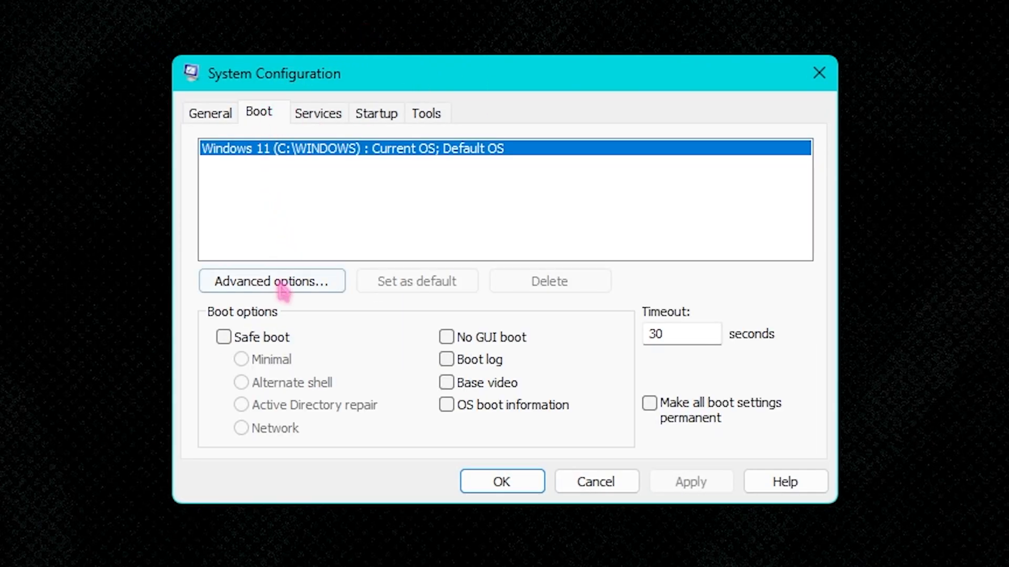
pyautogui.click(272, 281)
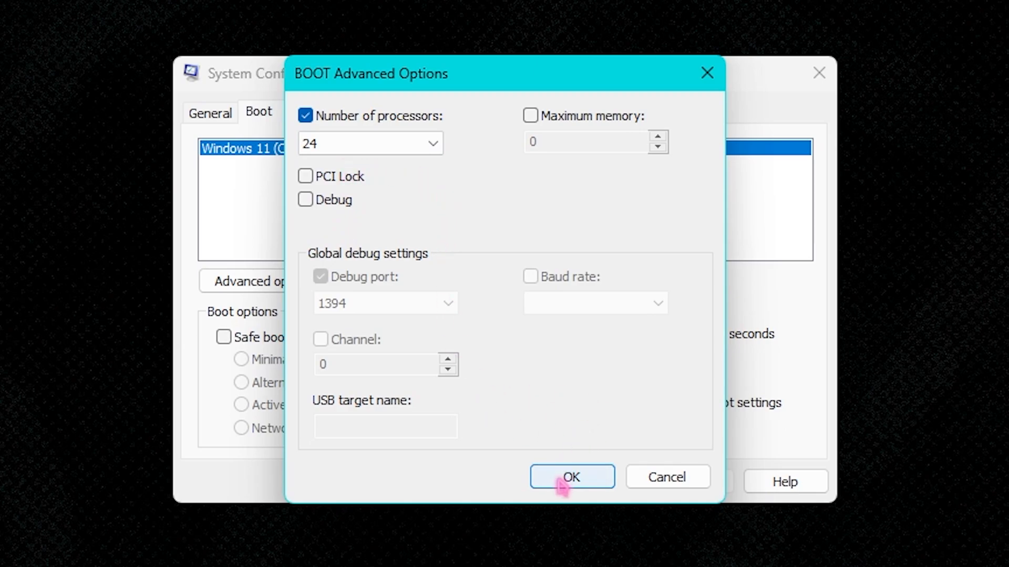
# Confirm booting with all 24 processors and exit without restarting
pyautogui.click(572, 476)
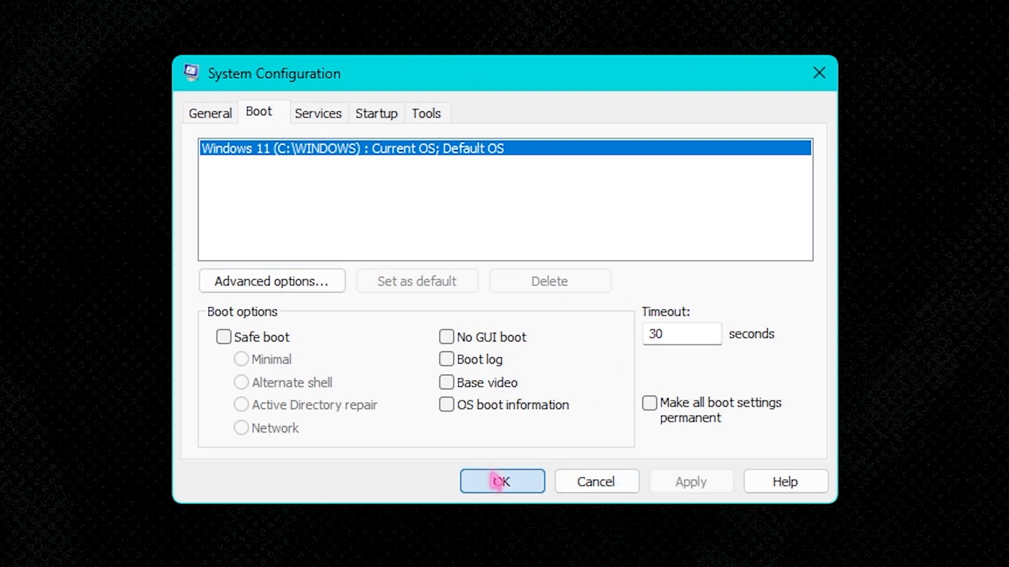
pyautogui.click(501, 481)
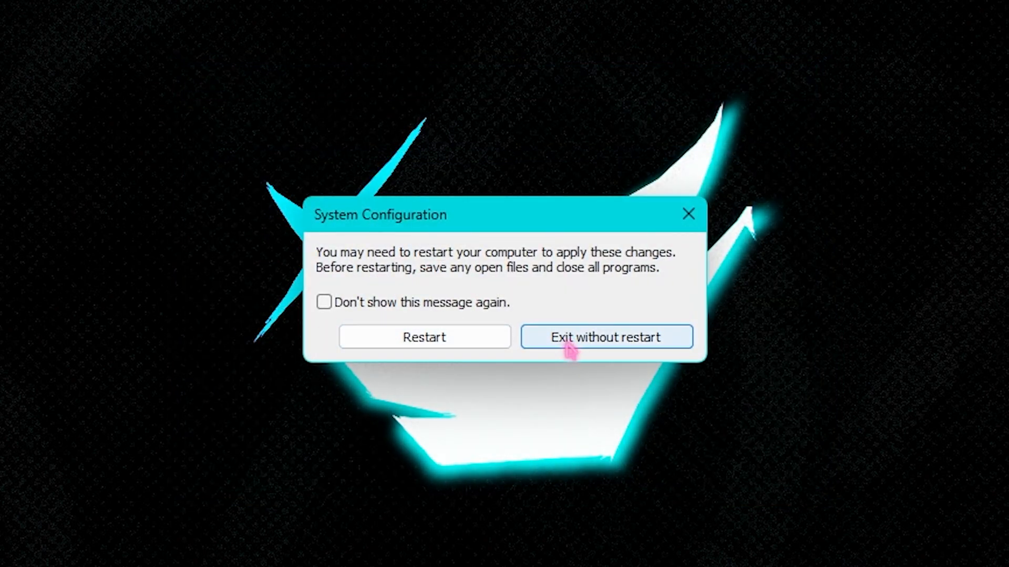
pyautogui.click(605, 337)
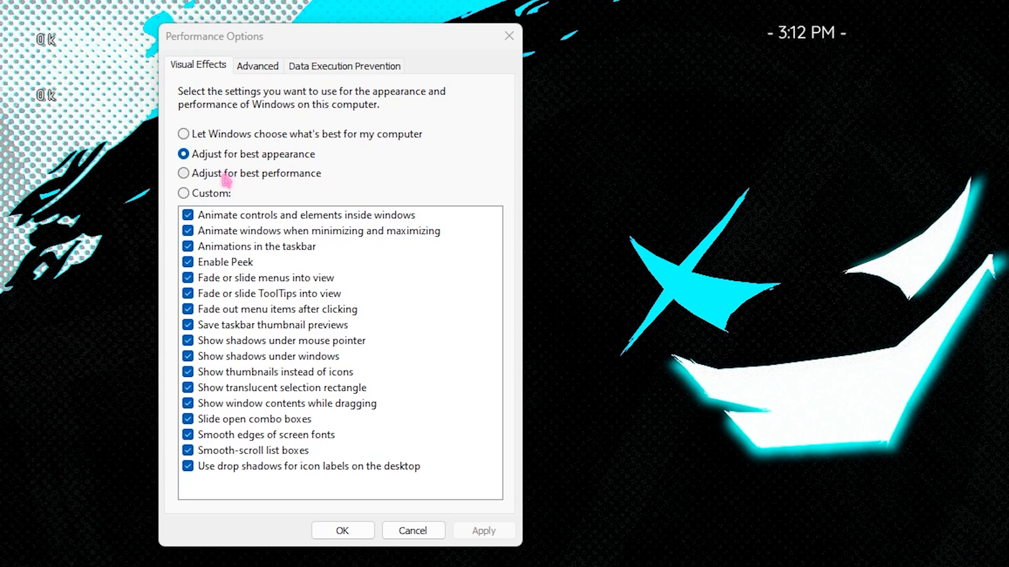
# Adjust for best performance keeping only thumbnails and smooth screen-font edges, and apply
pyautogui.click(183, 173)
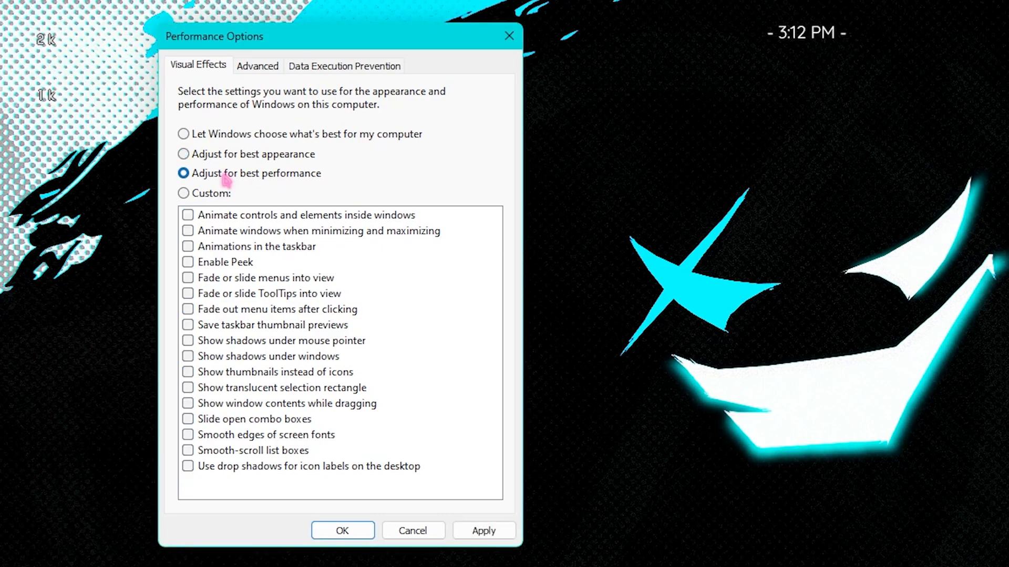
pyautogui.moveTo(183, 215)
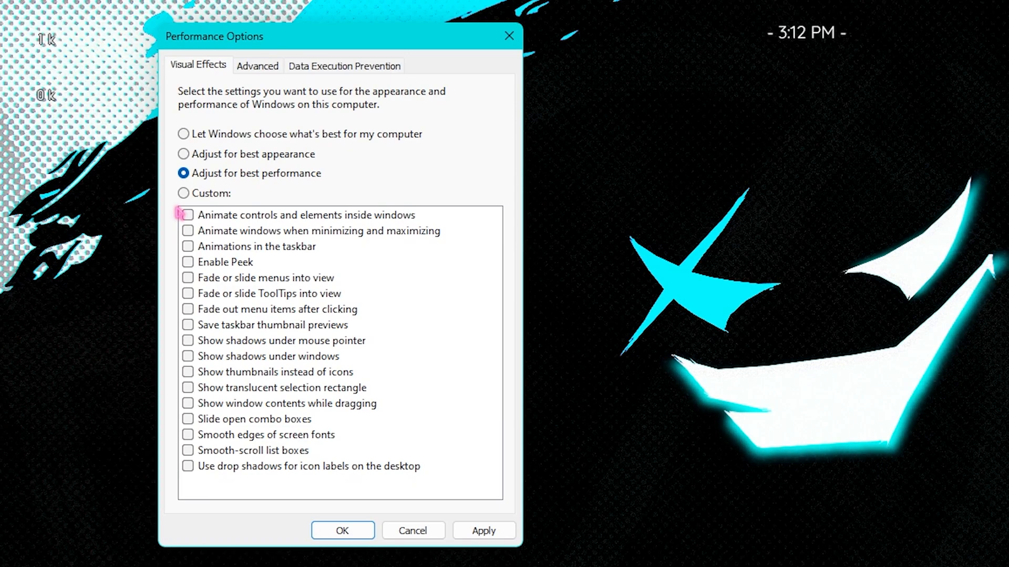
pyautogui.moveTo(305, 155)
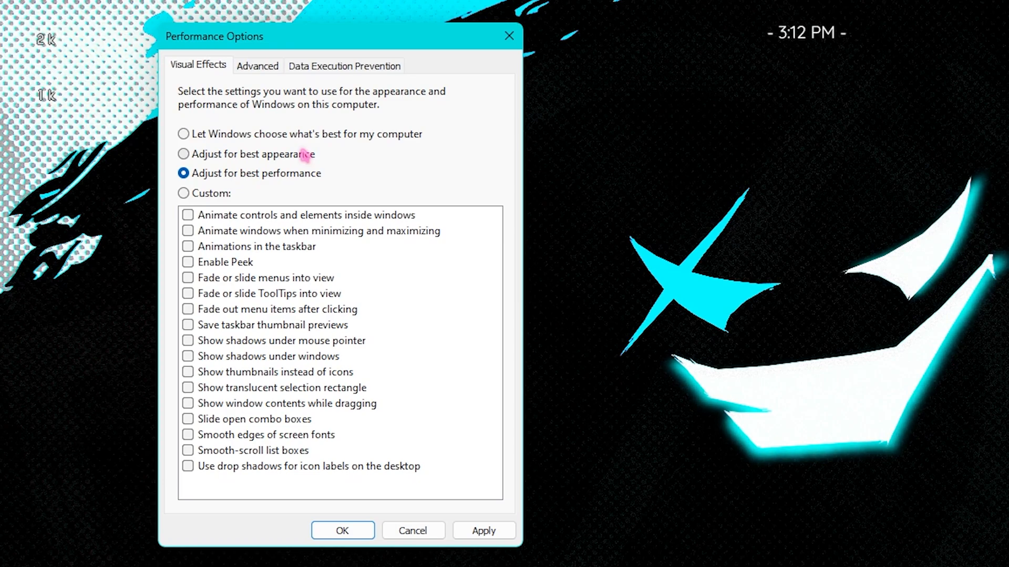
pyautogui.moveTo(273, 232)
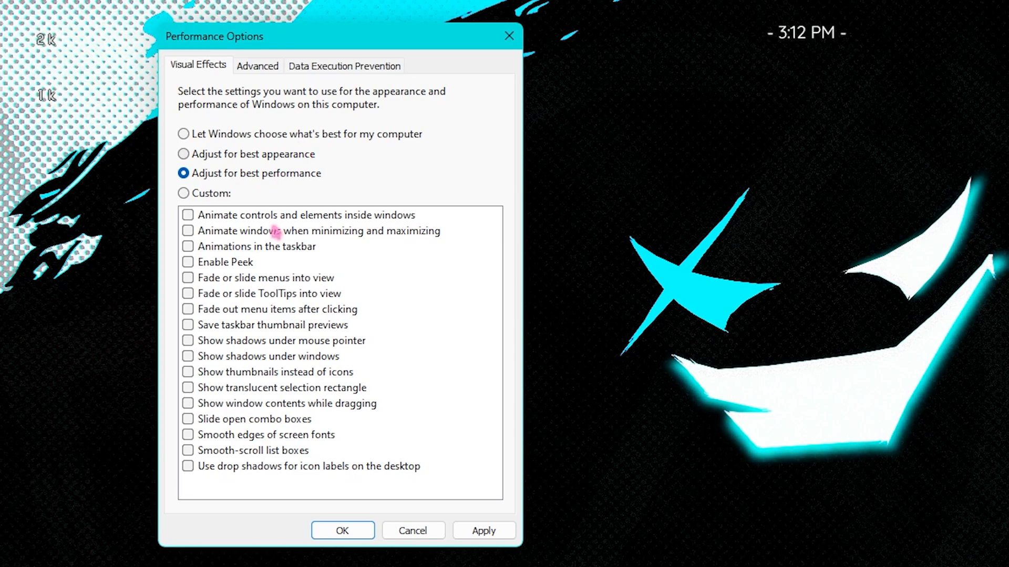
pyautogui.moveTo(234, 454)
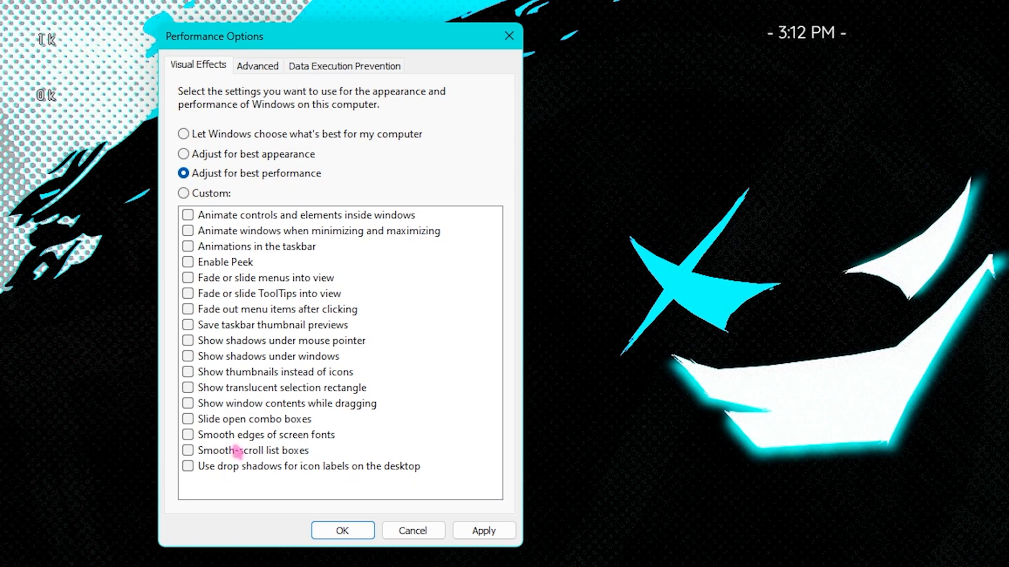
pyautogui.moveTo(241, 422)
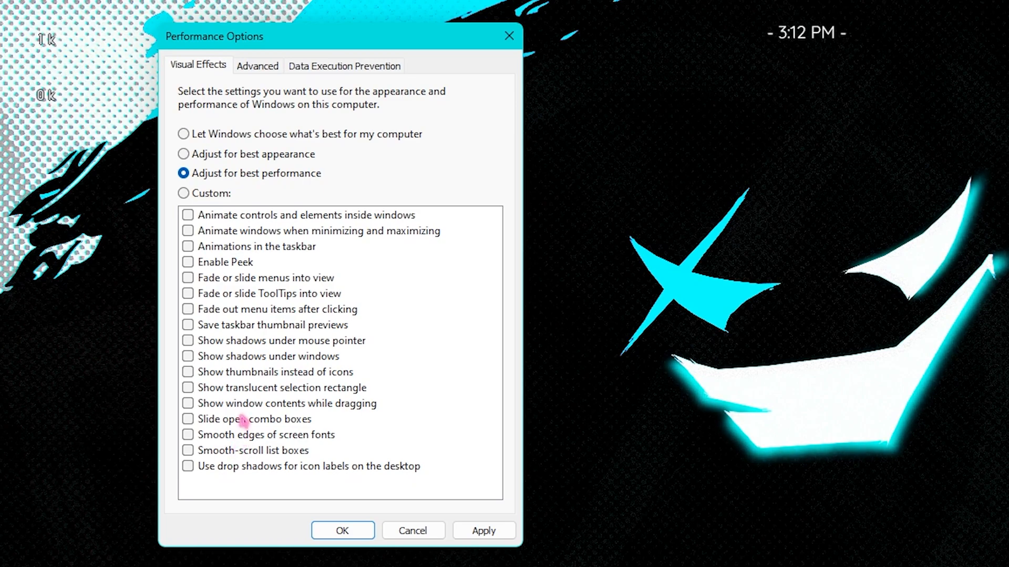
pyautogui.click(187, 372)
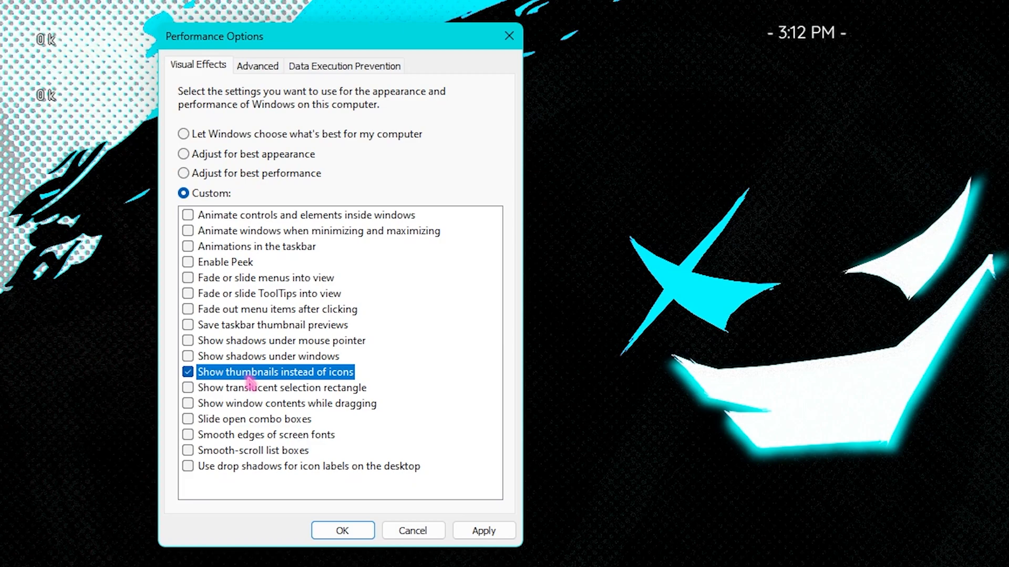
pyautogui.click(188, 434)
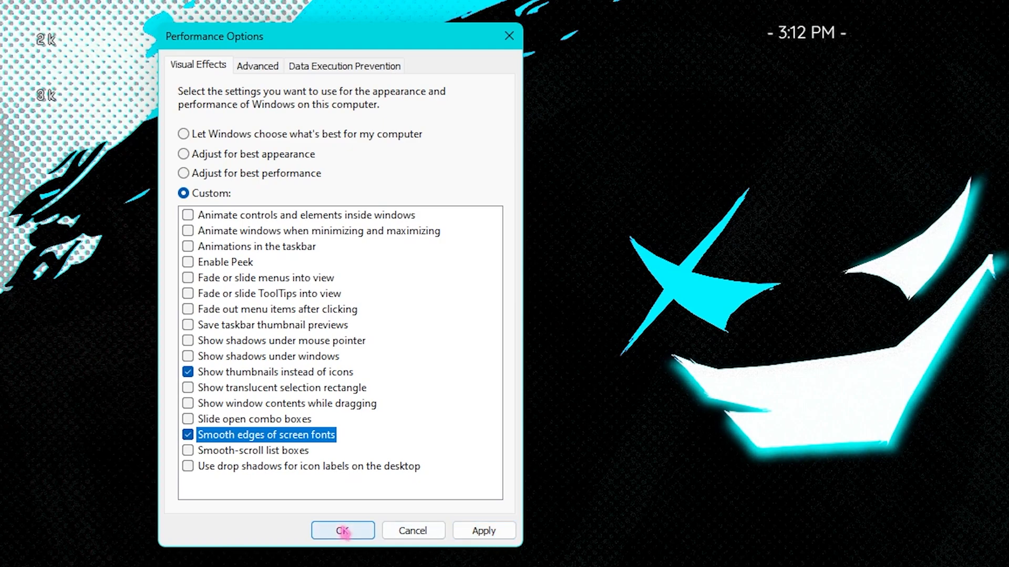
pyautogui.click(343, 530)
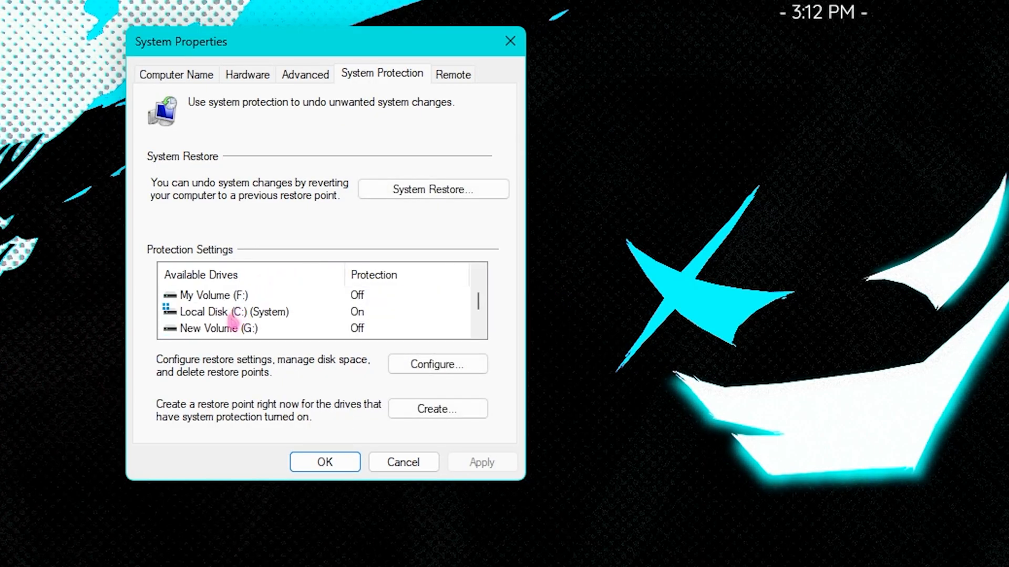
# Turn on system protection for the C: system drive
pyautogui.click(233, 313)
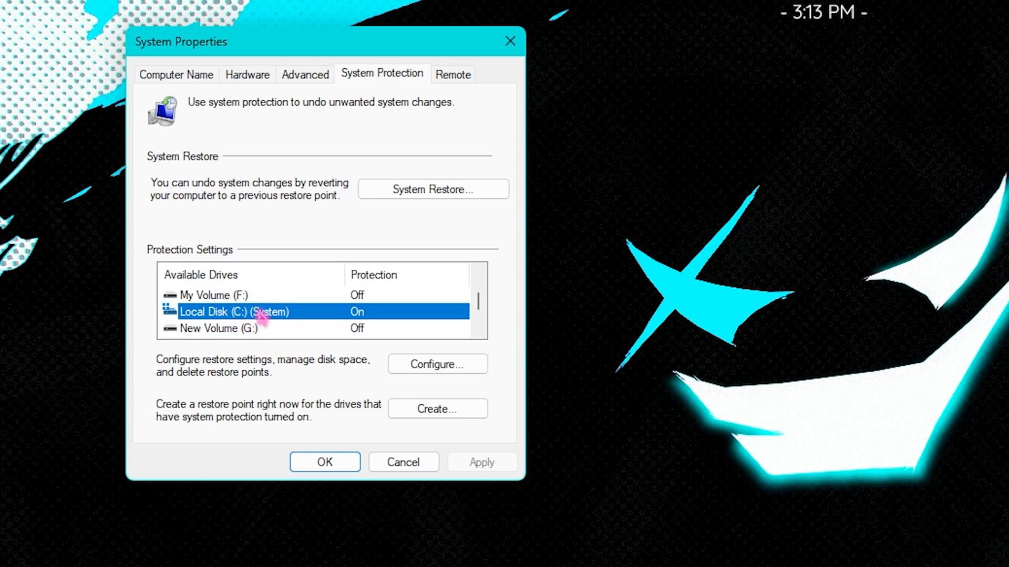
pyautogui.click(437, 363)
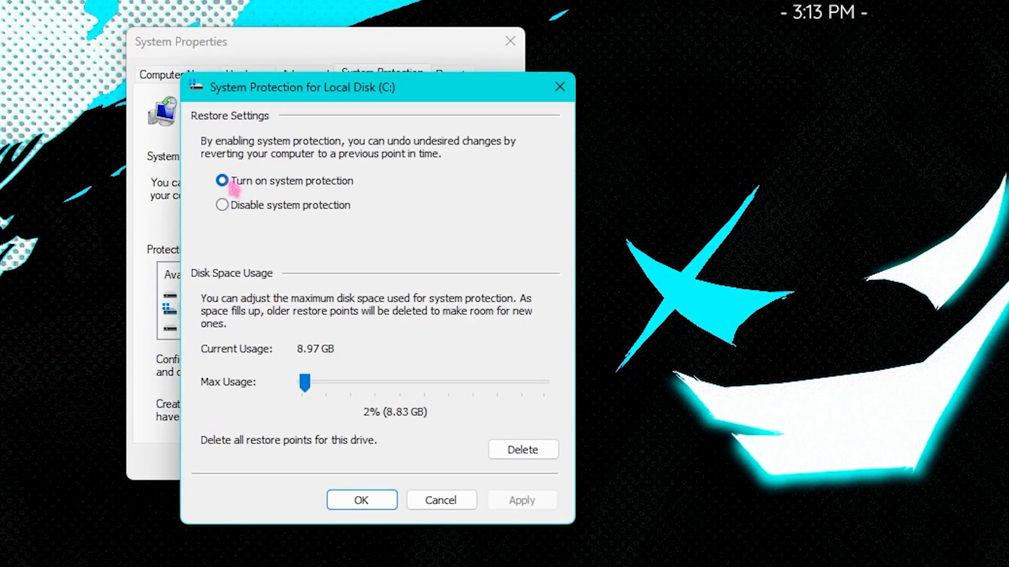
pyautogui.click(361, 500)
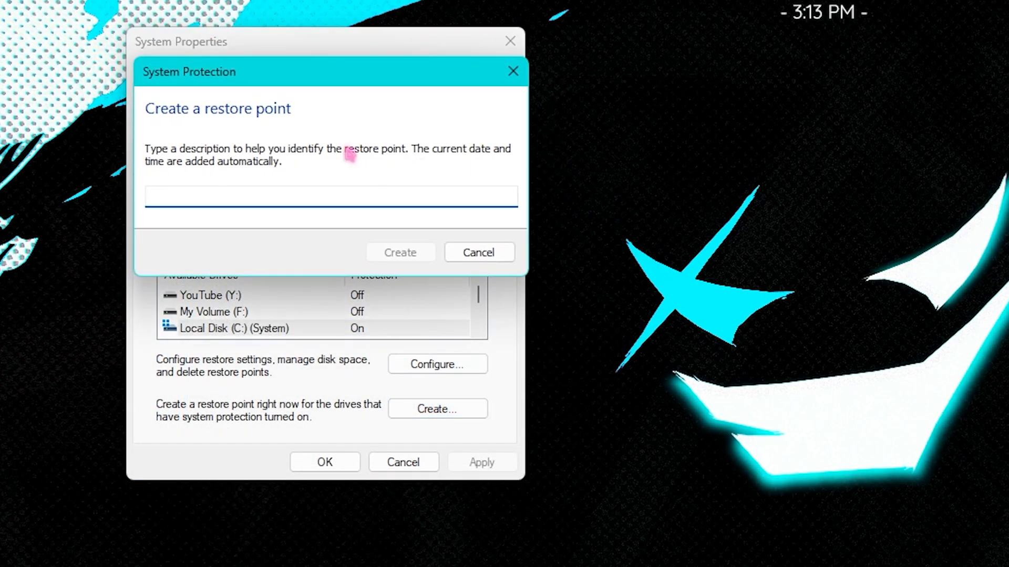
# Create a restore point described 'Over'
pyautogui.write('Over')
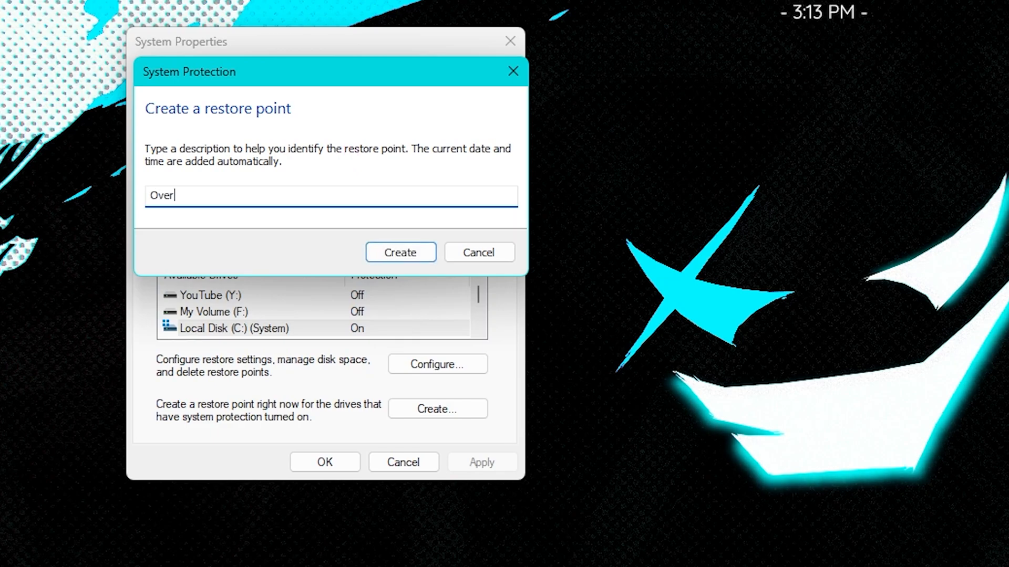
pyautogui.click(399, 251)
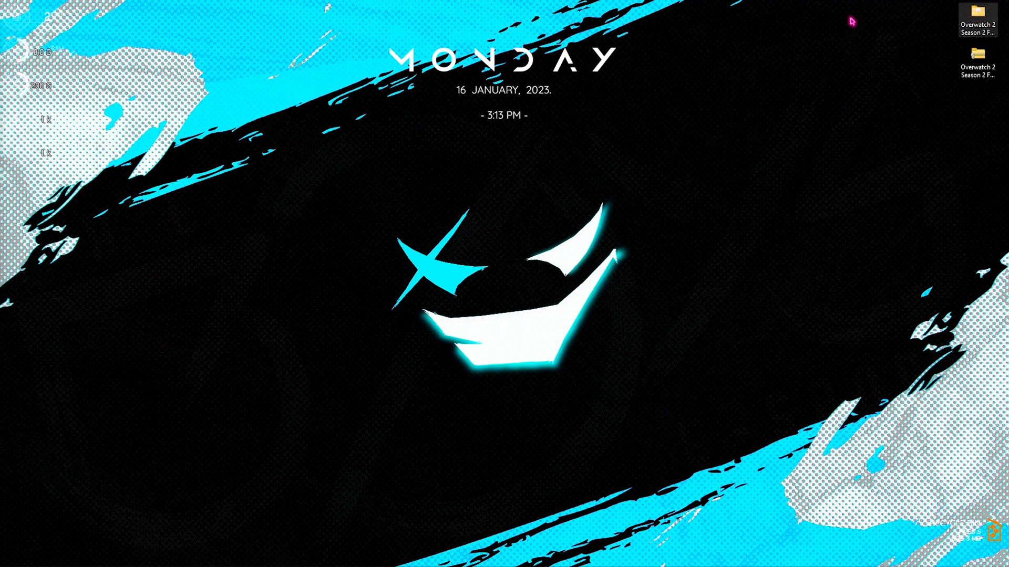
# Browse the FPS pack's '1 - Overwatch Priority' folder of .reg files and go back up
pyautogui.doubleClick(977, 19)
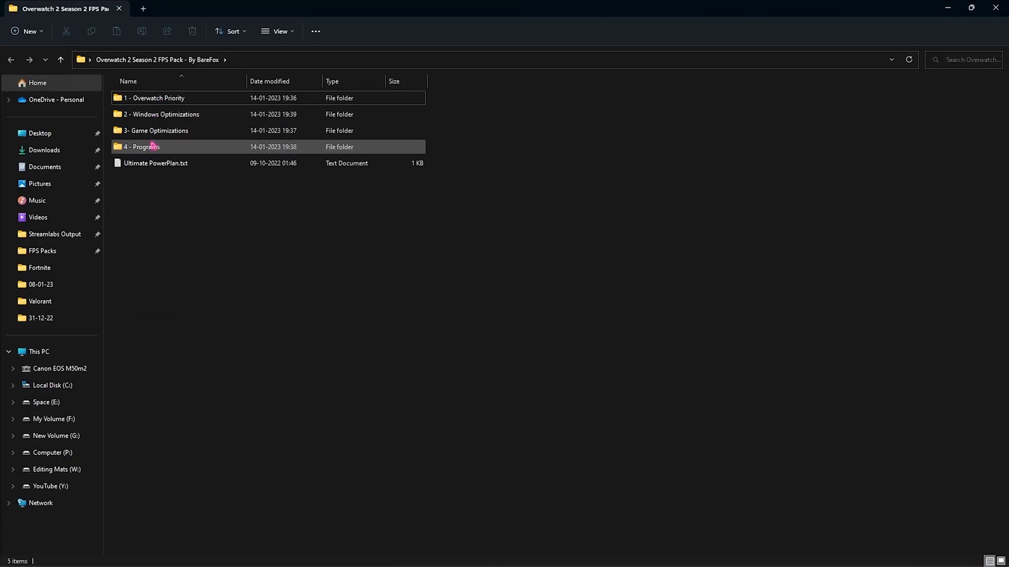
pyautogui.click(154, 98)
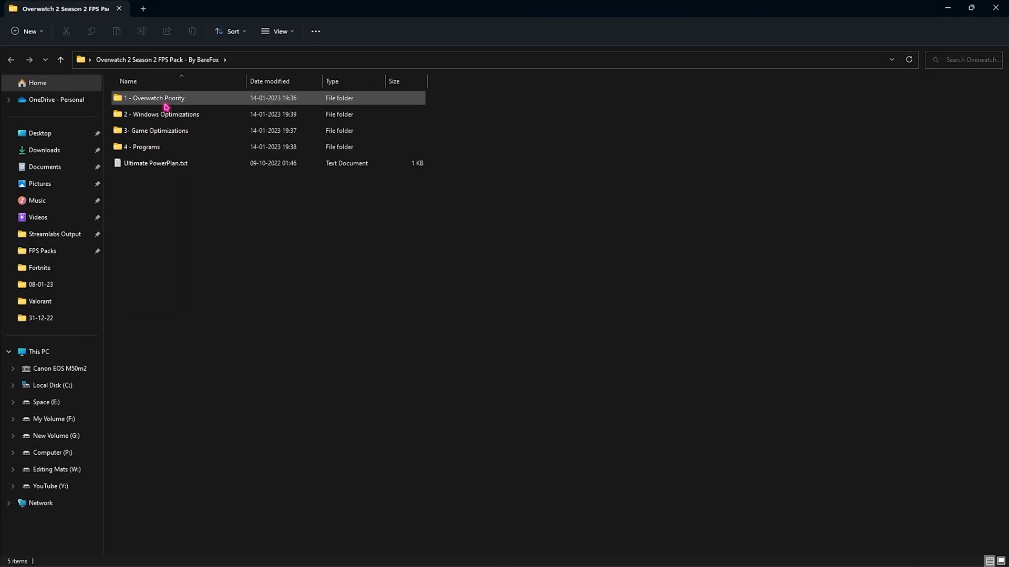
pyautogui.doubleClick(155, 98)
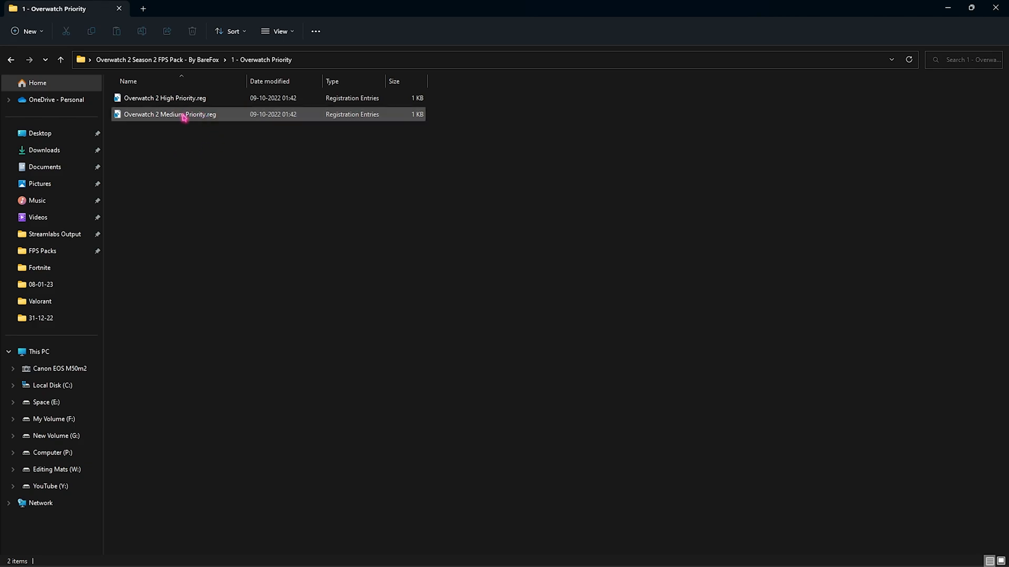
pyautogui.moveTo(170, 113)
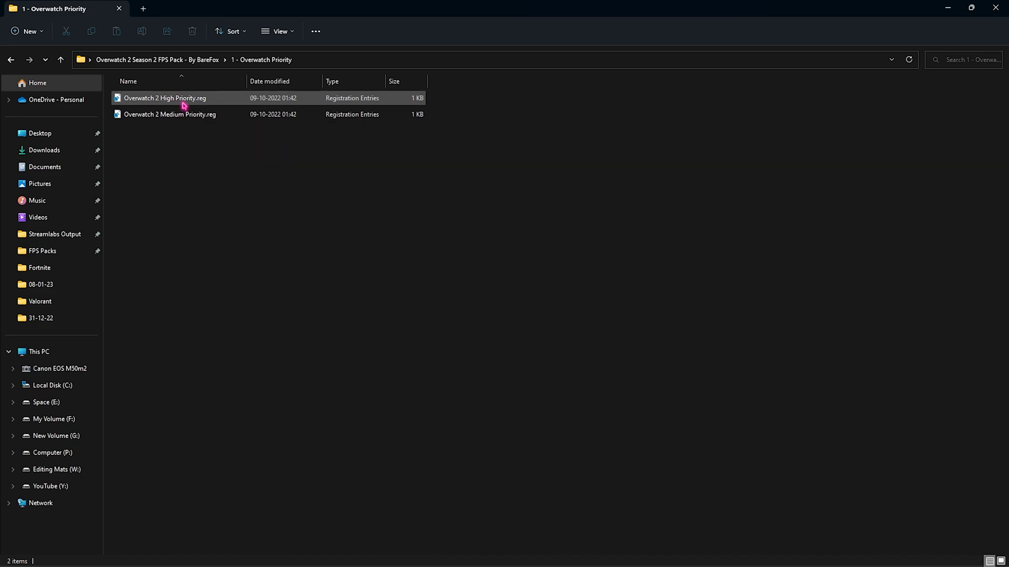
pyautogui.moveTo(170, 114)
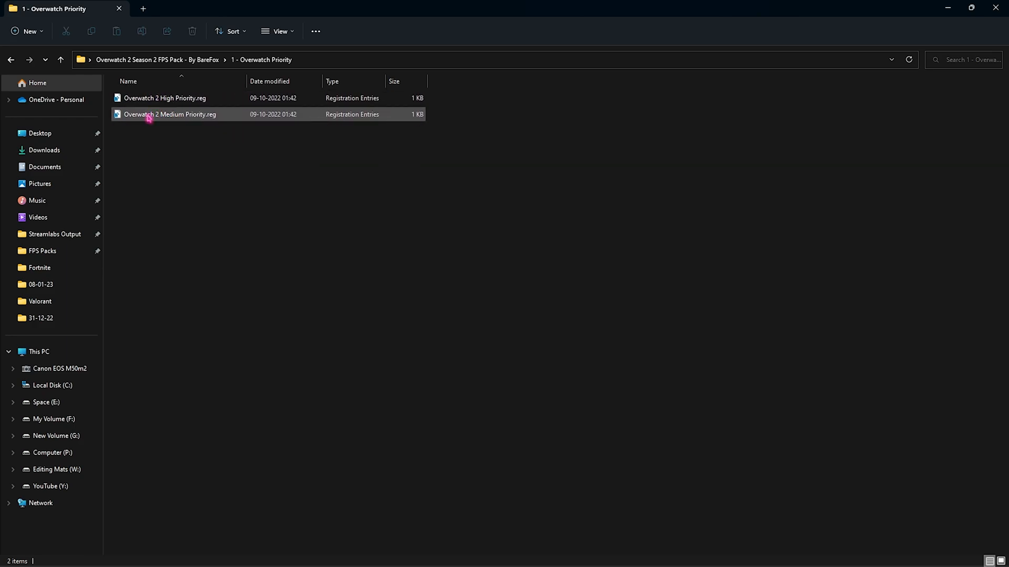
pyautogui.moveTo(170, 115)
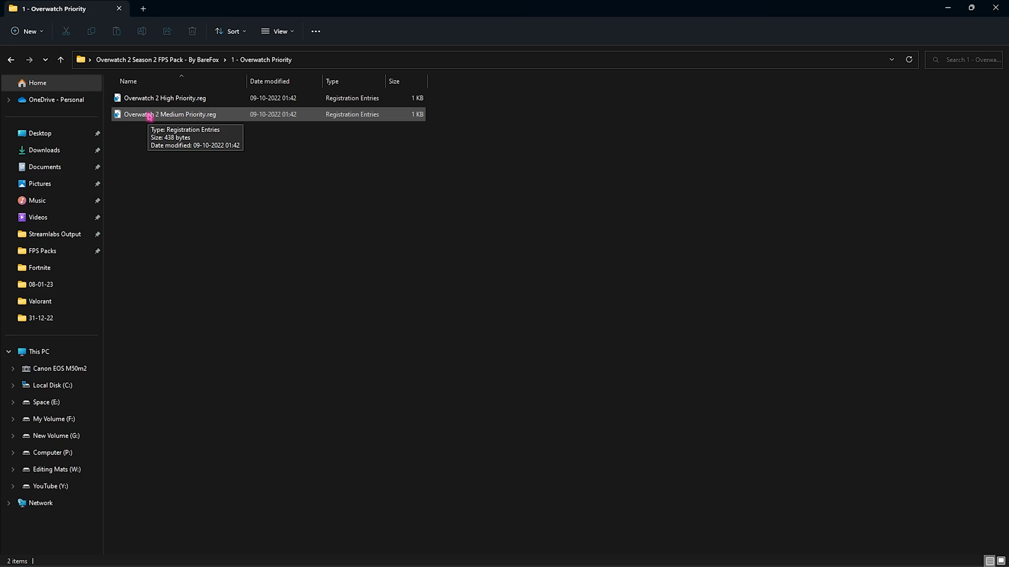
pyautogui.click(61, 59)
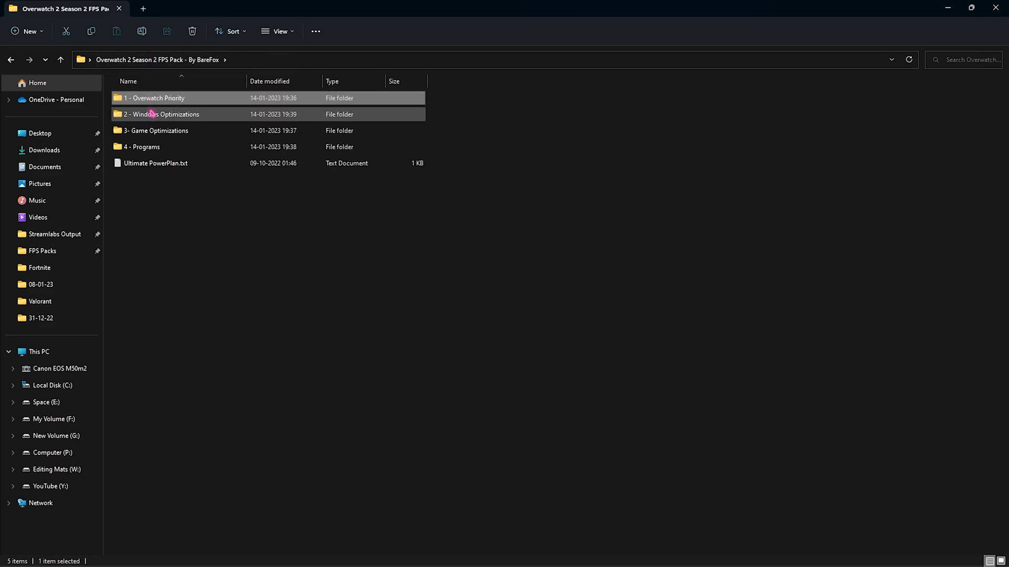
# View CPU Priority.reg from the Windows Optimizations folder in Notepad, then close it
pyautogui.doubleClick(163, 114)
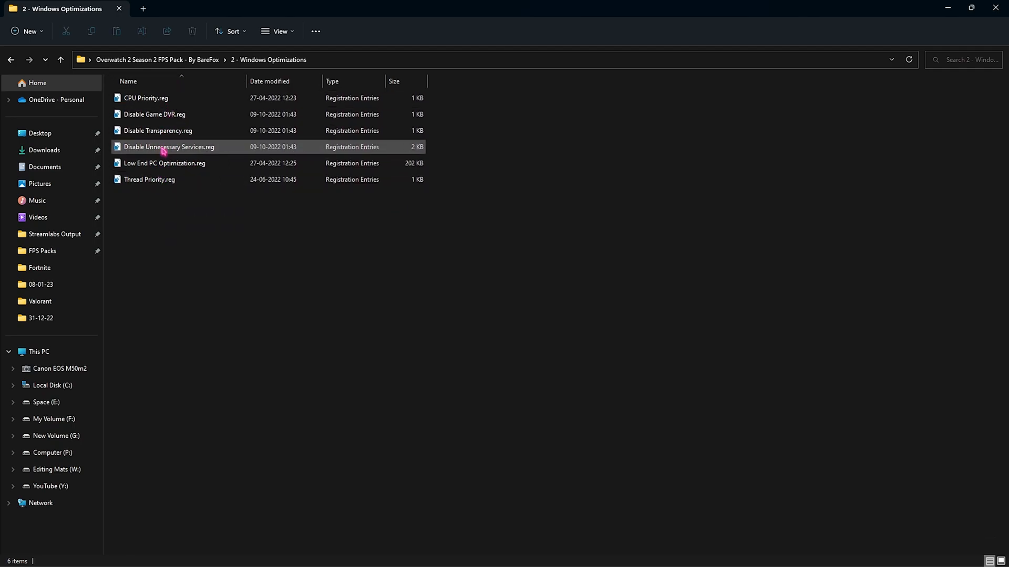
pyautogui.click(145, 98)
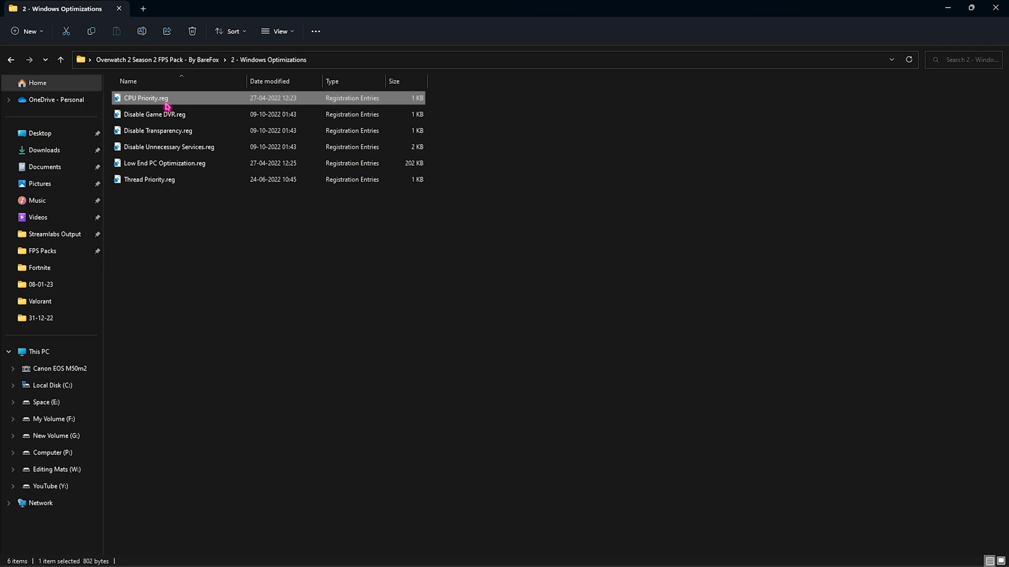
pyautogui.rightClick(145, 97)
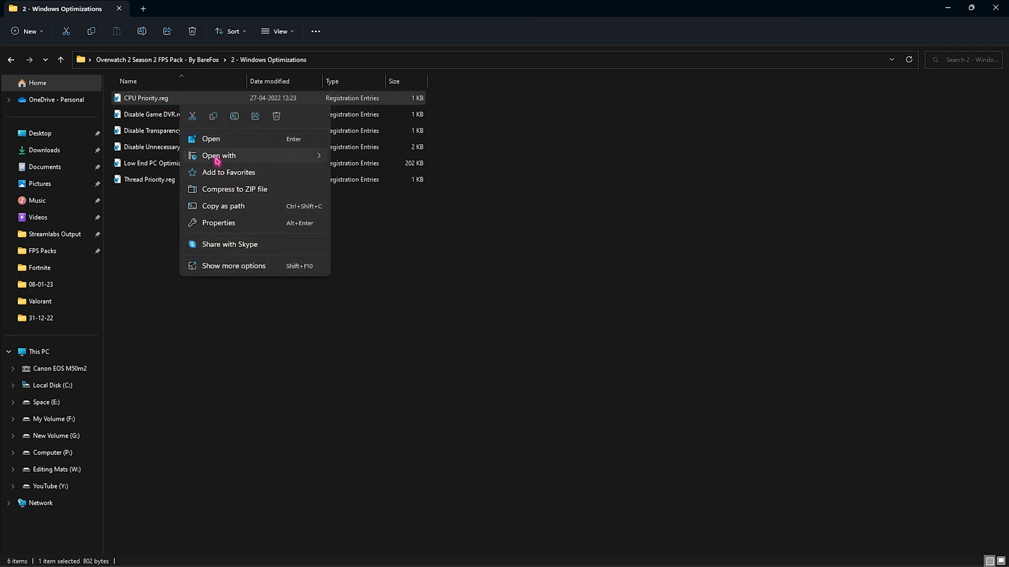
pyautogui.click(210, 138)
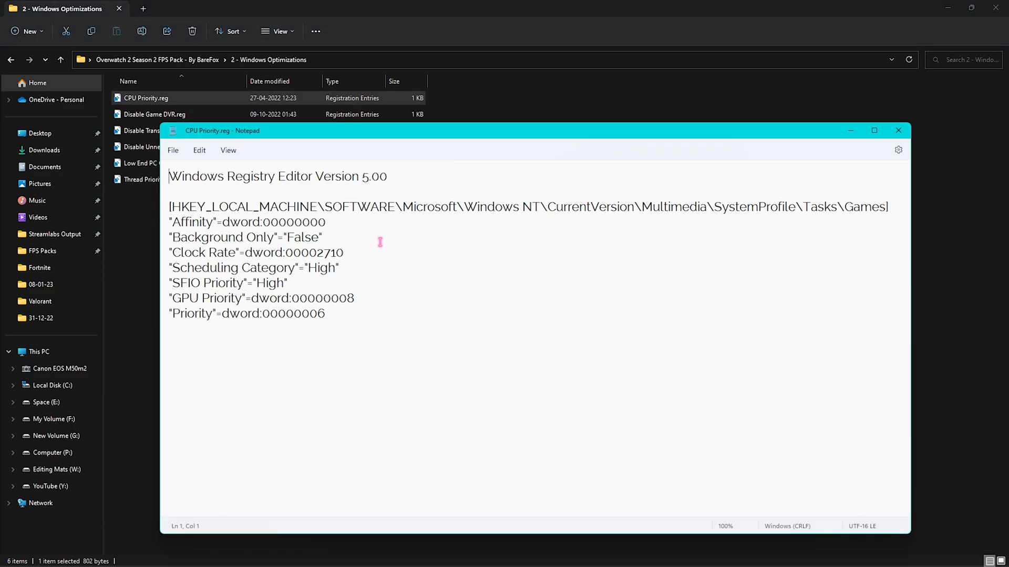
pyautogui.click(850, 130)
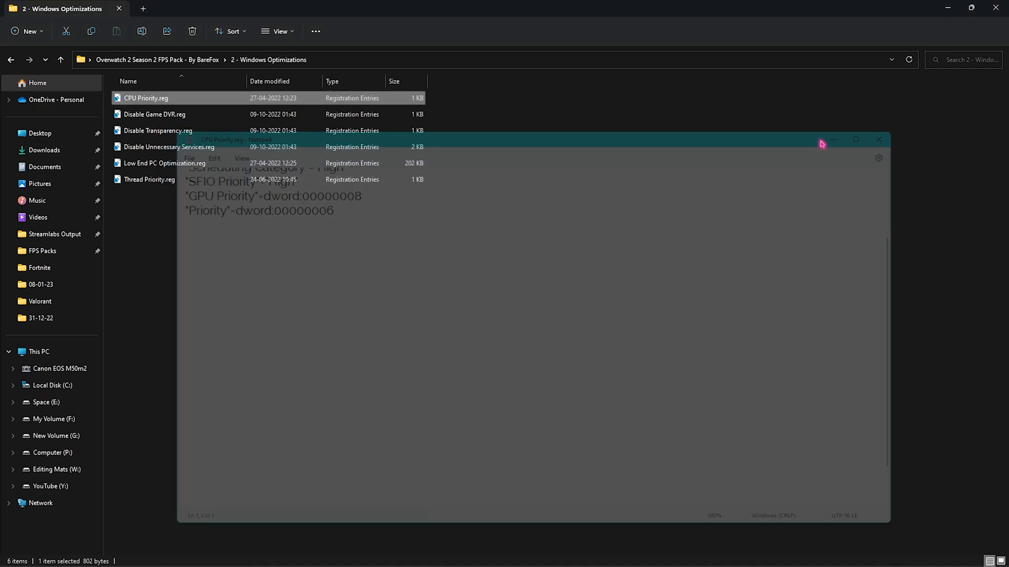
# Look over Disable Game DVR.reg and the other files, then return to the pack's top level
pyautogui.click(877, 140)
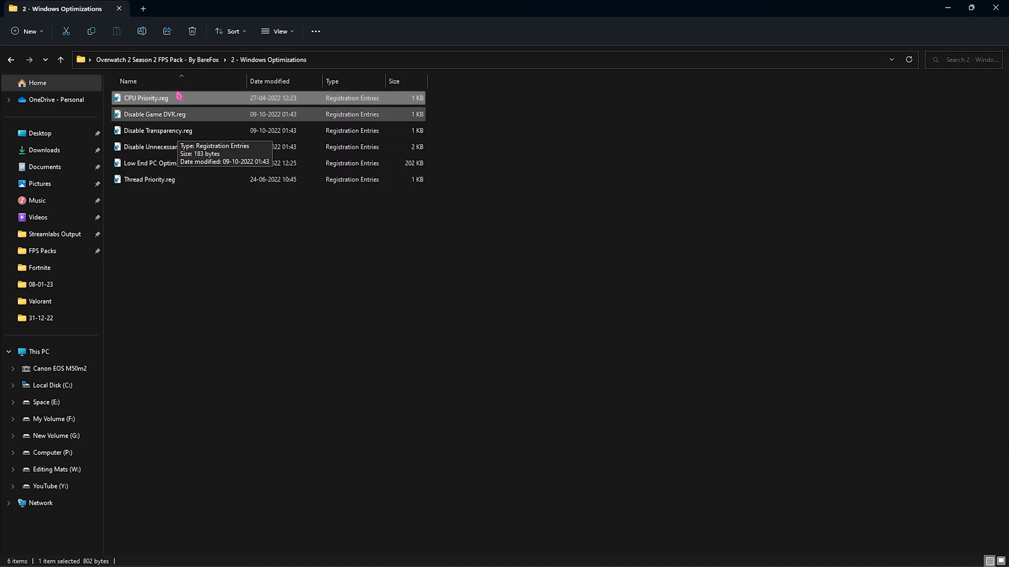
pyautogui.moveTo(210, 205)
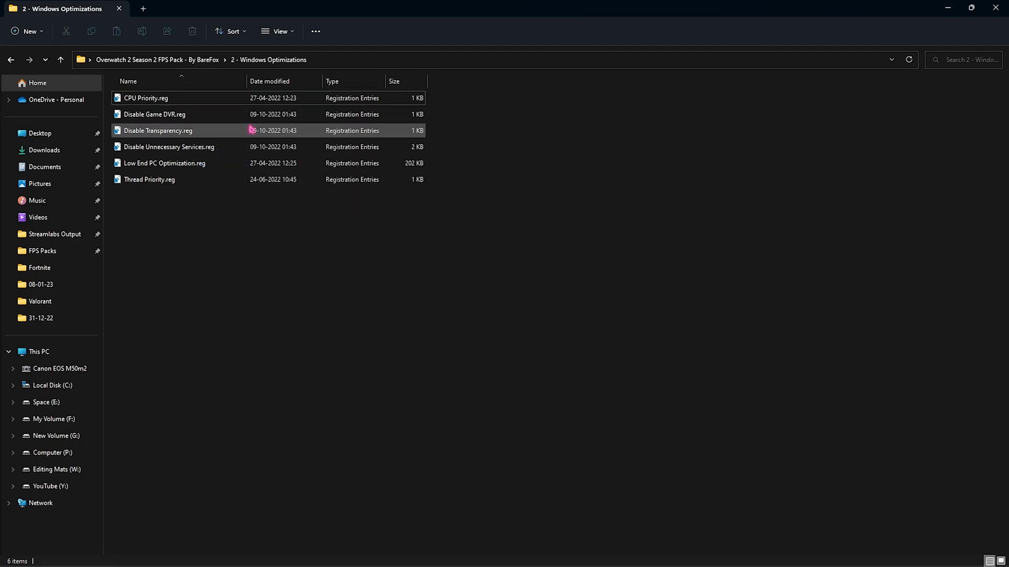
pyautogui.click(60, 59)
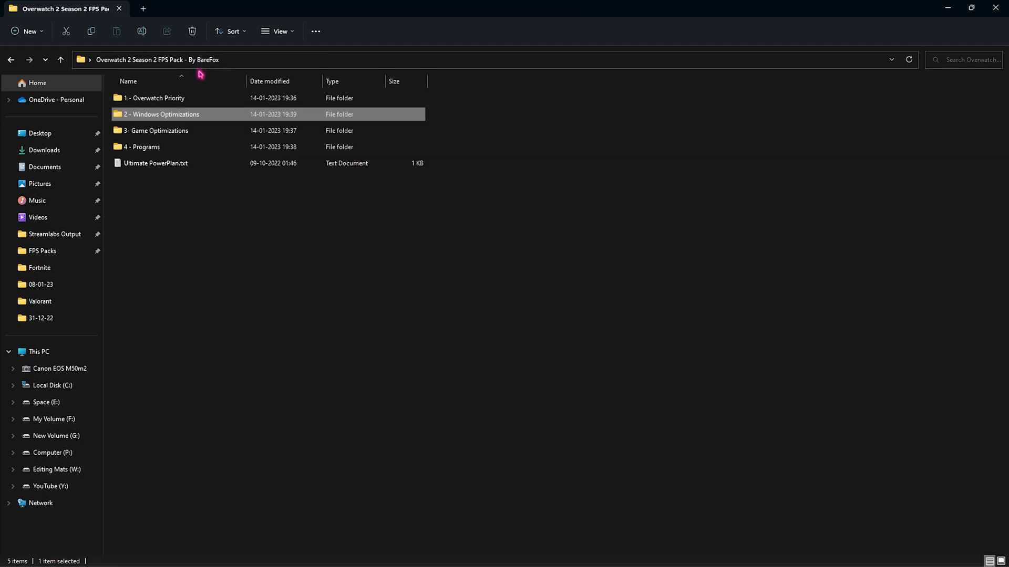
# Browse the Game Optimizations .reg files, then enter the Programs folder
pyautogui.doubleClick(156, 131)
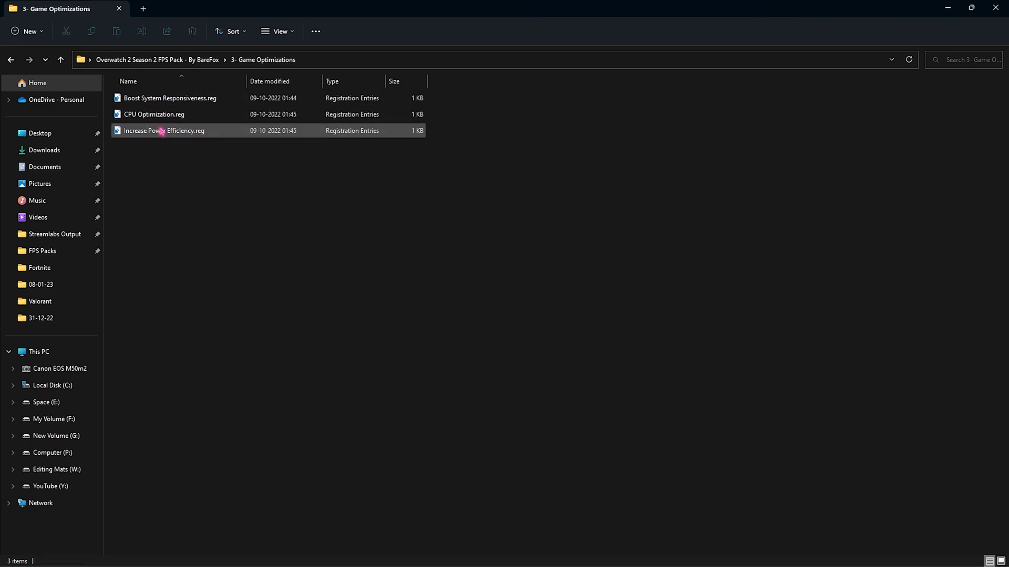
pyautogui.moveTo(156, 135)
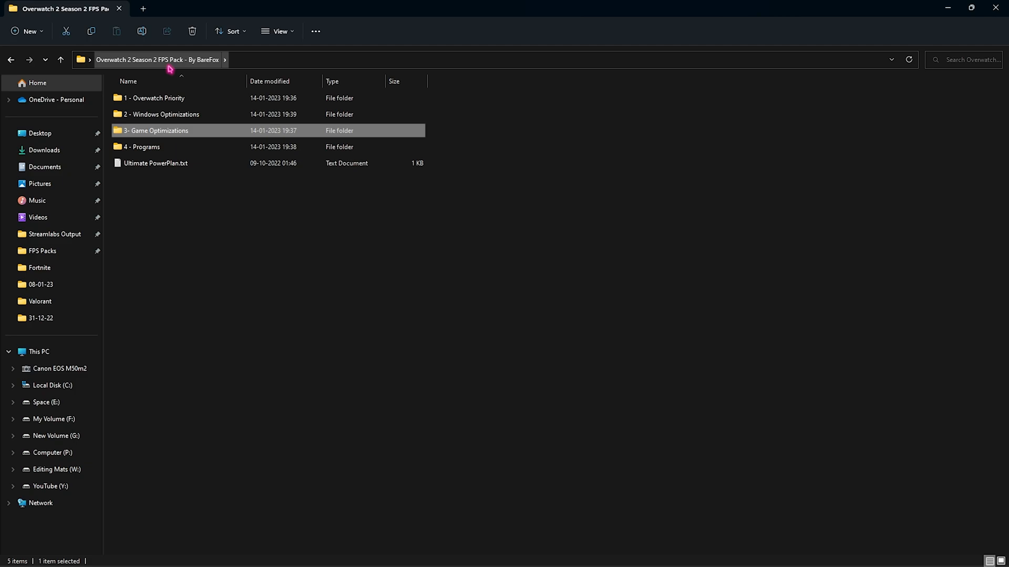
pyautogui.doubleClick(142, 148)
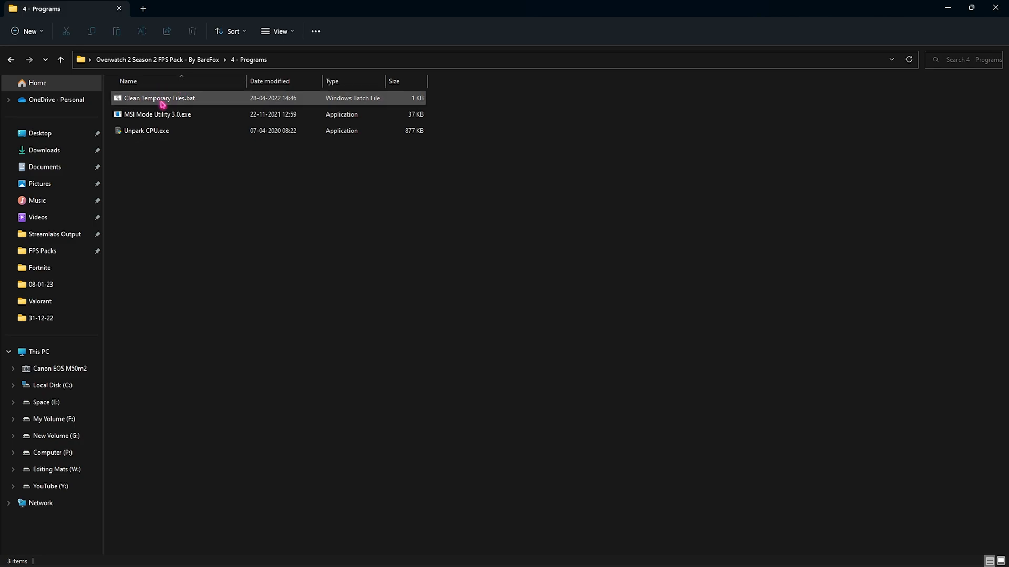
pyautogui.moveTo(160, 98)
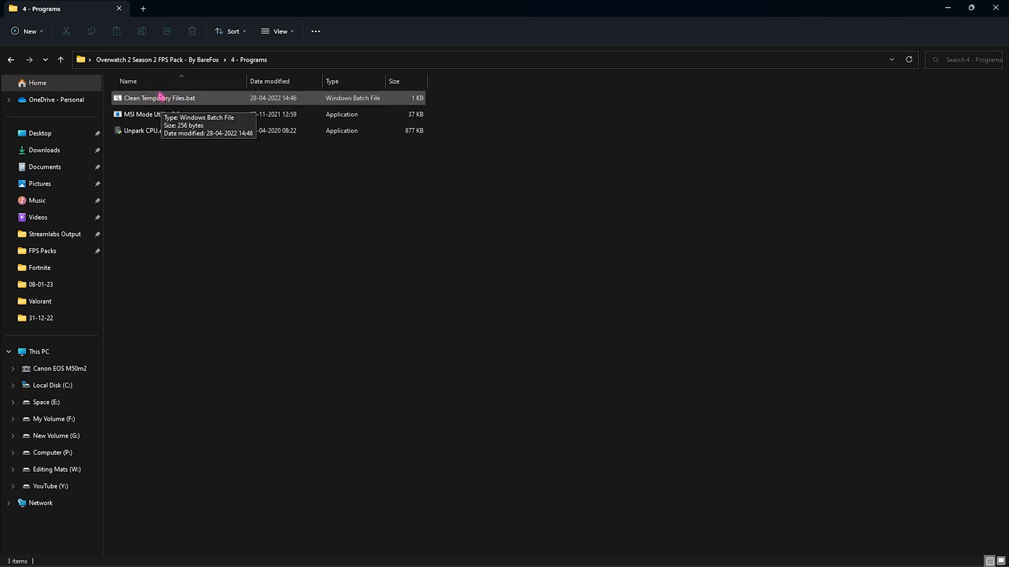
pyautogui.moveTo(180, 106)
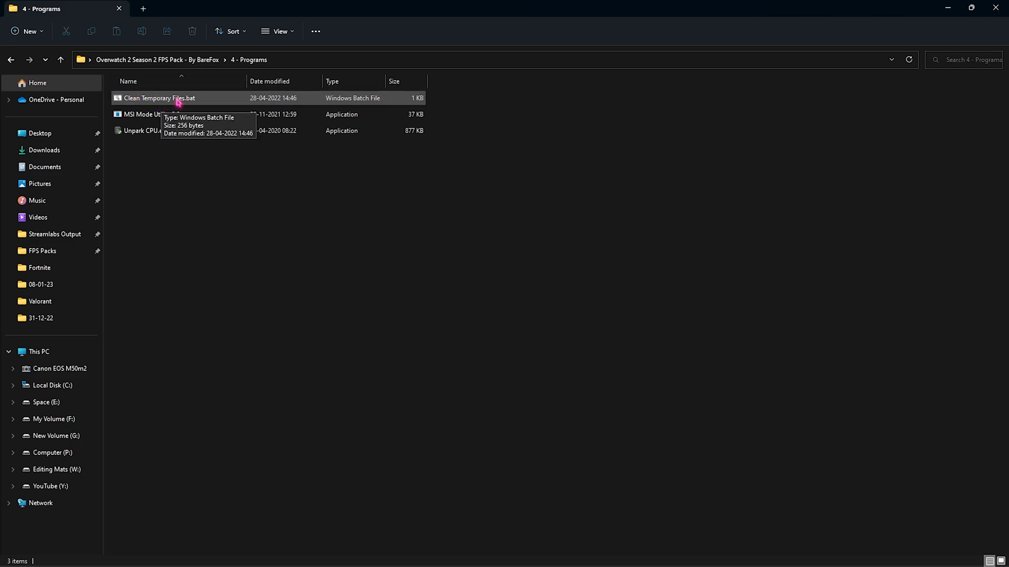
# Run Clean Temporary Files.bat as administrator to delete temporary files
pyautogui.rightClick(159, 98)
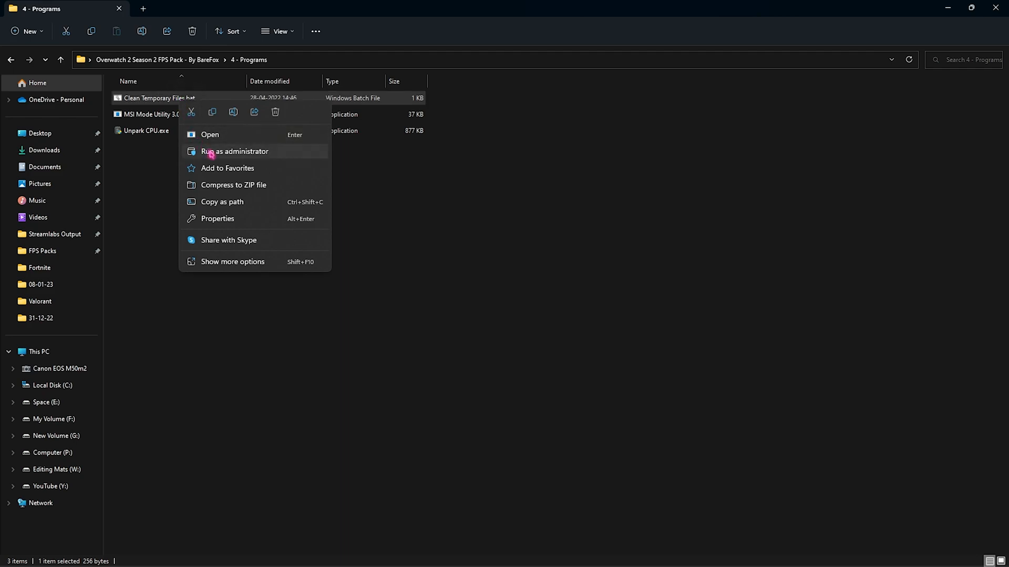
pyautogui.click(210, 134)
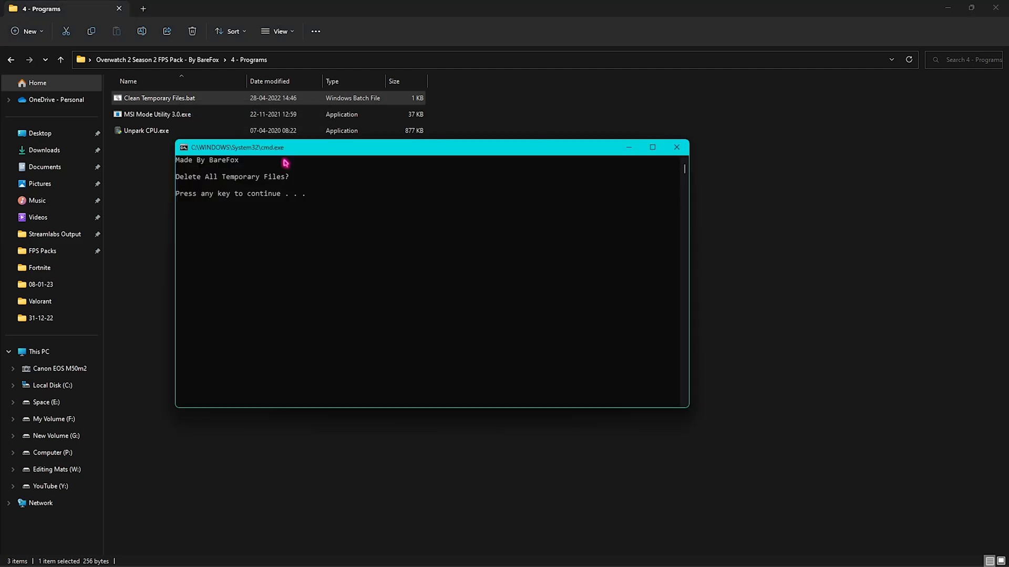
pyautogui.moveTo(243, 214)
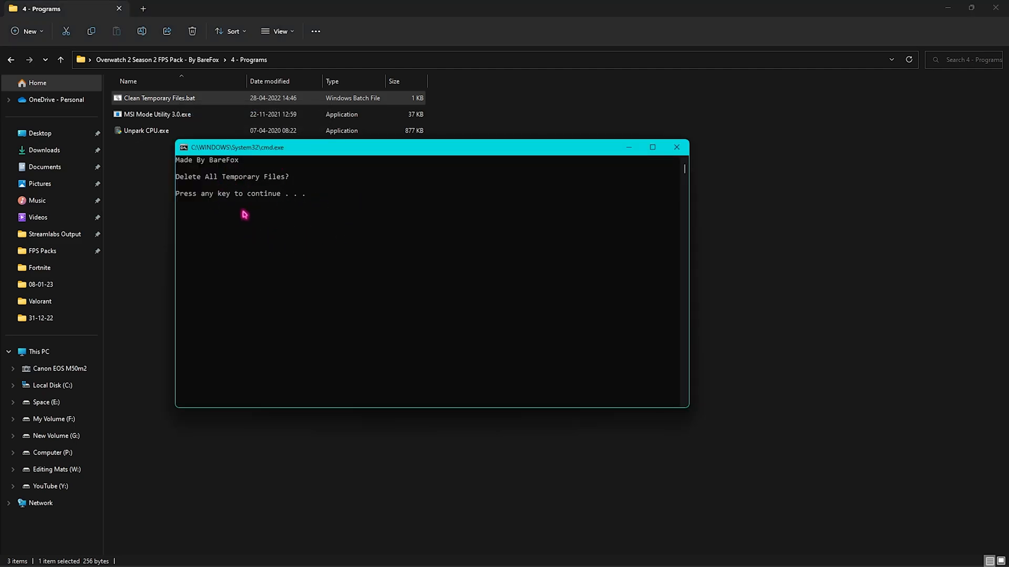
pyautogui.moveTo(273, 210)
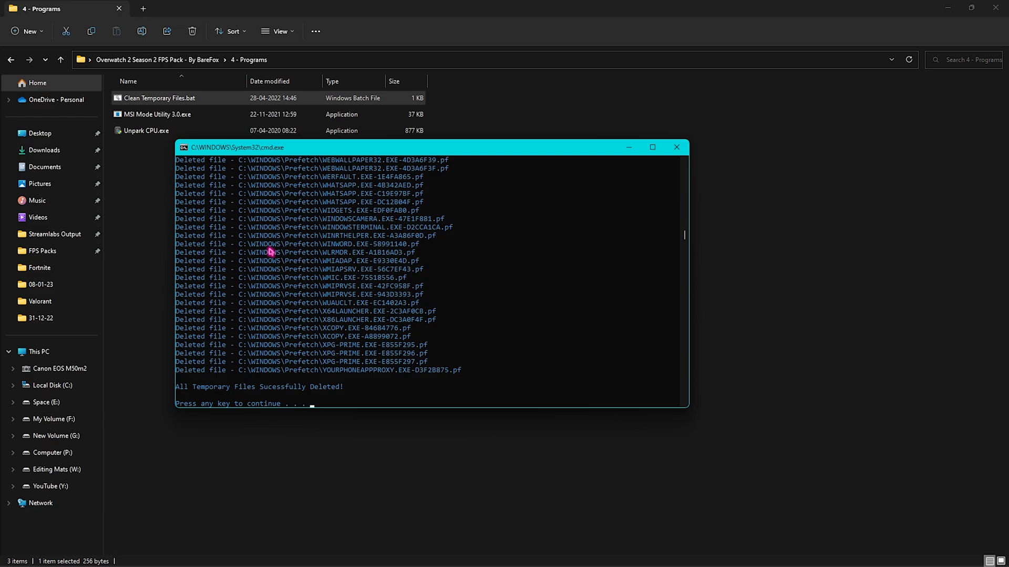
pyautogui.moveTo(255, 400)
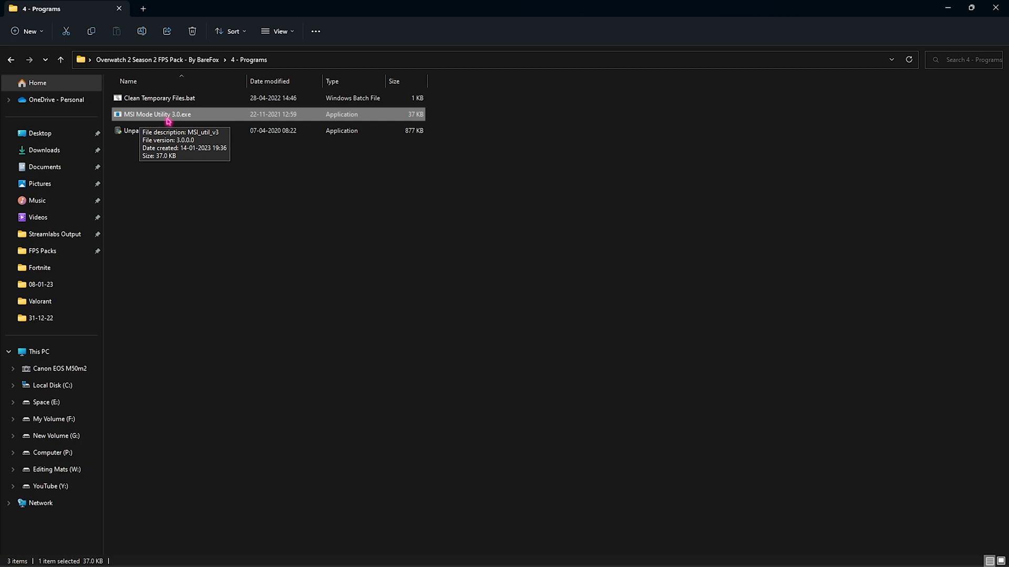
# Run MSI Mode Utility as administrator and set the RTX 2070 SUPER's interrupt priority to High
pyautogui.rightClick(157, 114)
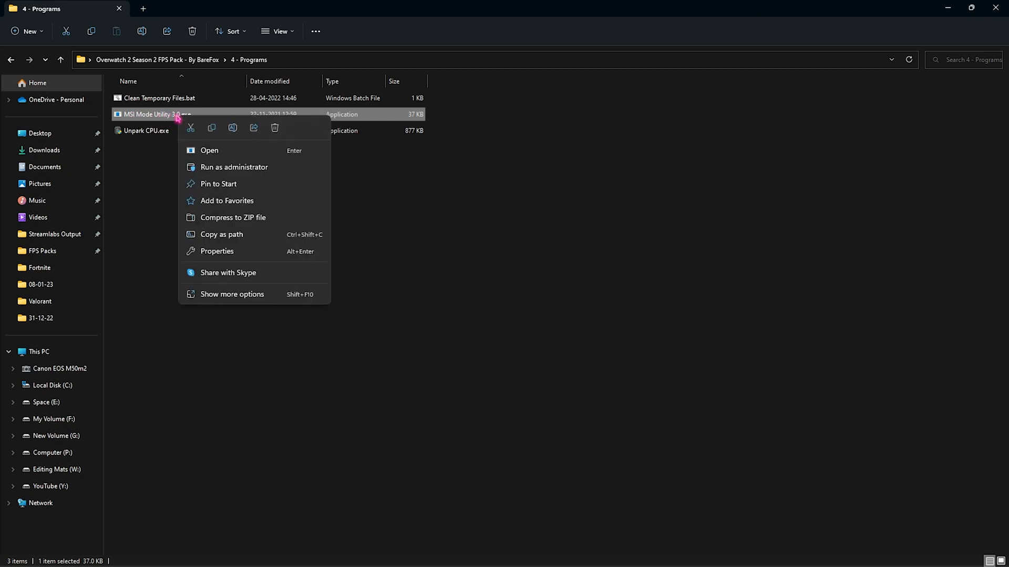
pyautogui.click(209, 150)
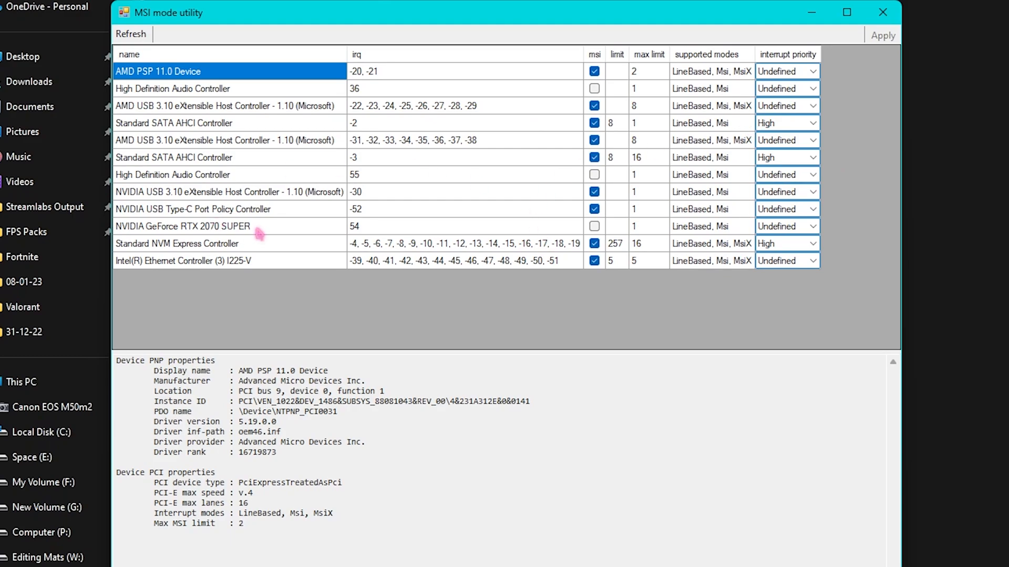
pyautogui.click(182, 226)
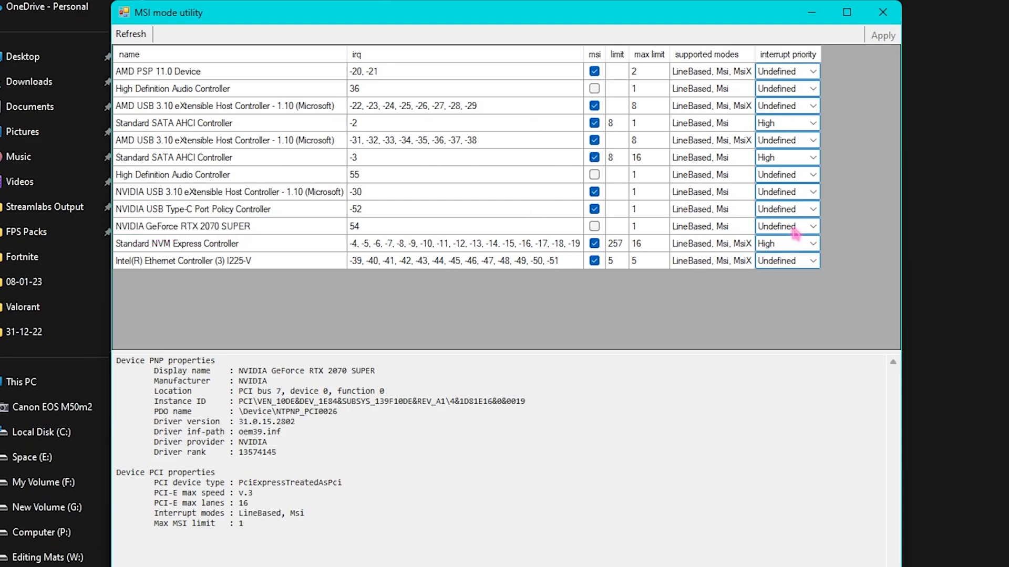
pyautogui.click(812, 226)
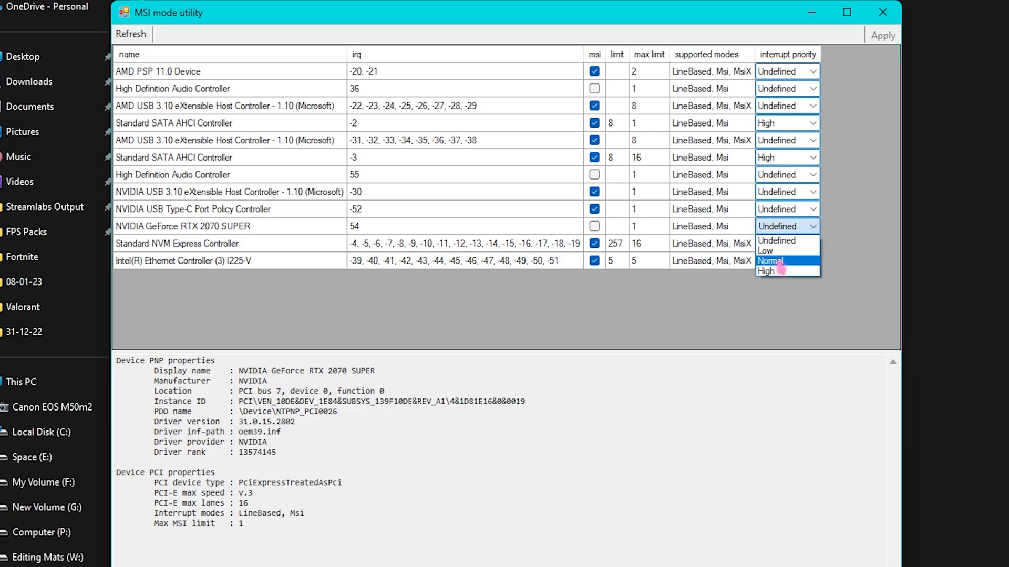
pyautogui.click(766, 271)
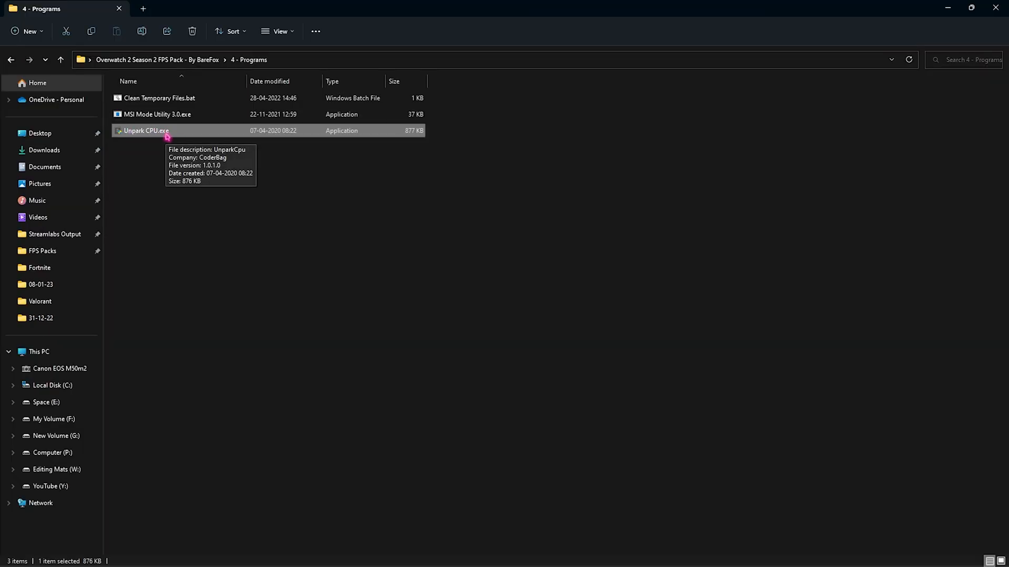
pyautogui.moveTo(196, 136)
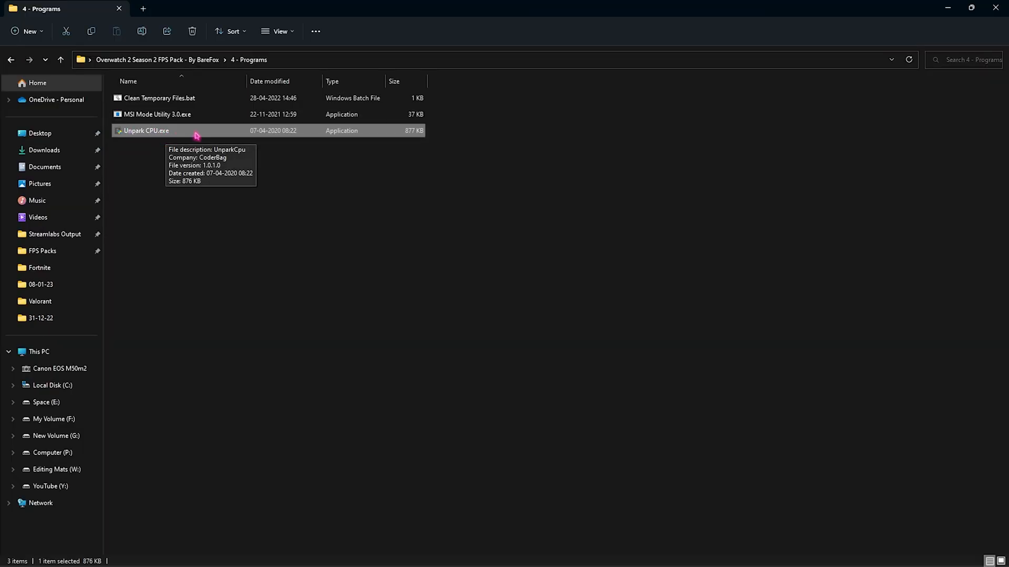
# Launch Unpark CPU and move the core parking index to keep all 24 cores unparked
pyautogui.doubleClick(146, 130)
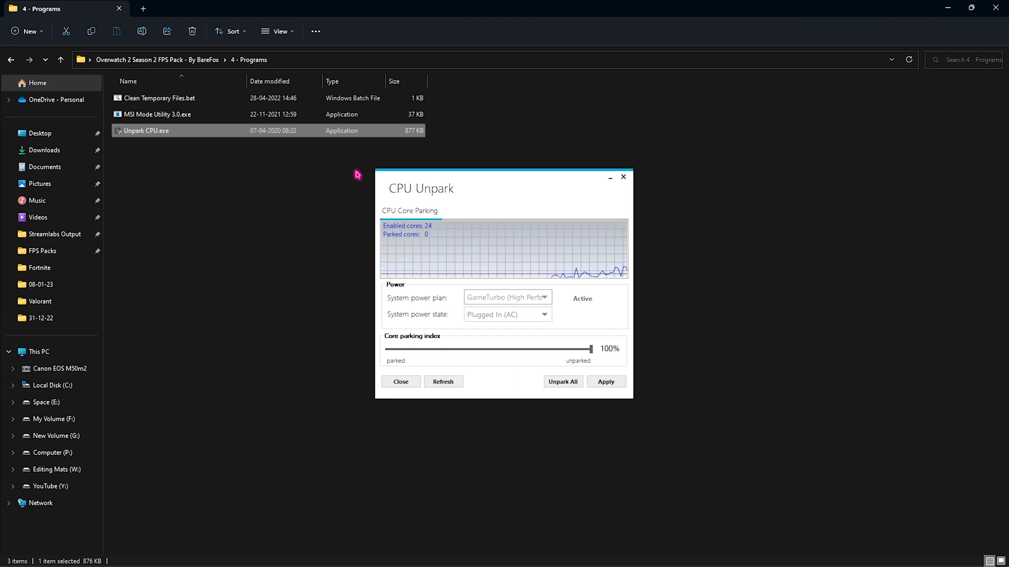
pyautogui.moveTo(408, 318)
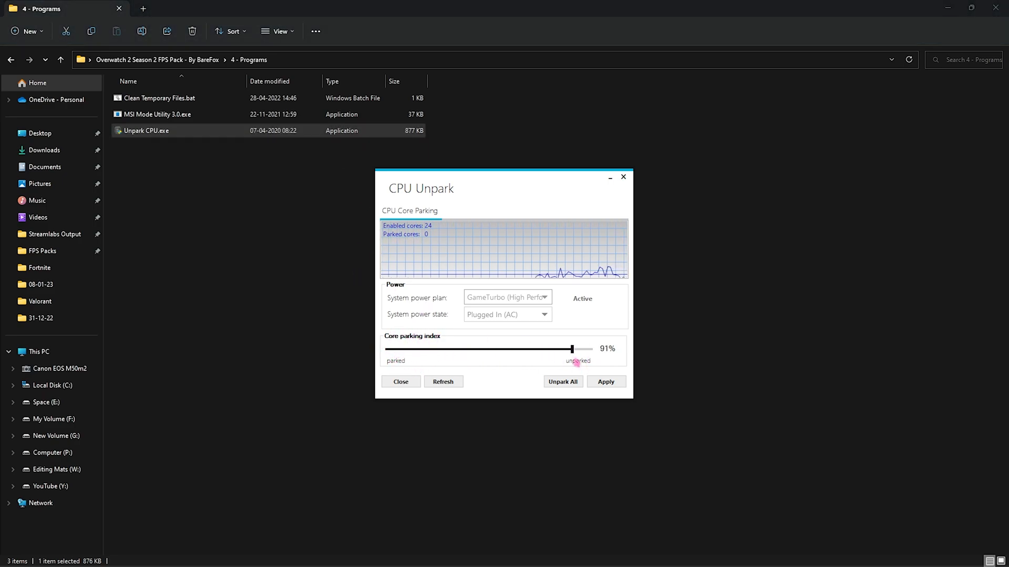
pyautogui.click(562, 381)
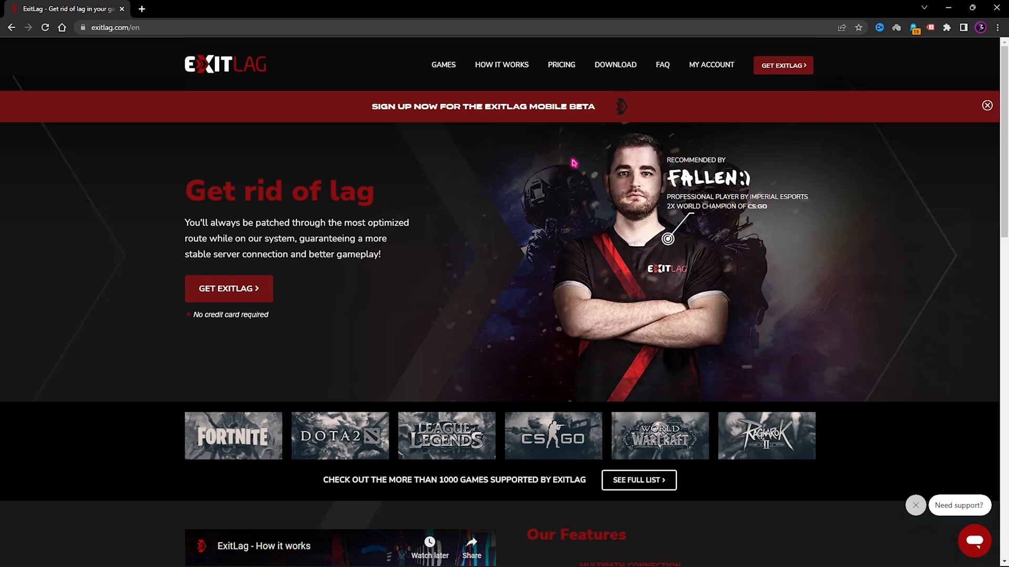
pyautogui.moveTo(856, 214)
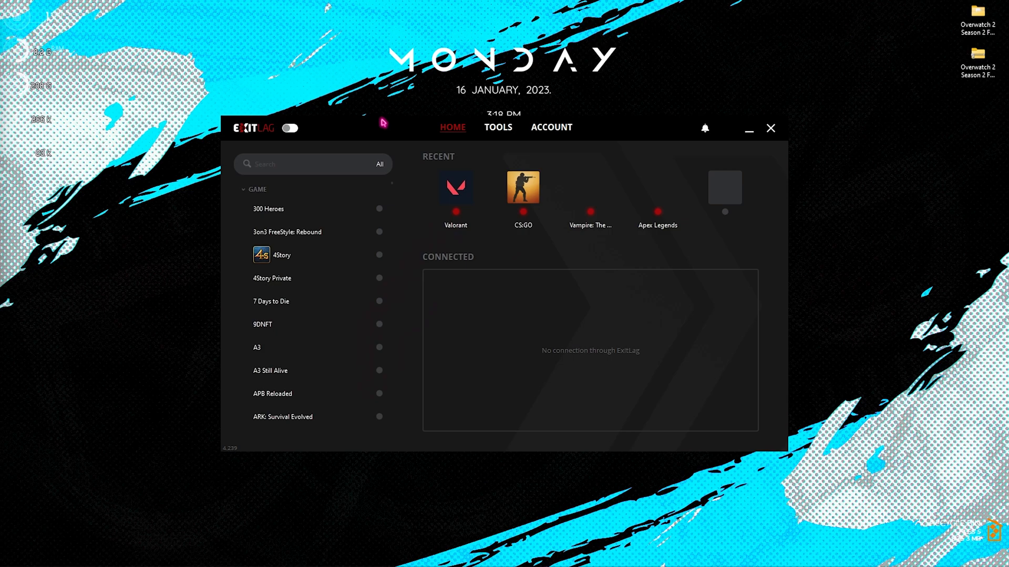
pyautogui.moveTo(343, 108)
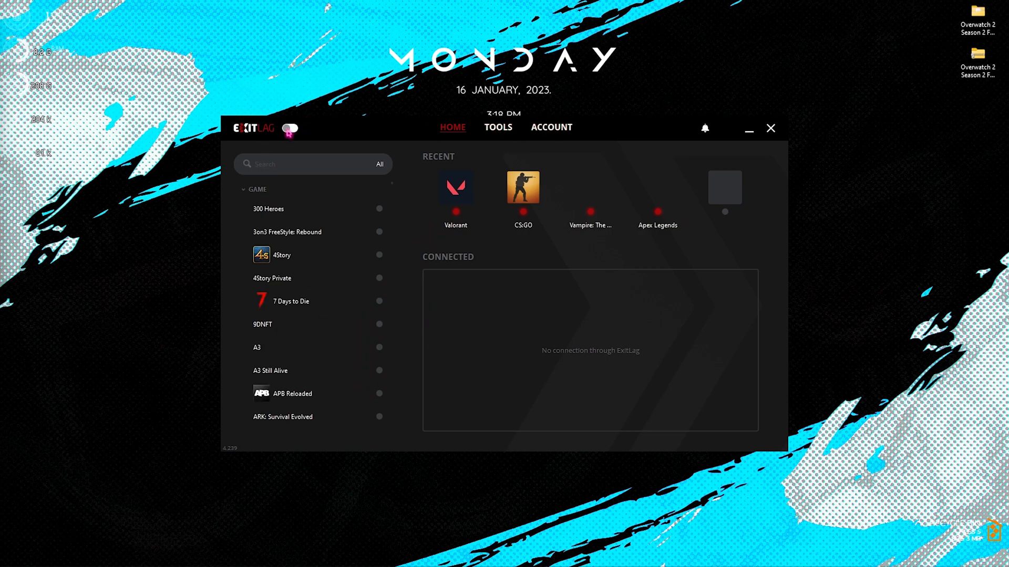
# Turn on ExitLag's main switch on its home screen
pyautogui.click(289, 128)
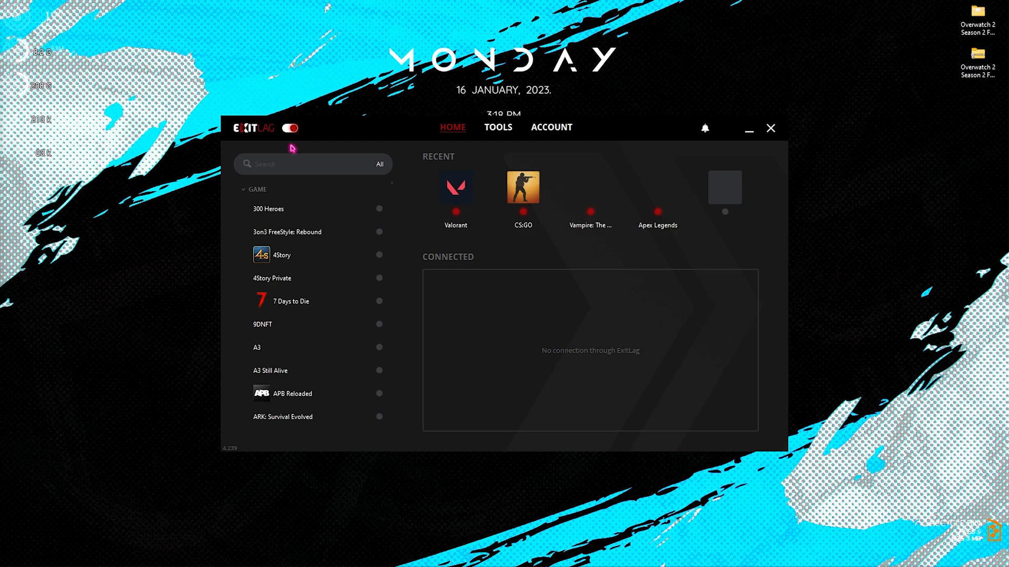
pyautogui.moveTo(304, 155)
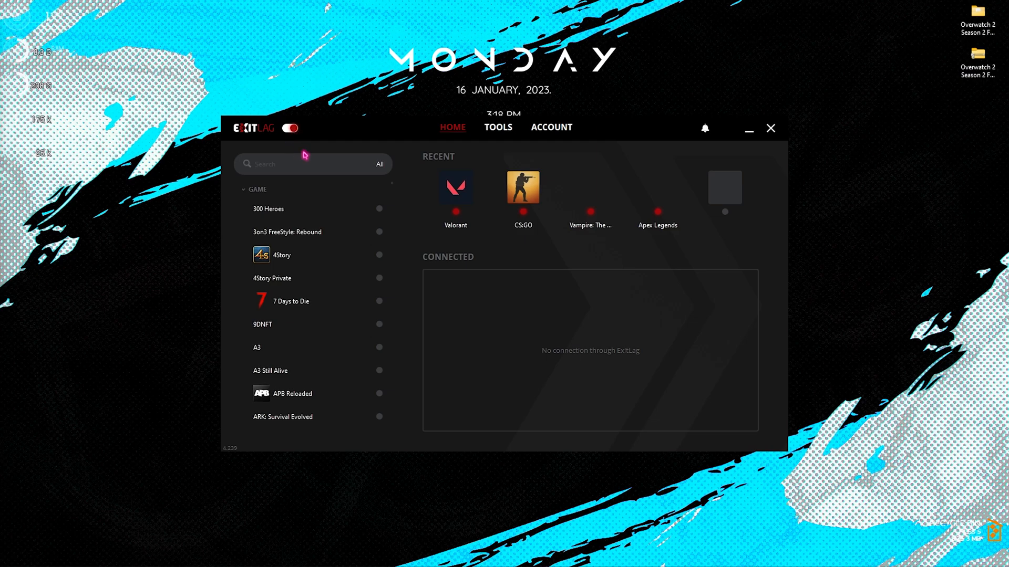
pyautogui.moveTo(332, 227)
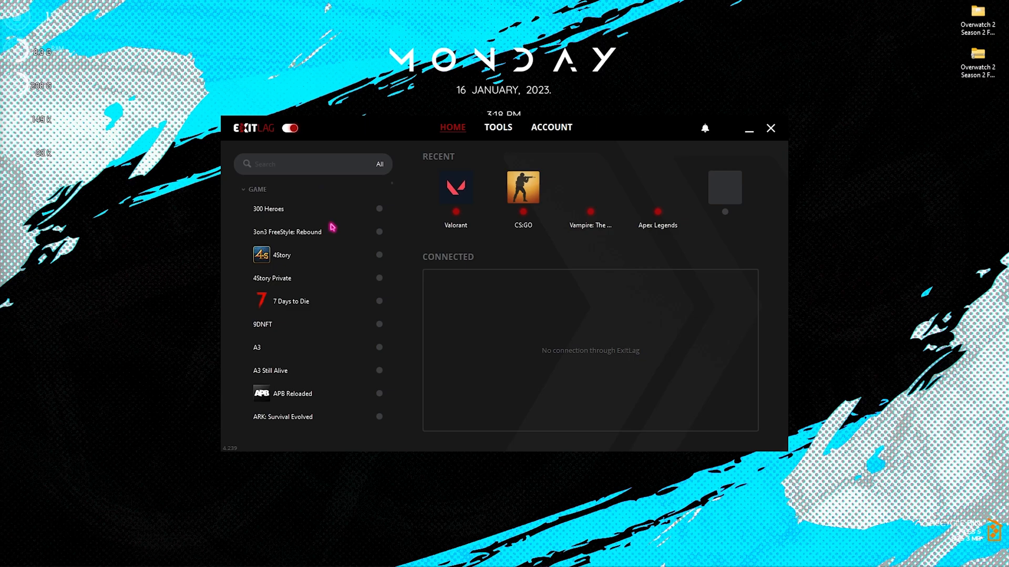
pyautogui.moveTo(314, 197)
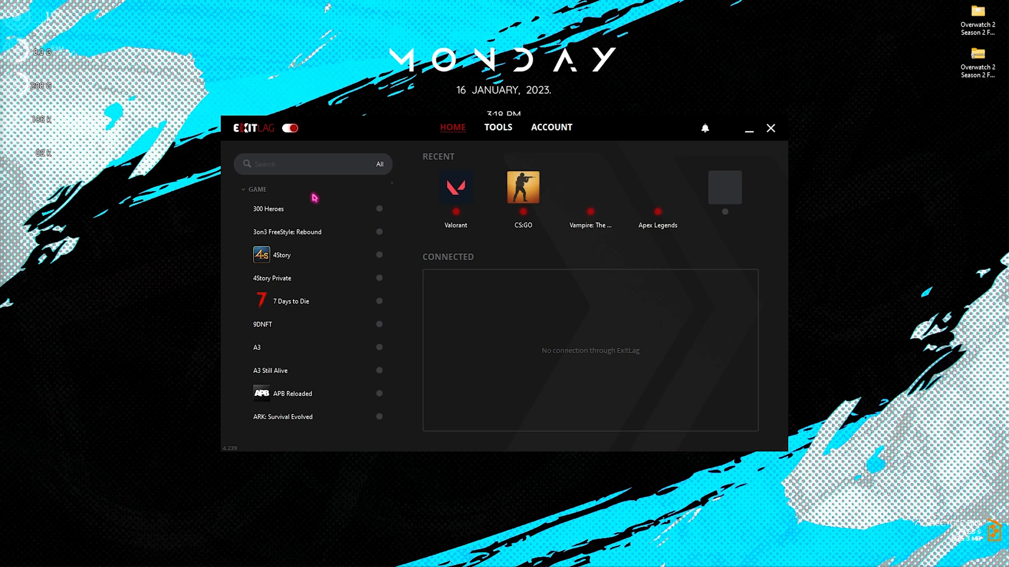
# Find Overwatch 2 by searching 'overw', choose Asia as its game region and apply the routes
pyautogui.write('overw')
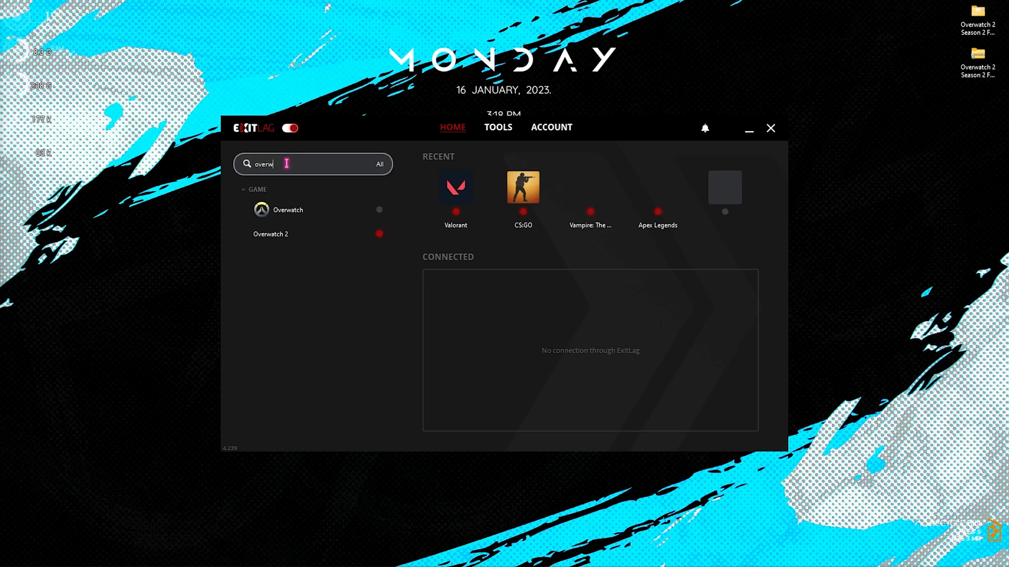
pyautogui.click(271, 233)
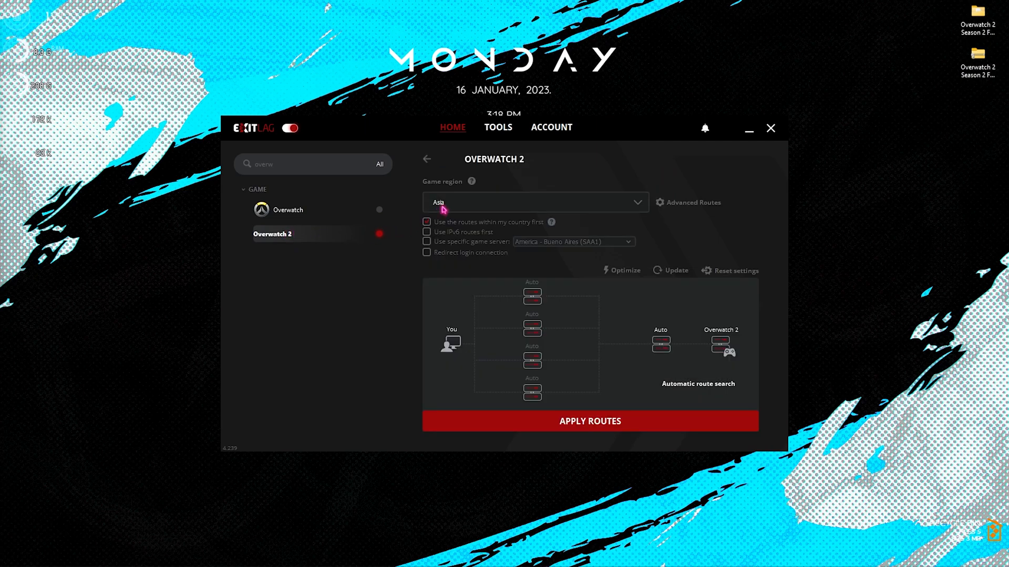
pyautogui.click(534, 201)
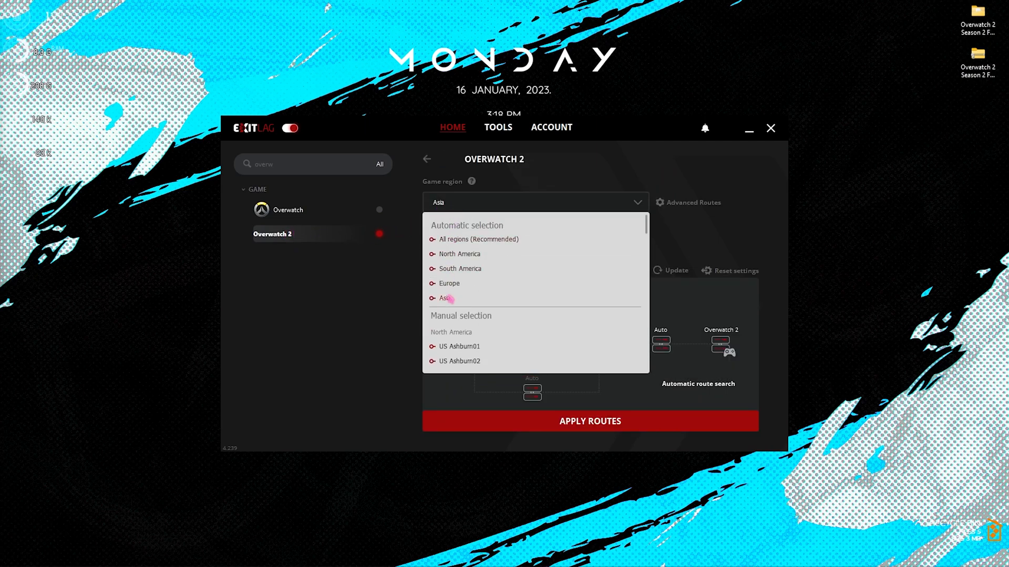
pyautogui.click(444, 297)
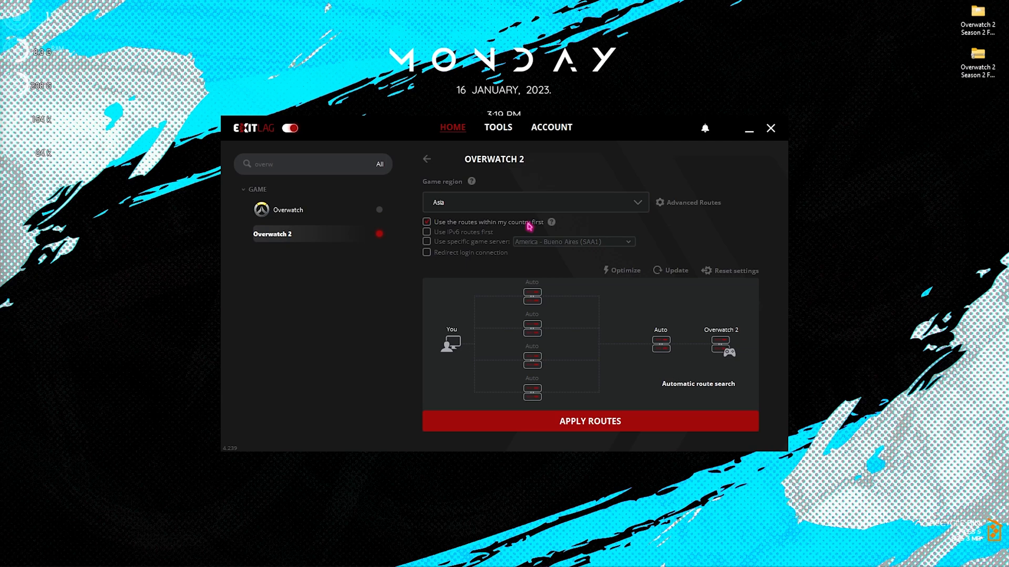
pyautogui.moveTo(525, 225)
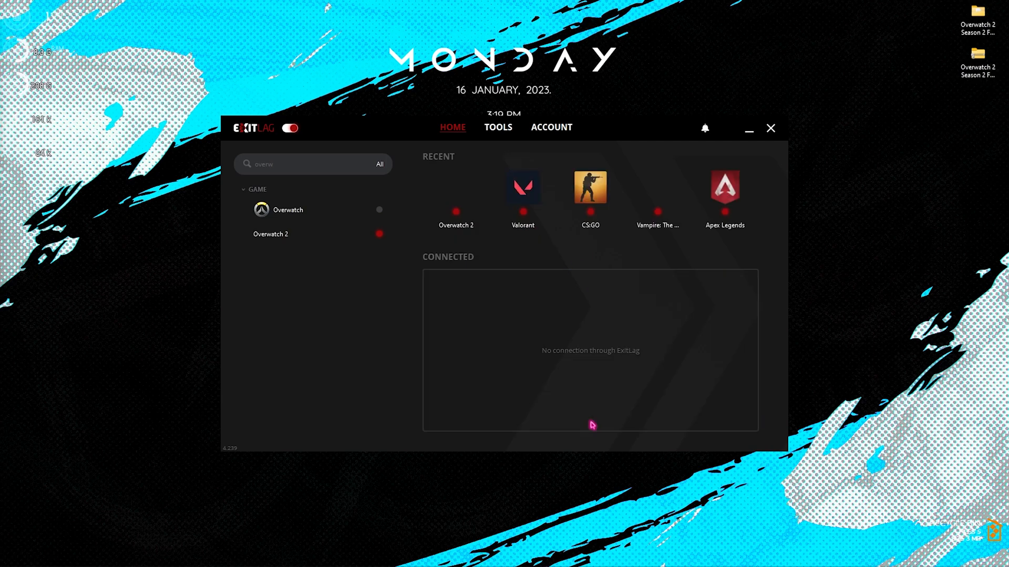
pyautogui.moveTo(460, 195)
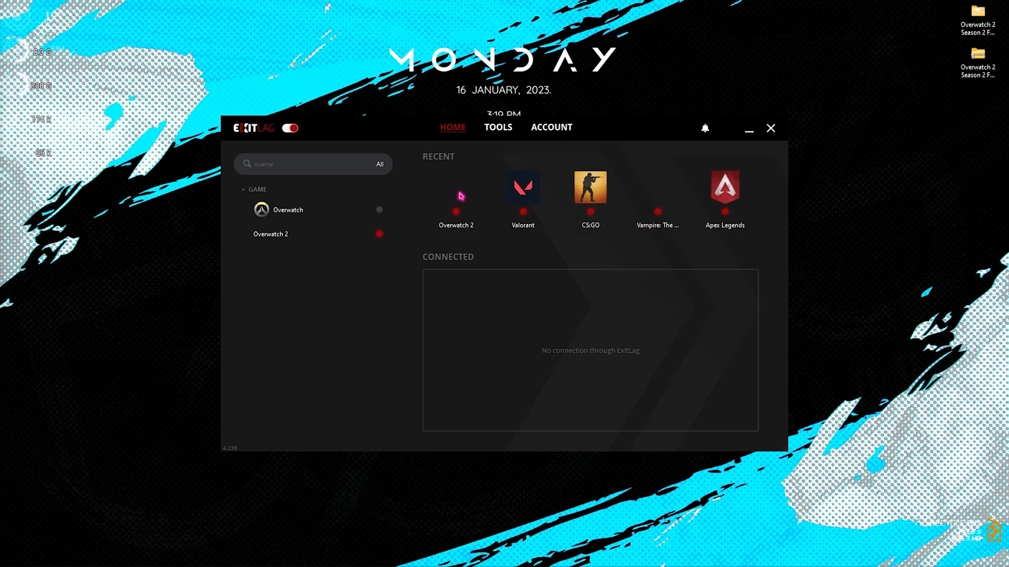
pyautogui.moveTo(552, 133)
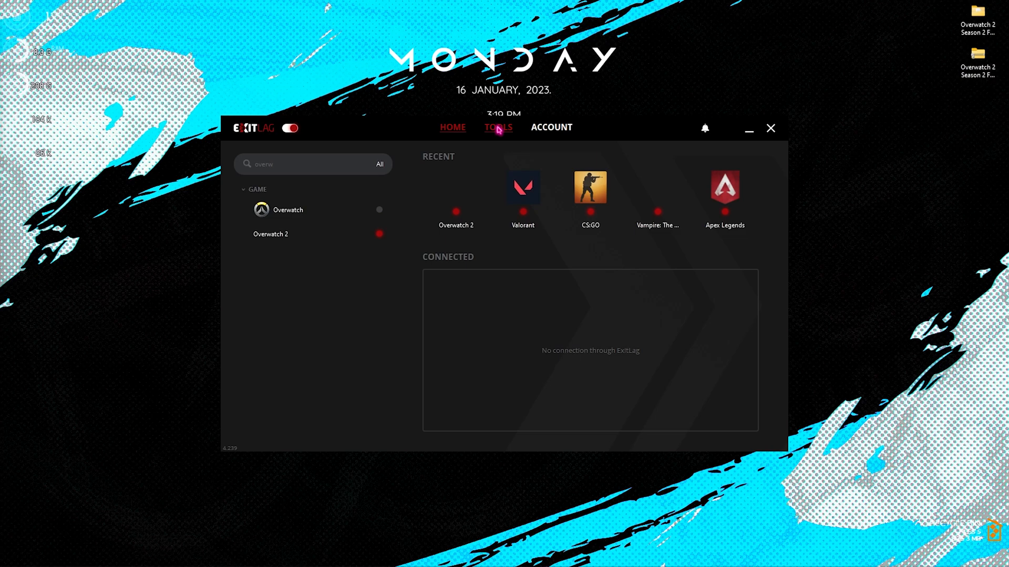
pyautogui.click(497, 128)
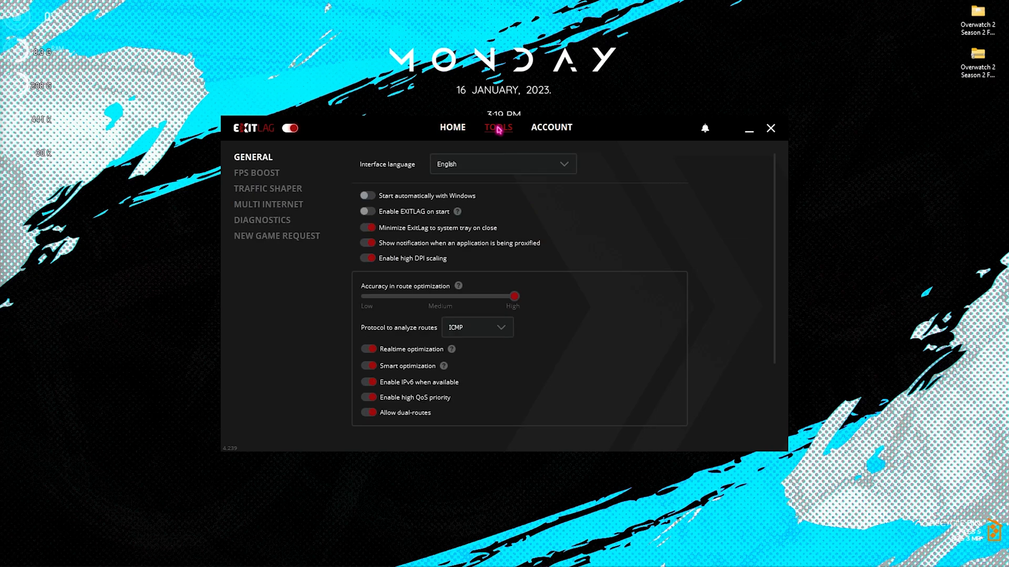
# Review ExitLag's FPS Boost tweaks such as maximum game priority and Game DVR disabling
pyautogui.click(256, 173)
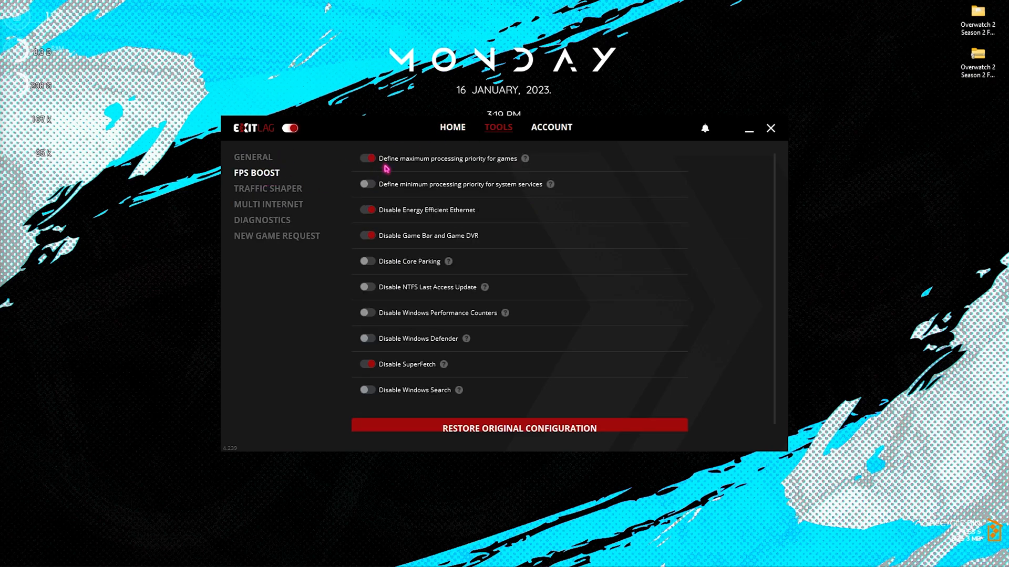
pyautogui.moveTo(368, 239)
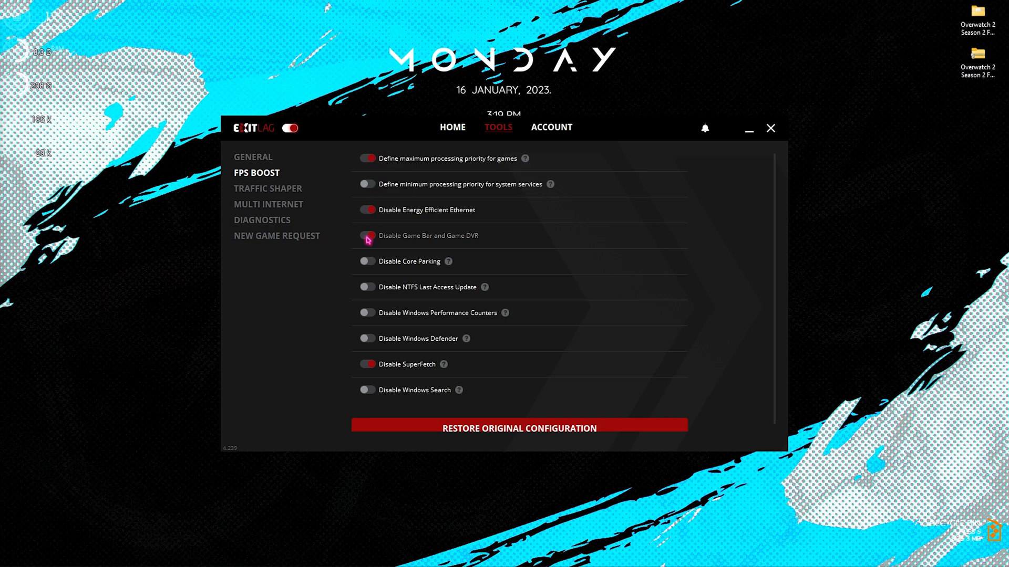
pyautogui.click(367, 235)
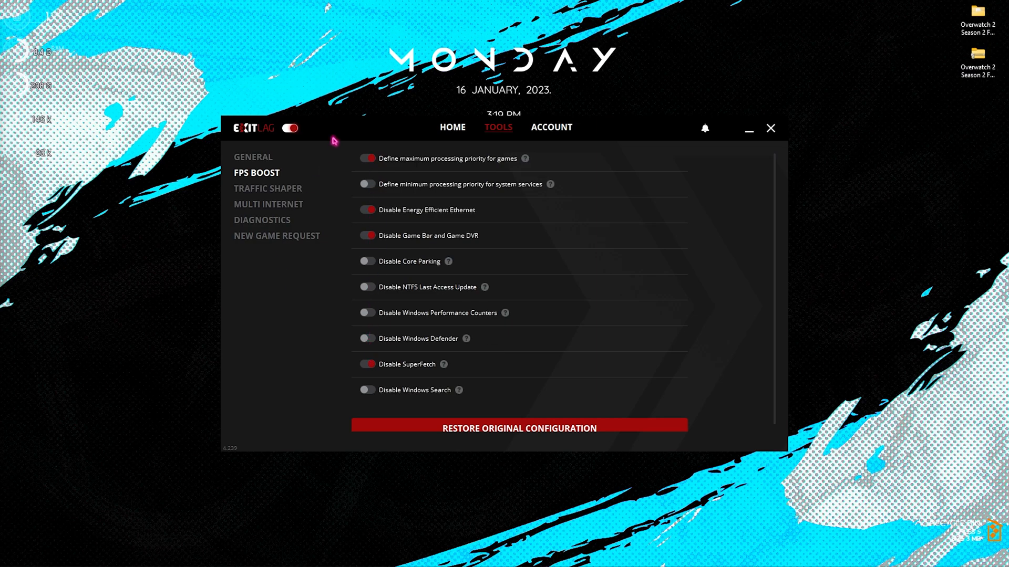
pyautogui.moveTo(293, 290)
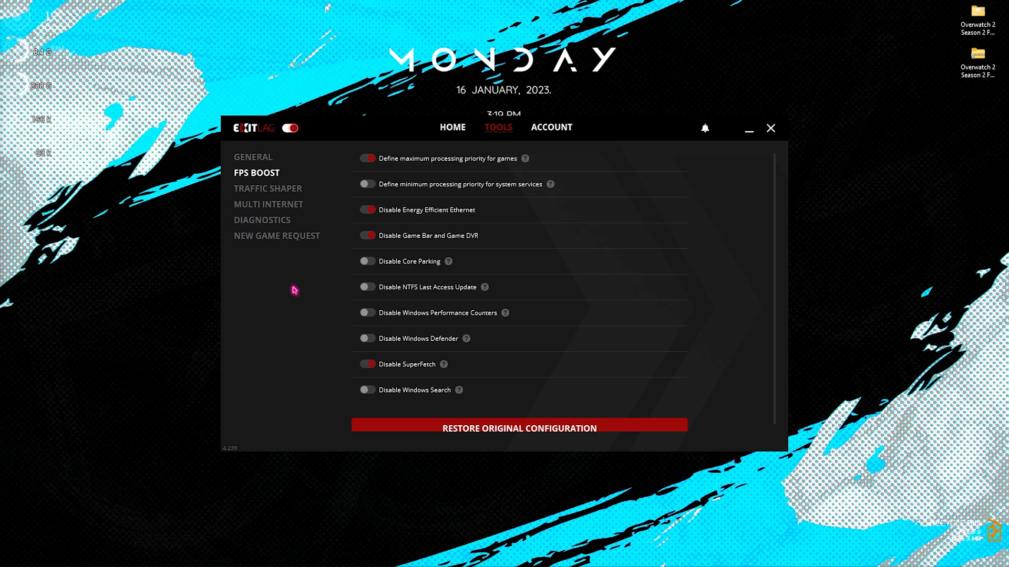
pyautogui.moveTo(278, 282)
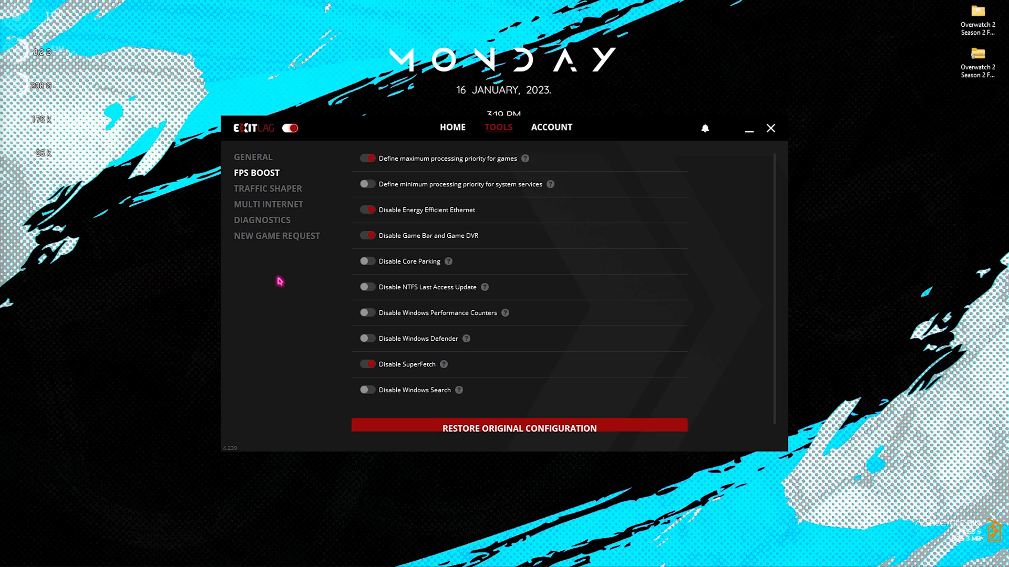
pyautogui.moveTo(776, 142)
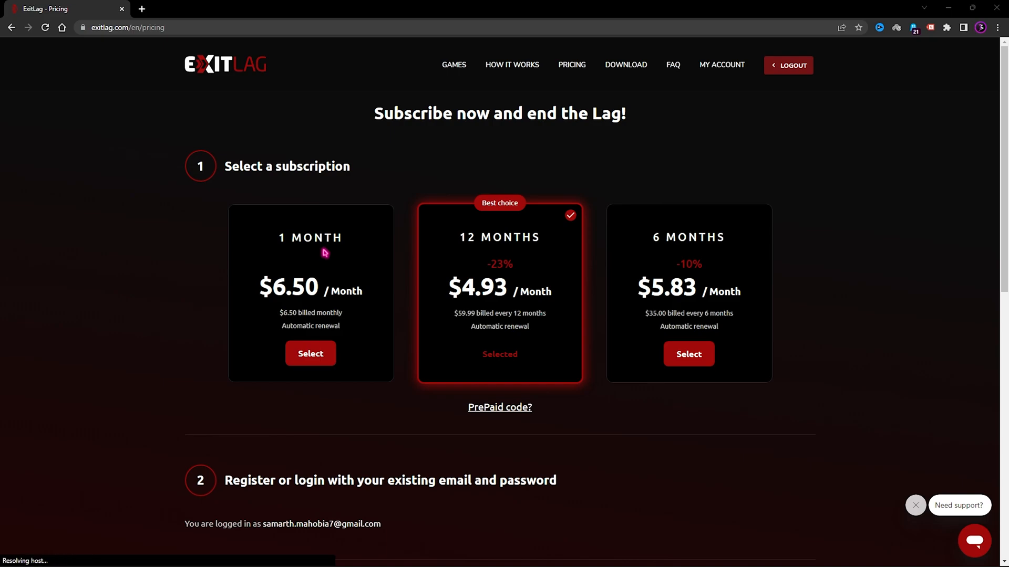
pyautogui.moveTo(275, 195)
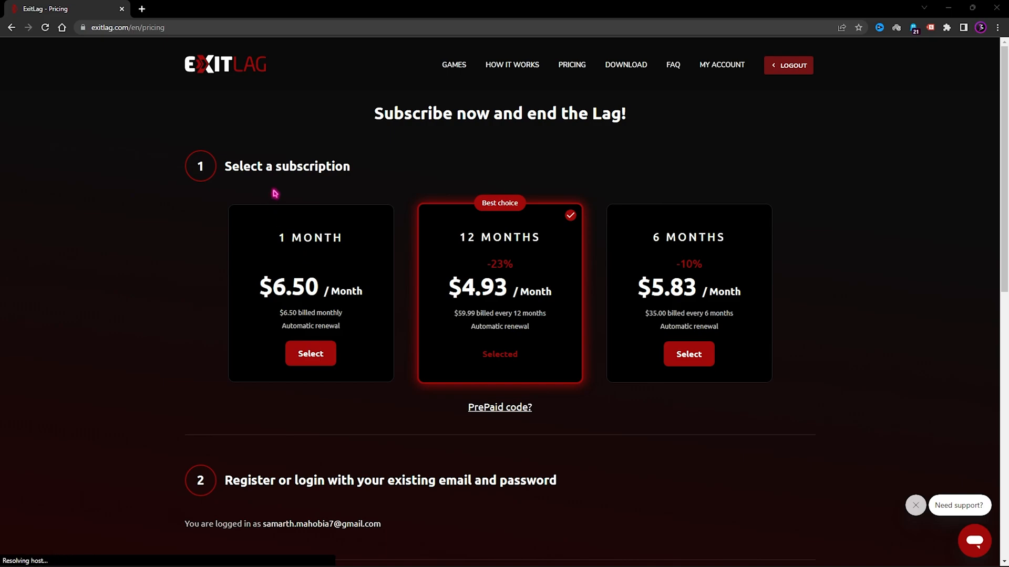
pyautogui.moveTo(654, 251)
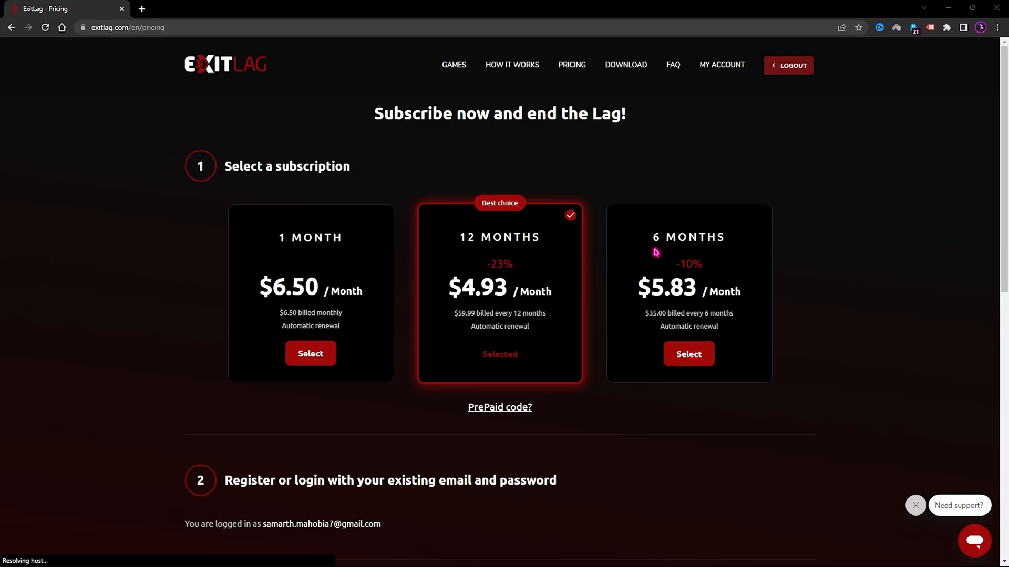
pyautogui.moveTo(480, 246)
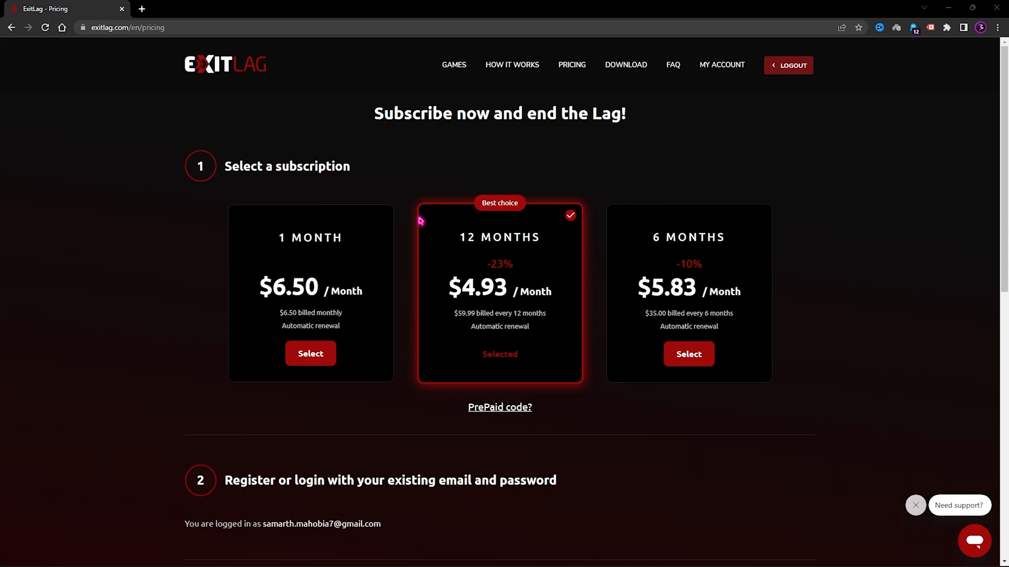
# Switch from the ExitLag pricing page to Overwatch 2 and bring up its main menu options
pyautogui.click(976, 7)
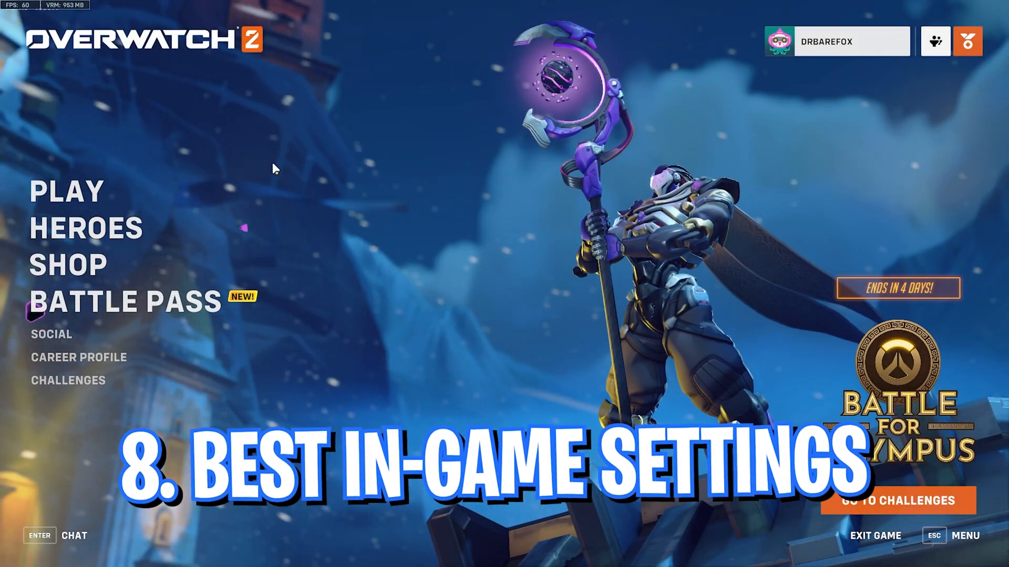
pyautogui.press('Escape')
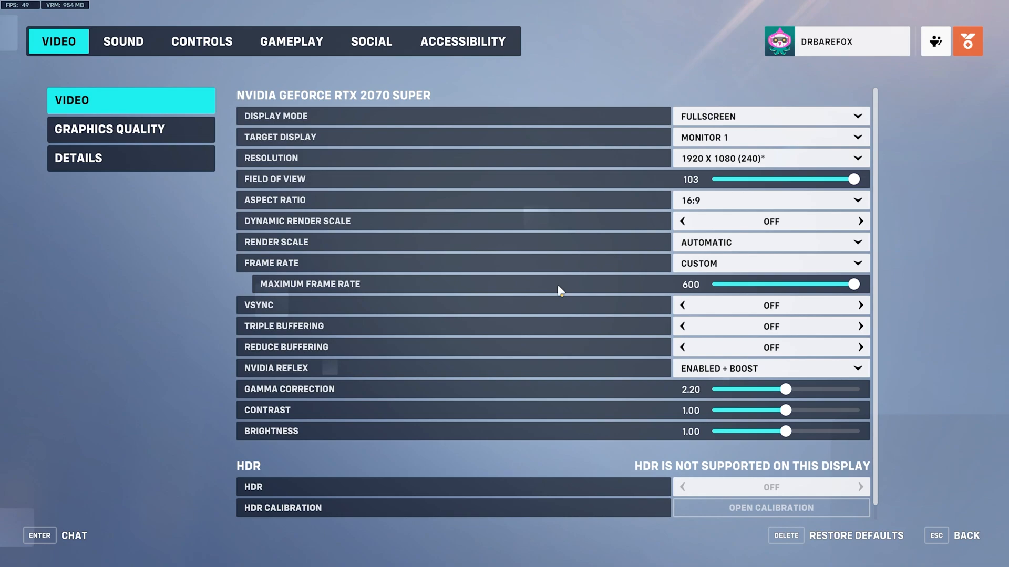
pyautogui.moveTo(74, 44)
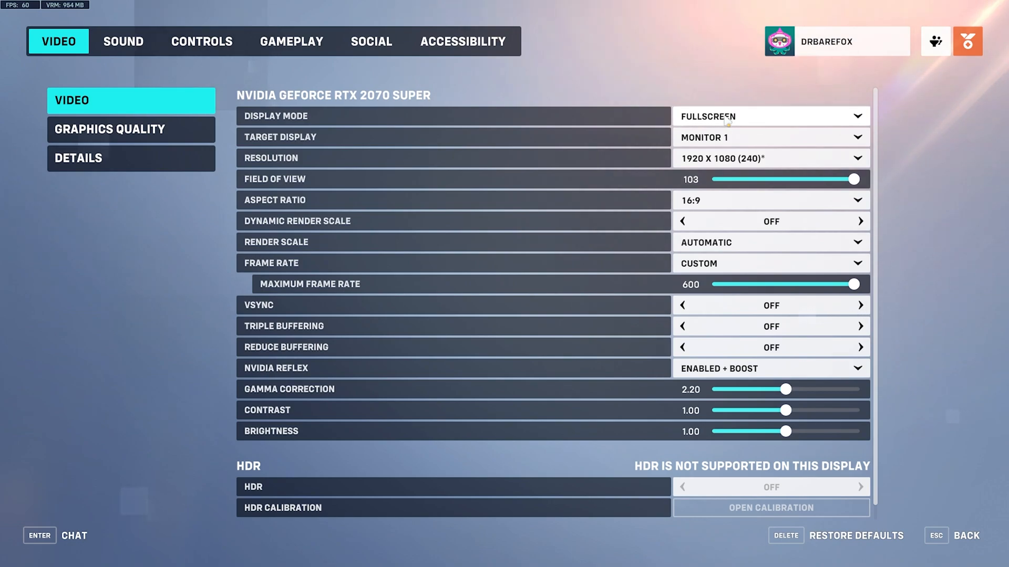
# Review the display resolution list, keeping 1920 x 1080 (240)
pyautogui.click(858, 157)
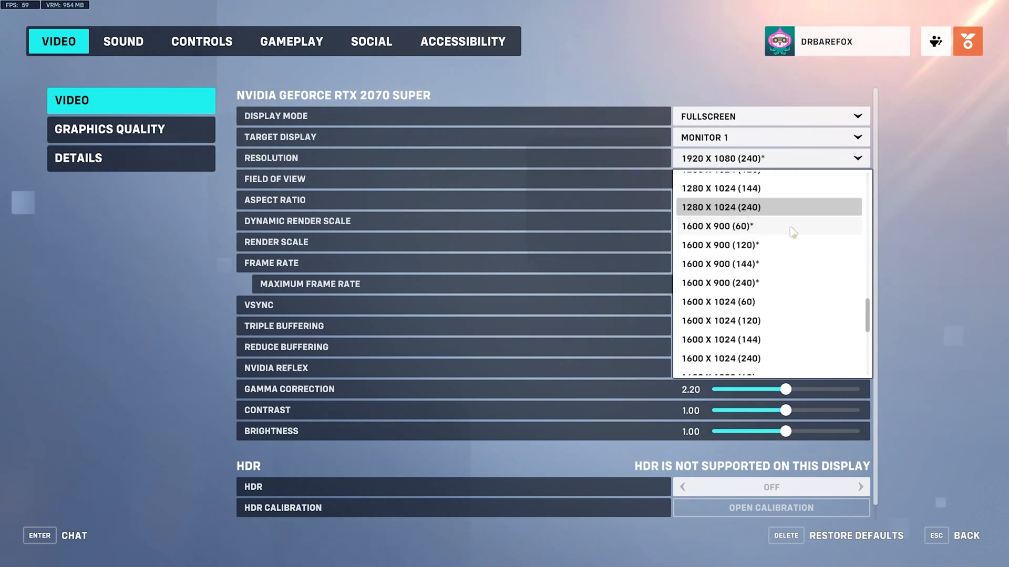
pyautogui.click(720, 189)
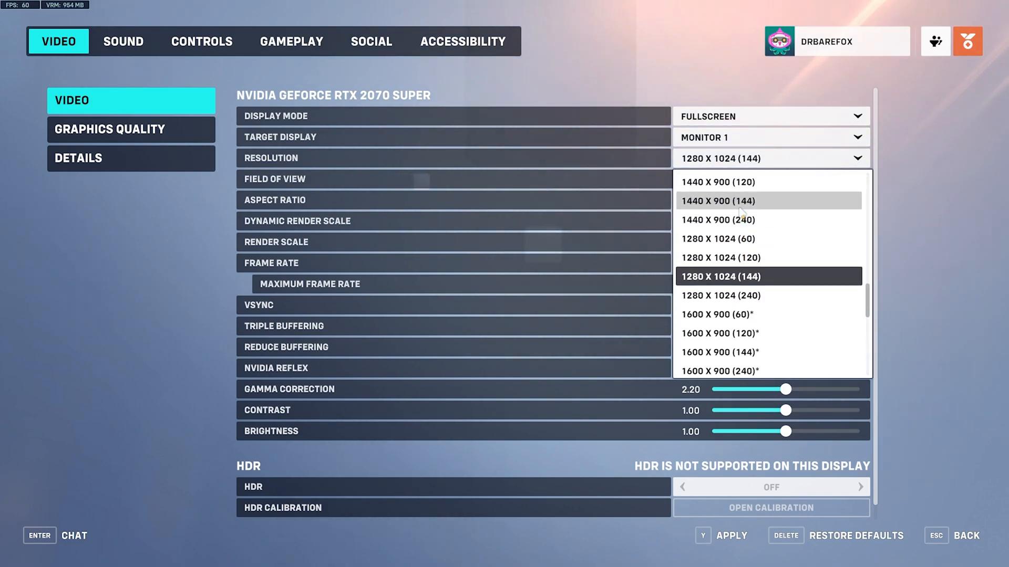
pyautogui.scroll(3)
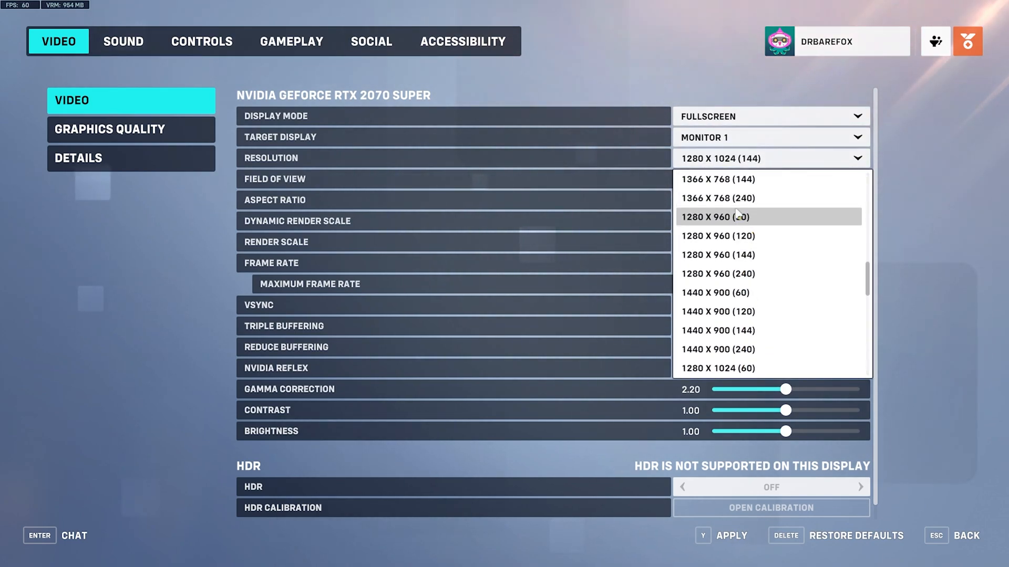
pyautogui.scroll(-3)
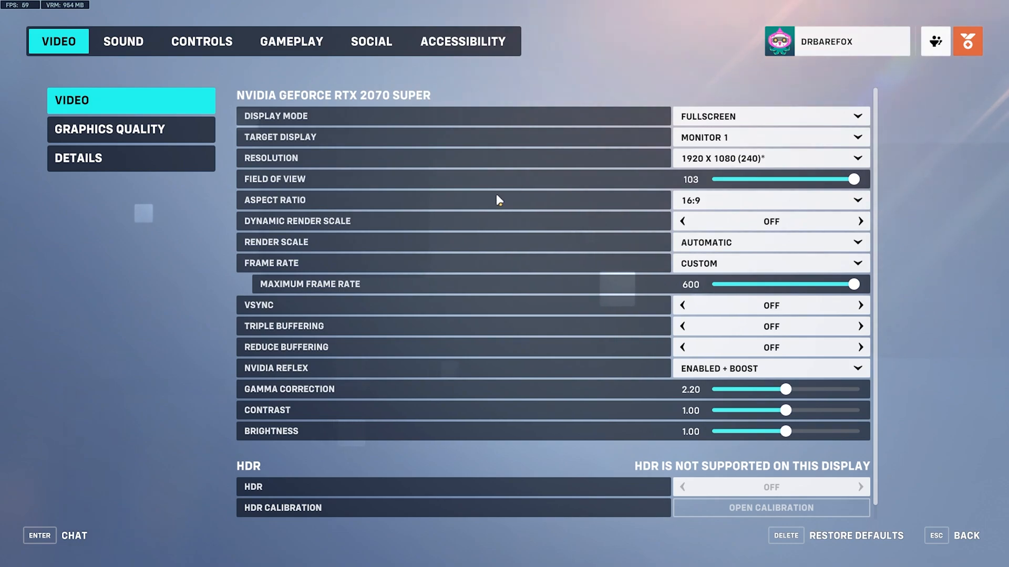
# Set render scale to Custom at 80% in-game resolution and keep NVIDIA Reflex Enabled + Boost
pyautogui.click(770, 263)
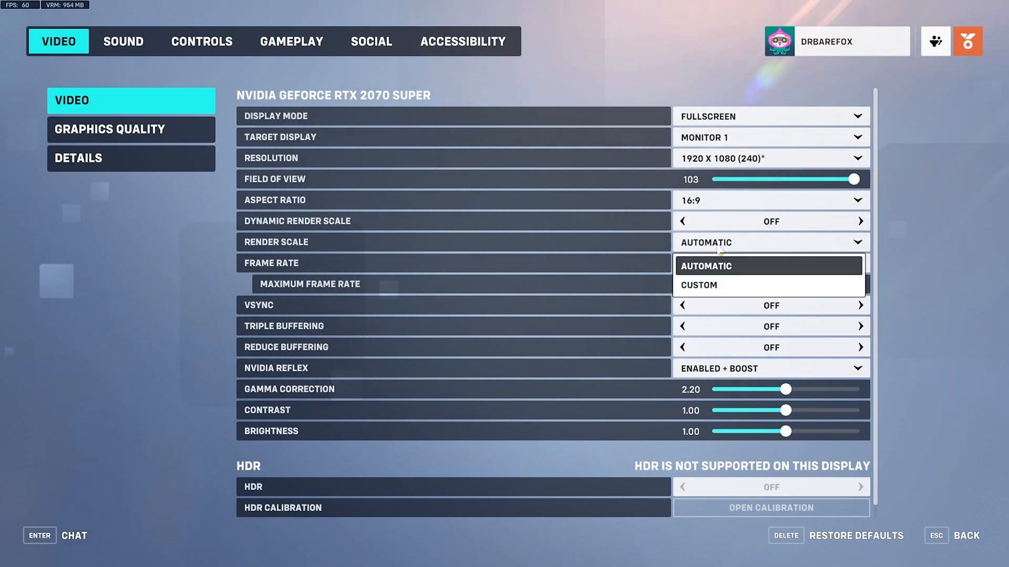
pyautogui.click(698, 284)
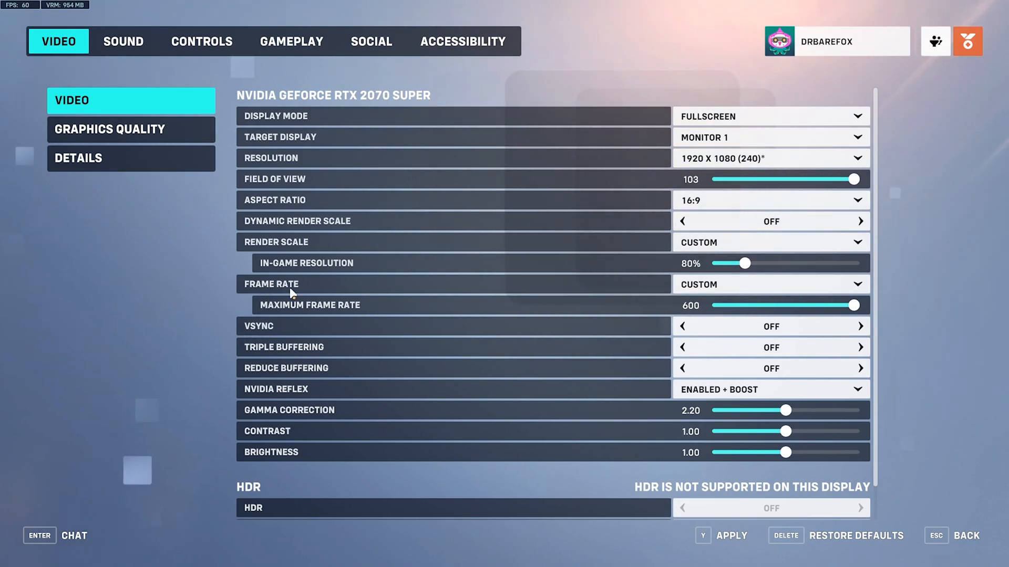
pyautogui.moveTo(418, 288)
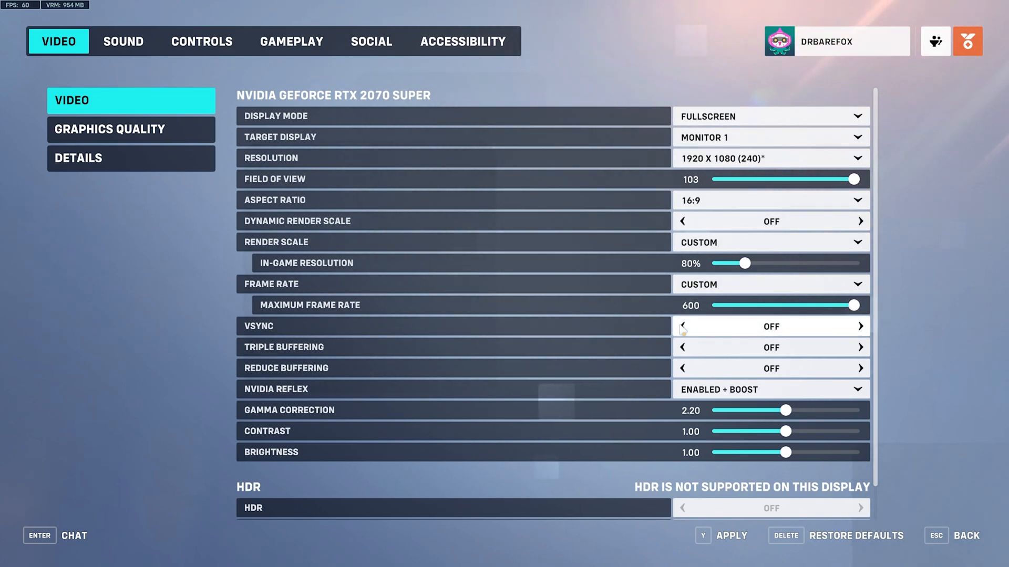
pyautogui.moveTo(686, 348)
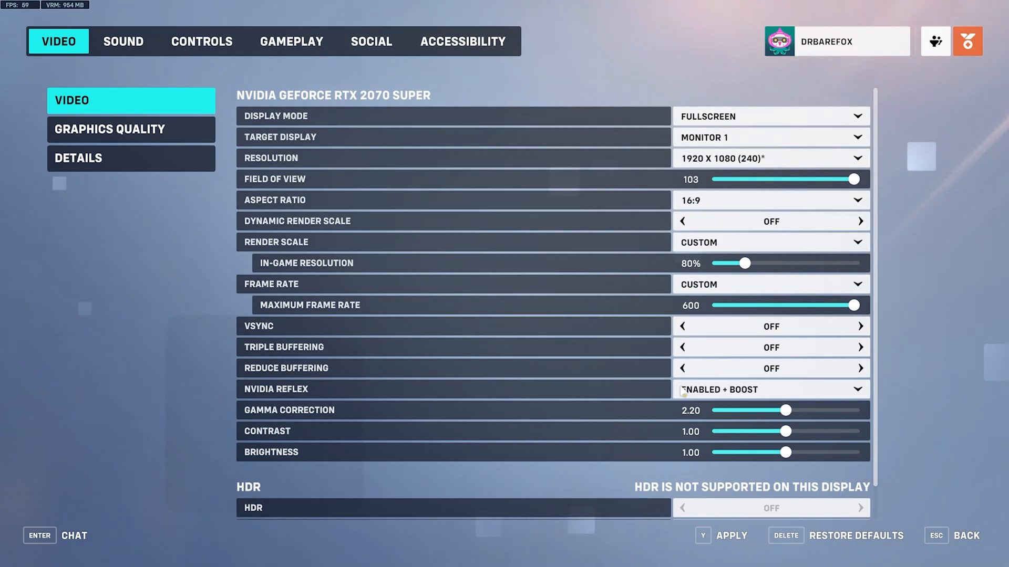
pyautogui.click(769, 389)
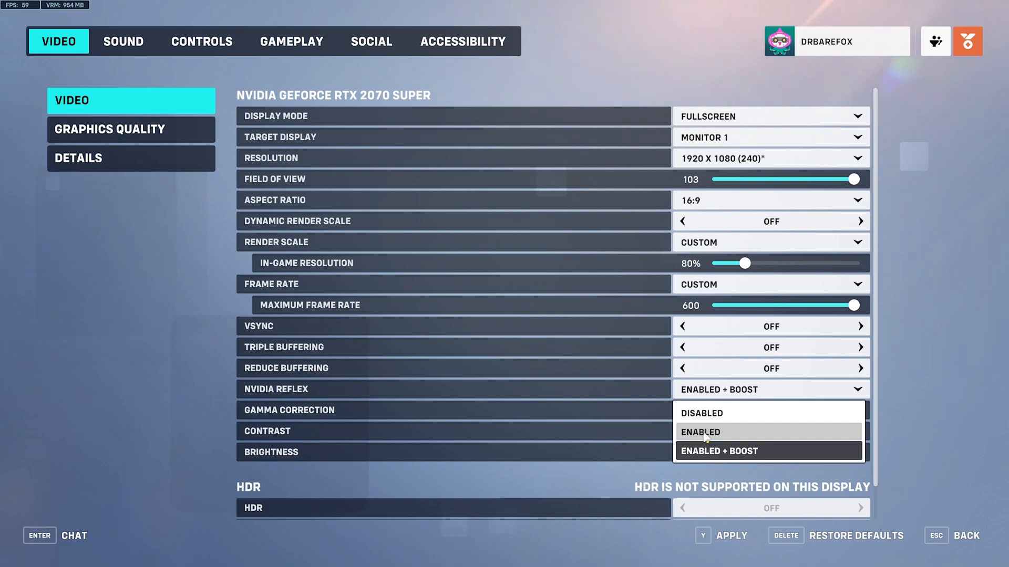
pyautogui.moveTo(711, 451)
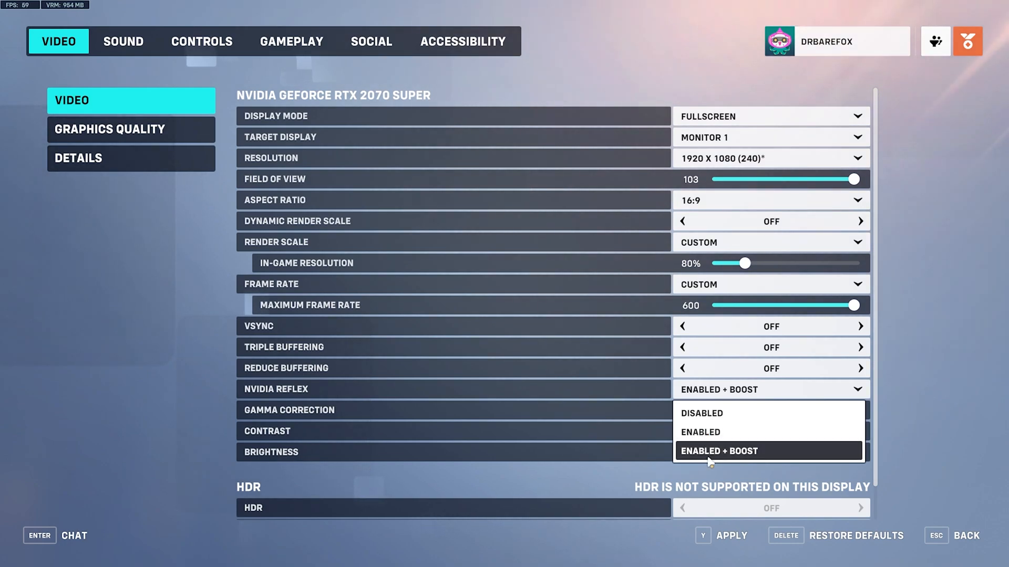
pyautogui.moveTo(639, 401)
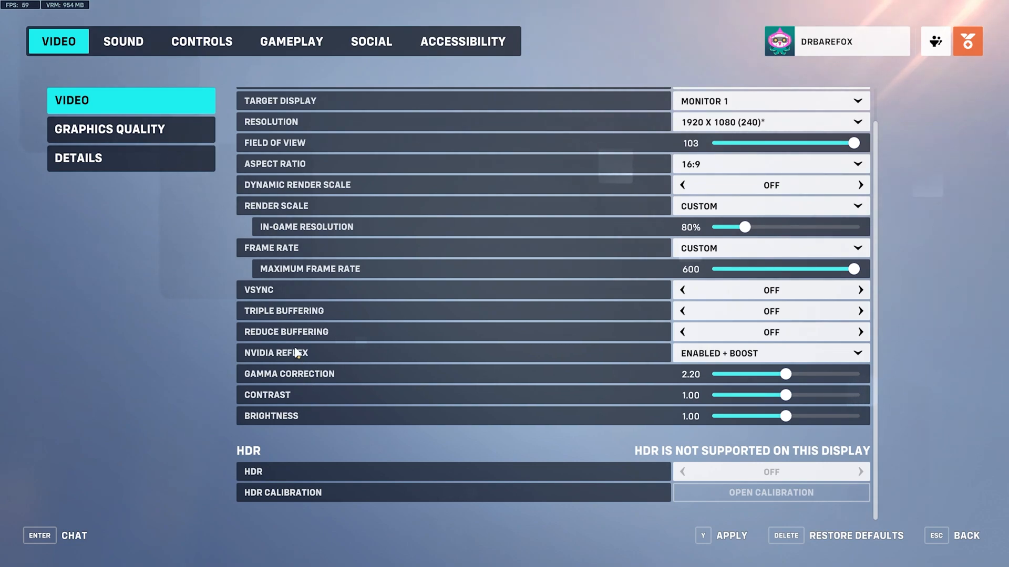
# Choose a lower Graphics Quality preset and show the Details page with performance stats on
pyautogui.click(131, 129)
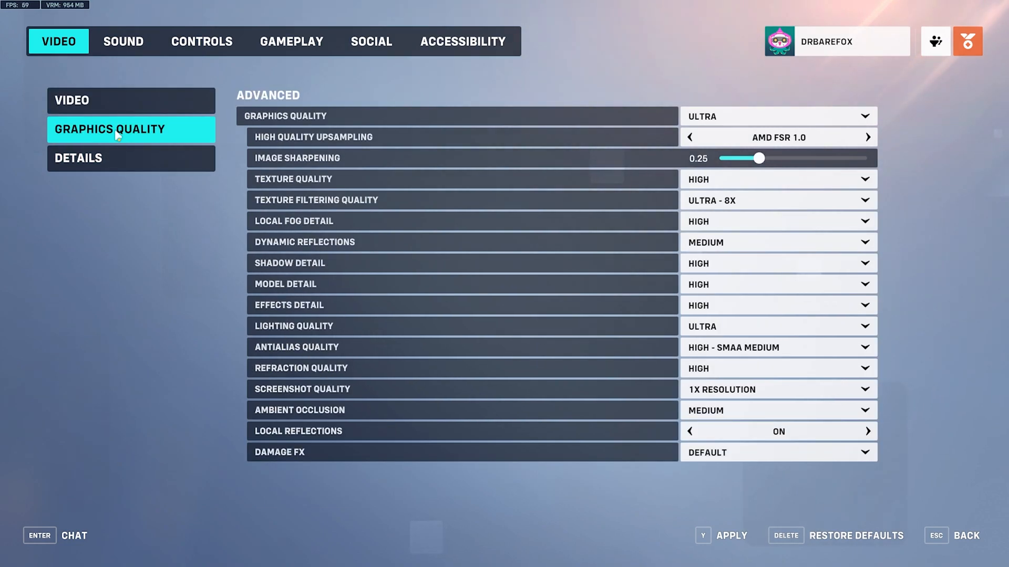
pyautogui.click(777, 117)
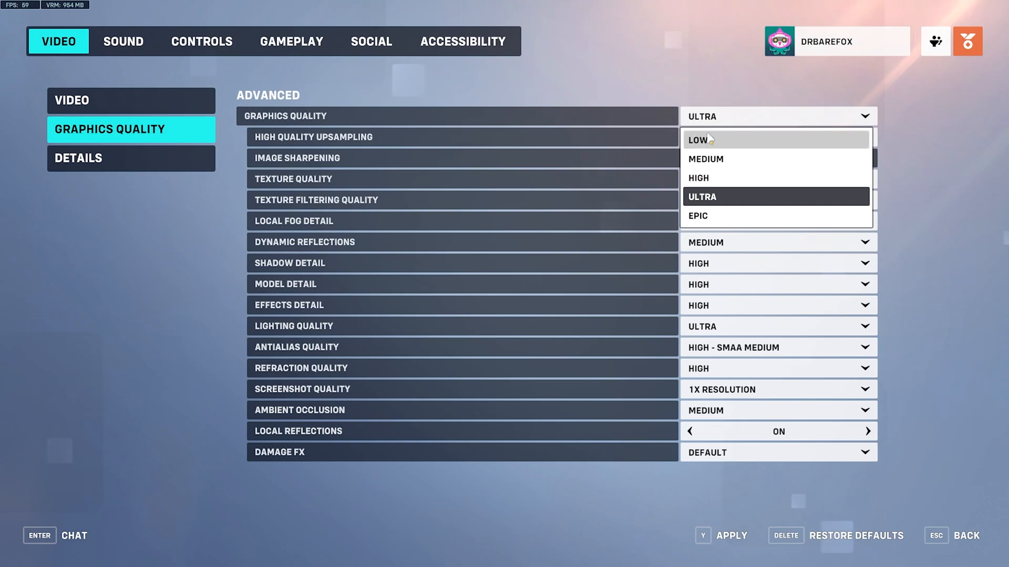
pyautogui.click(130, 159)
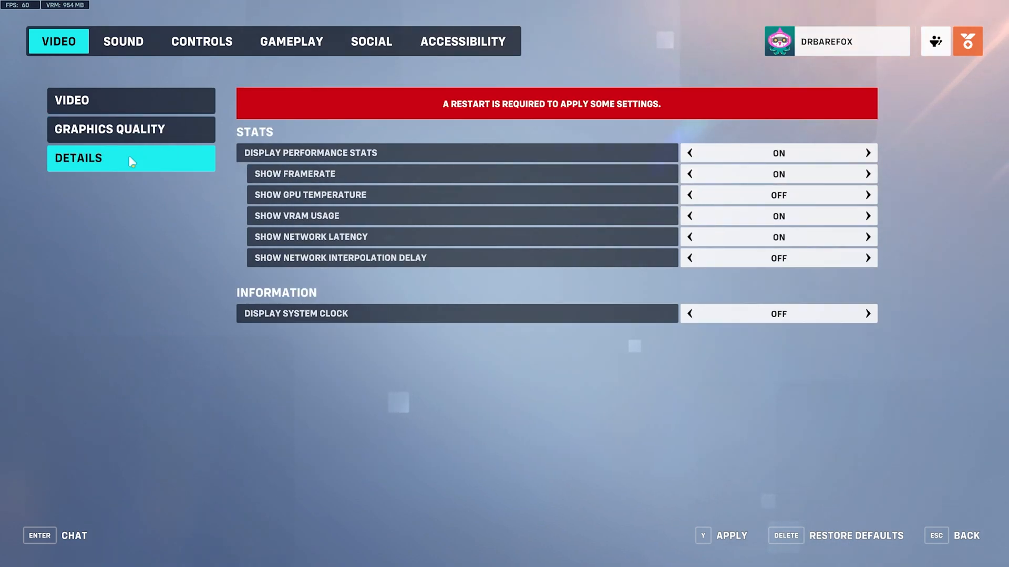
pyautogui.moveTo(311, 156)
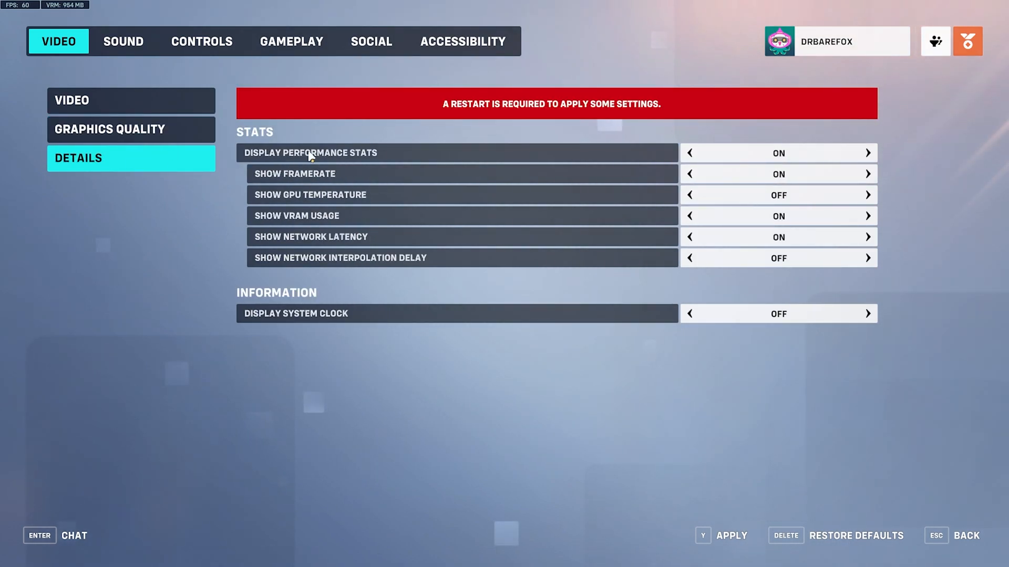
pyautogui.moveTo(754, 179)
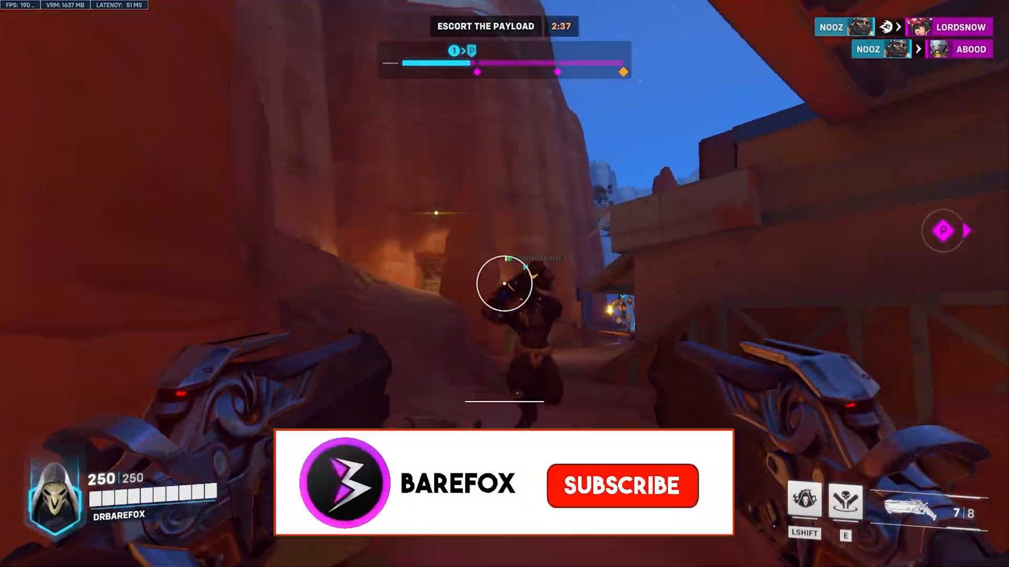
pyautogui.click(621, 485)
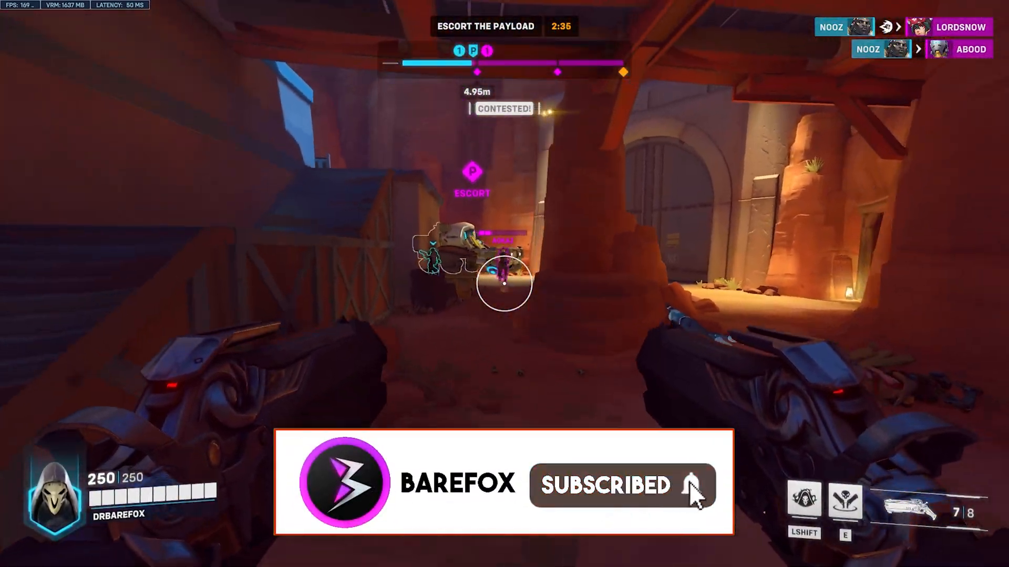